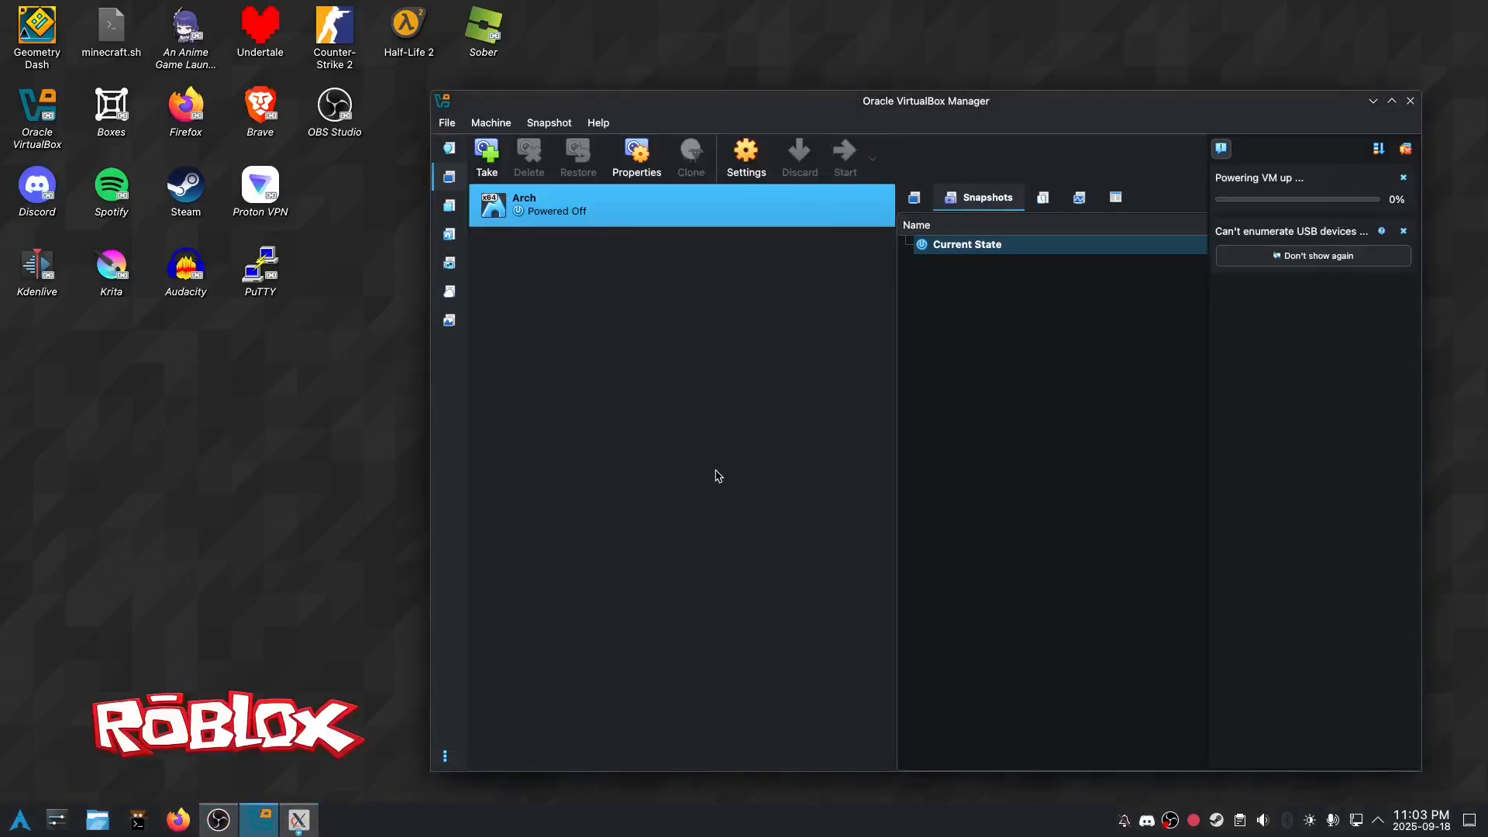
Start the Arch VM, show its window and let it boot to the live root shell
left_click(843, 156)
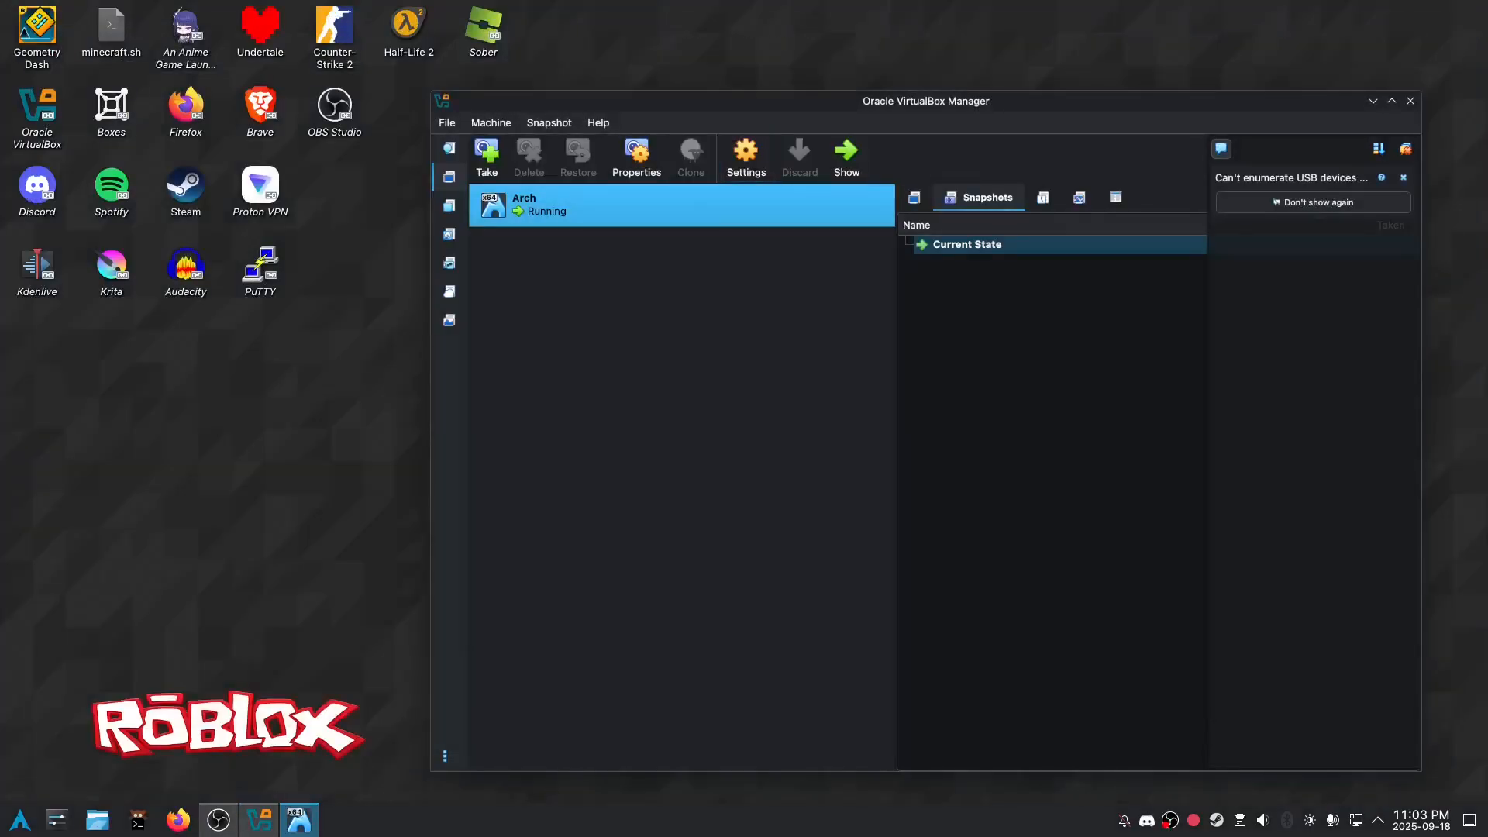
left_click(844, 157)
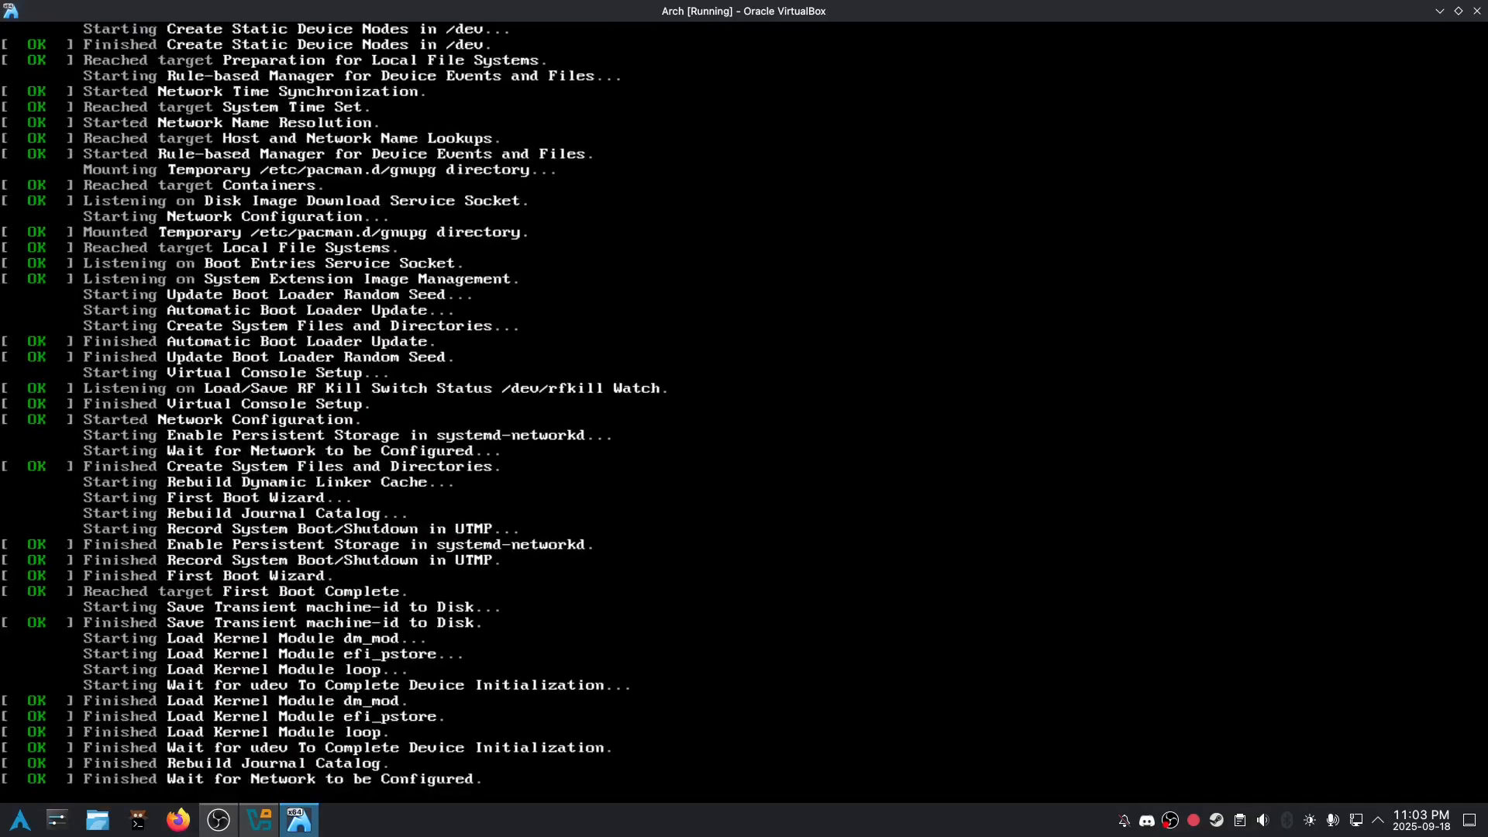
scroll("down", 3)
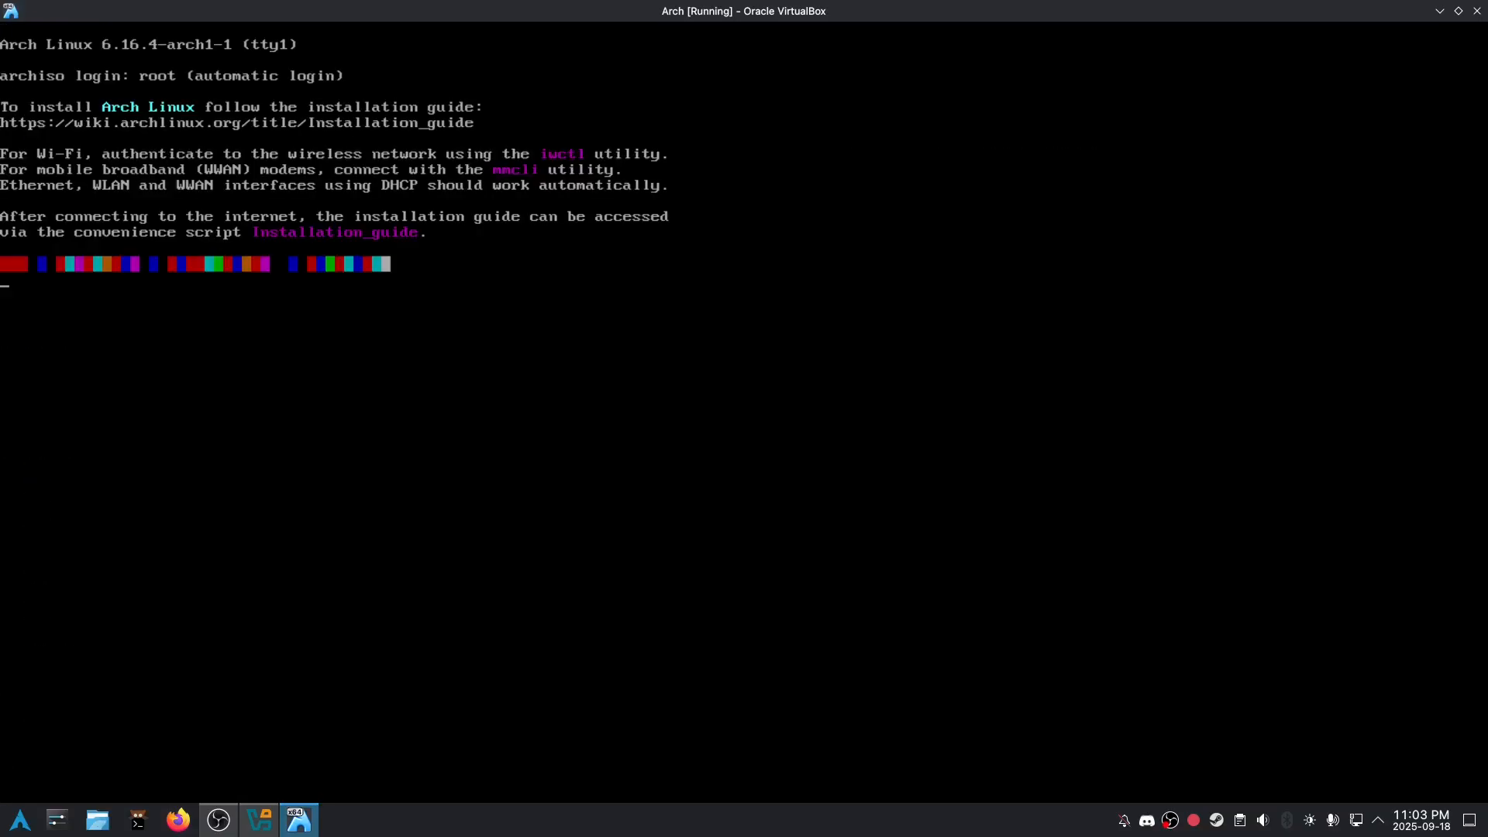
Partition the disk with cfdisk and format the second partition as ext4
type("cfd")
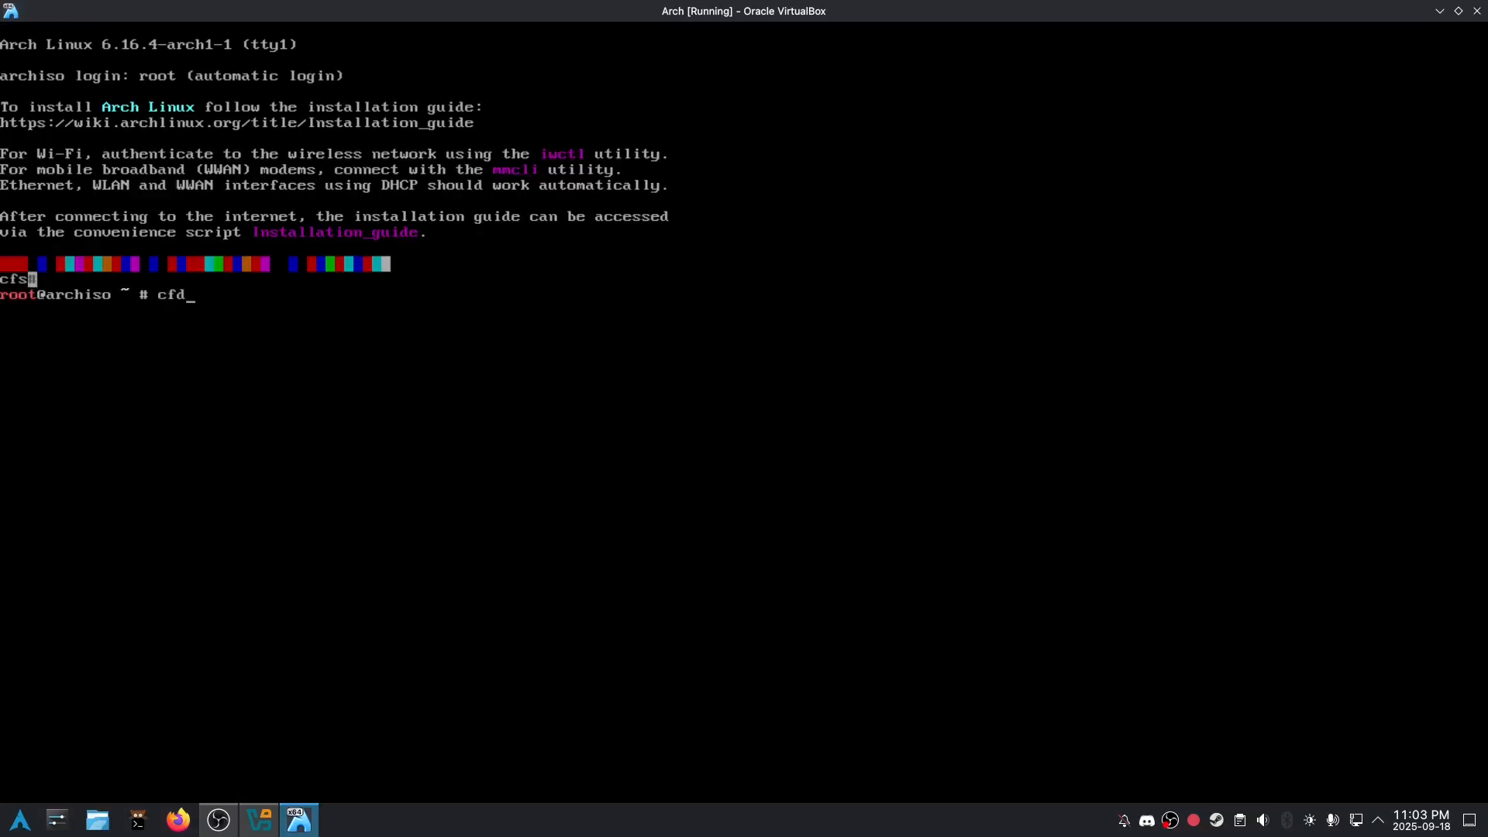
key("Return")
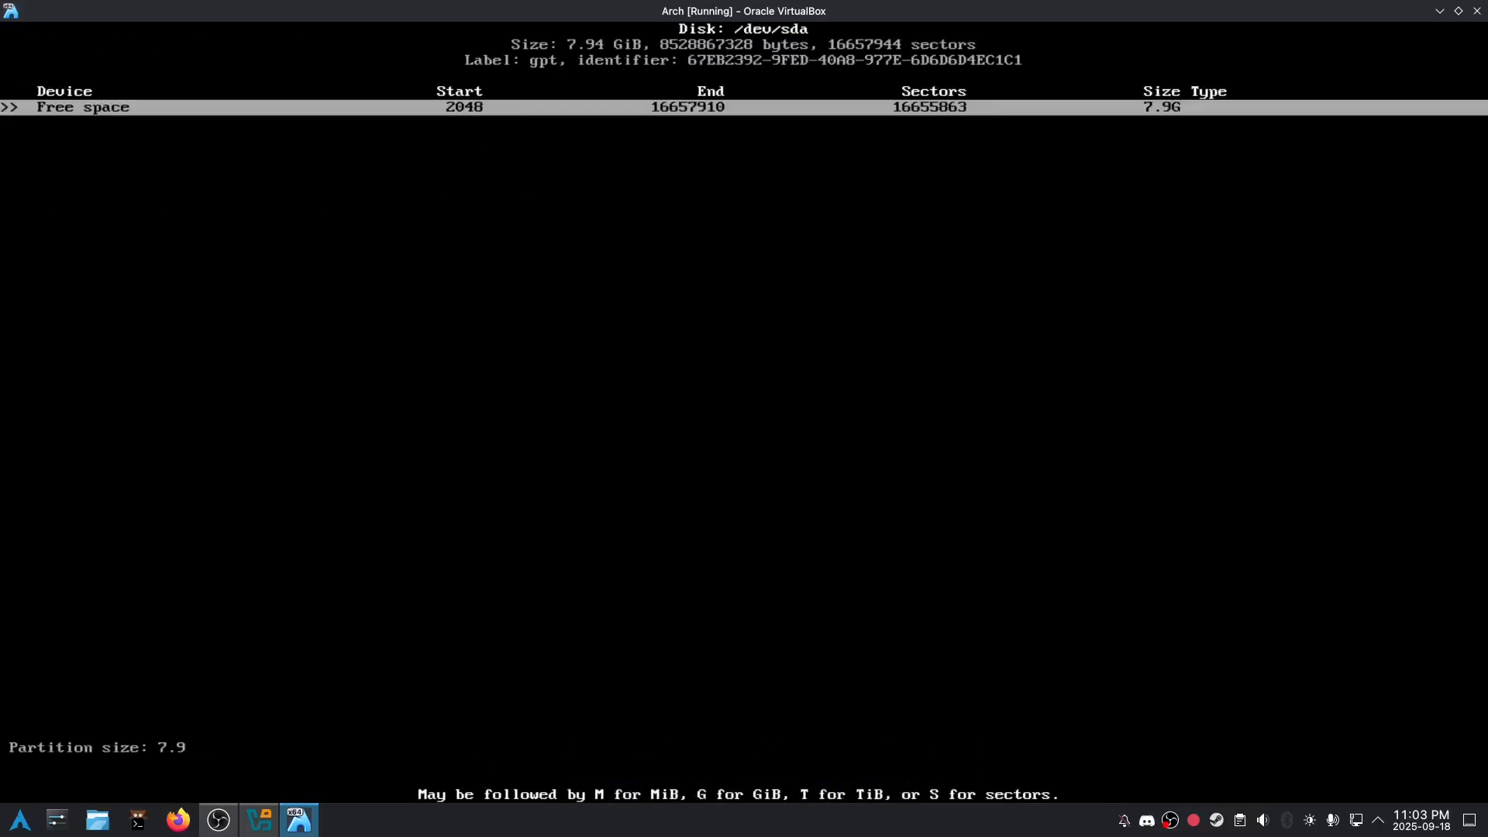
key("Return")
type("m")
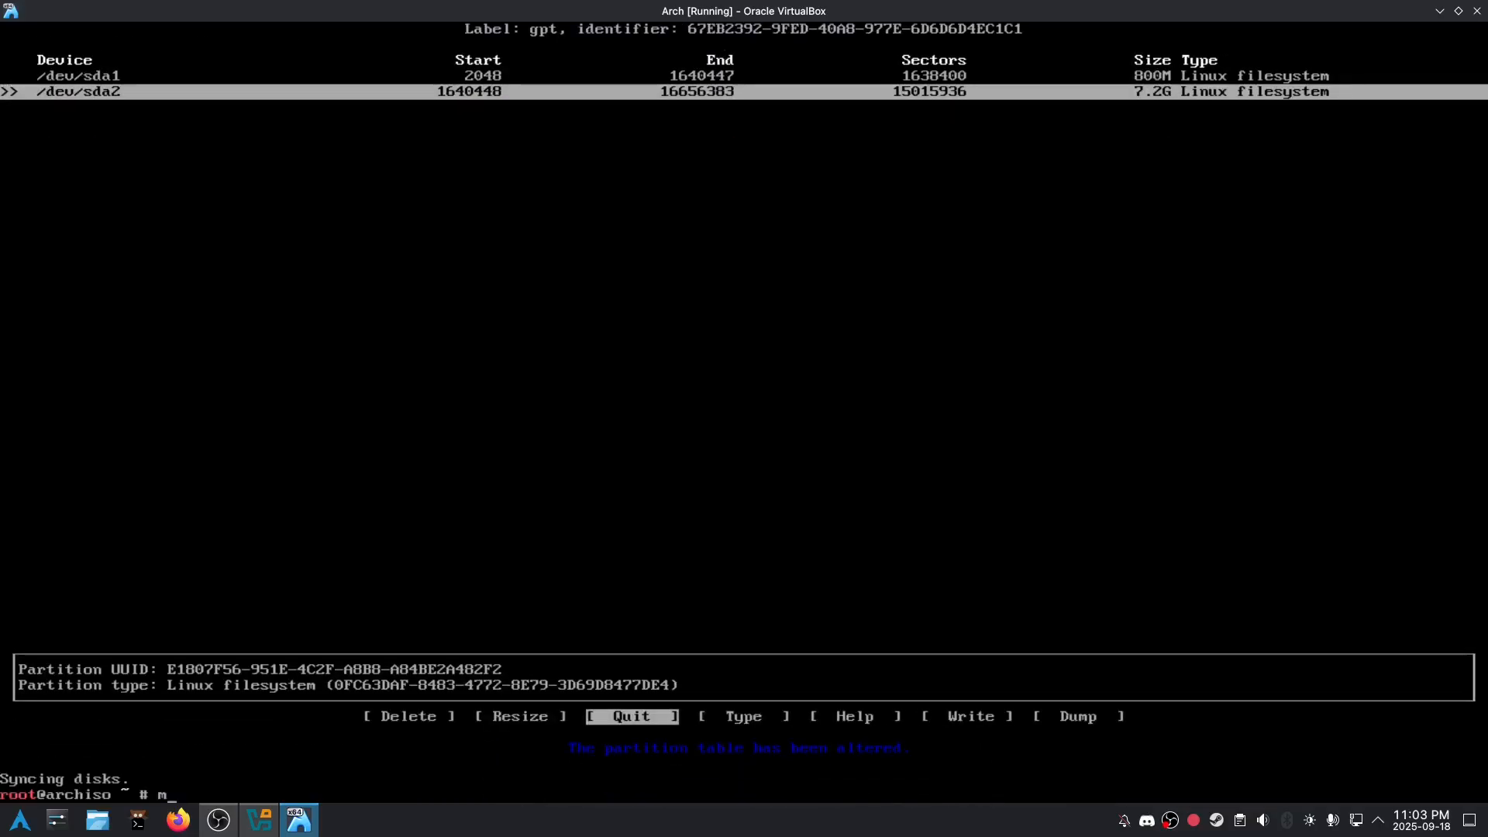
type("kfs.ext4")
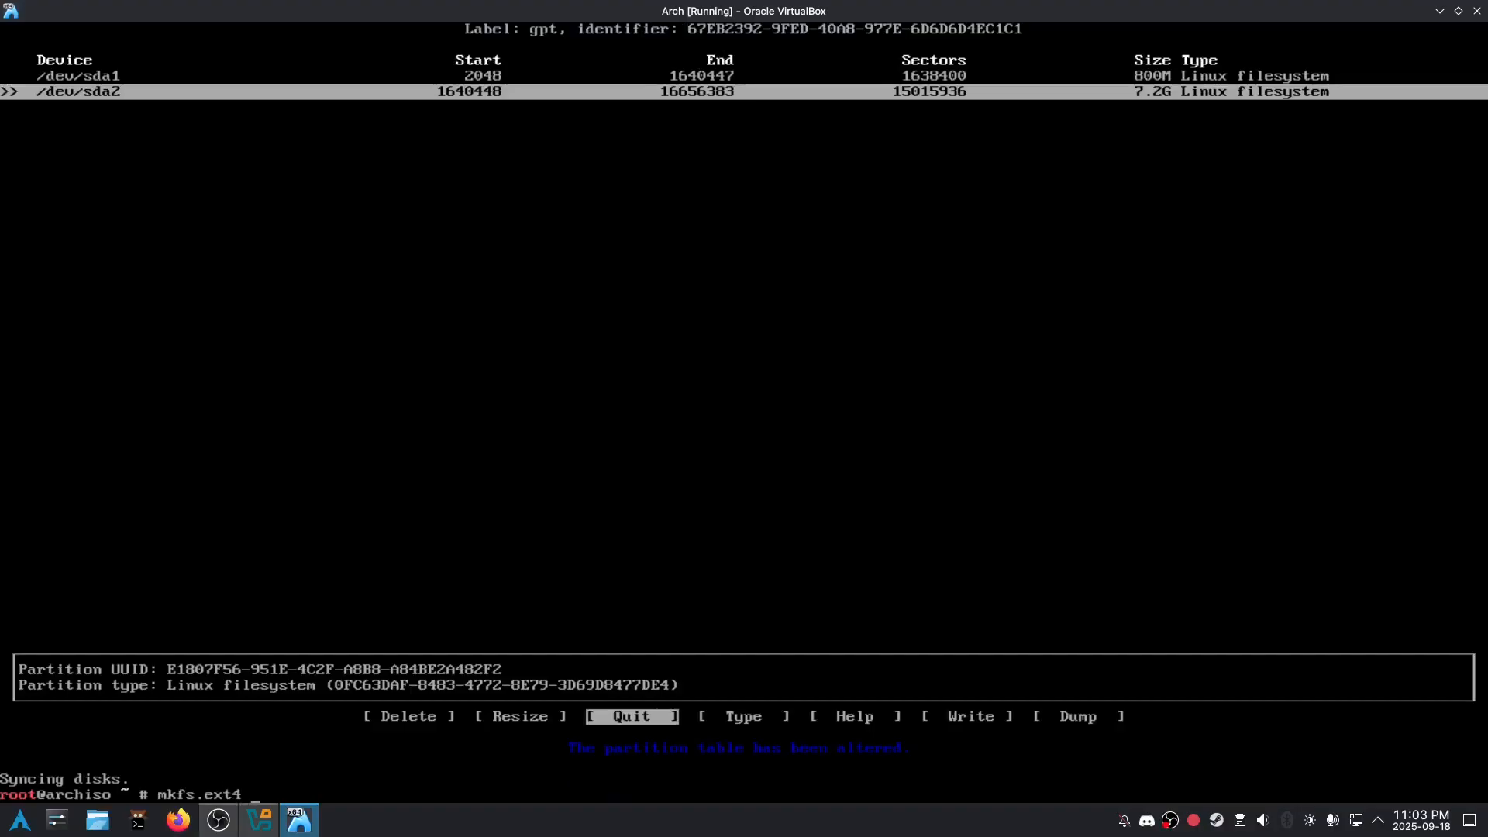
key("Return")
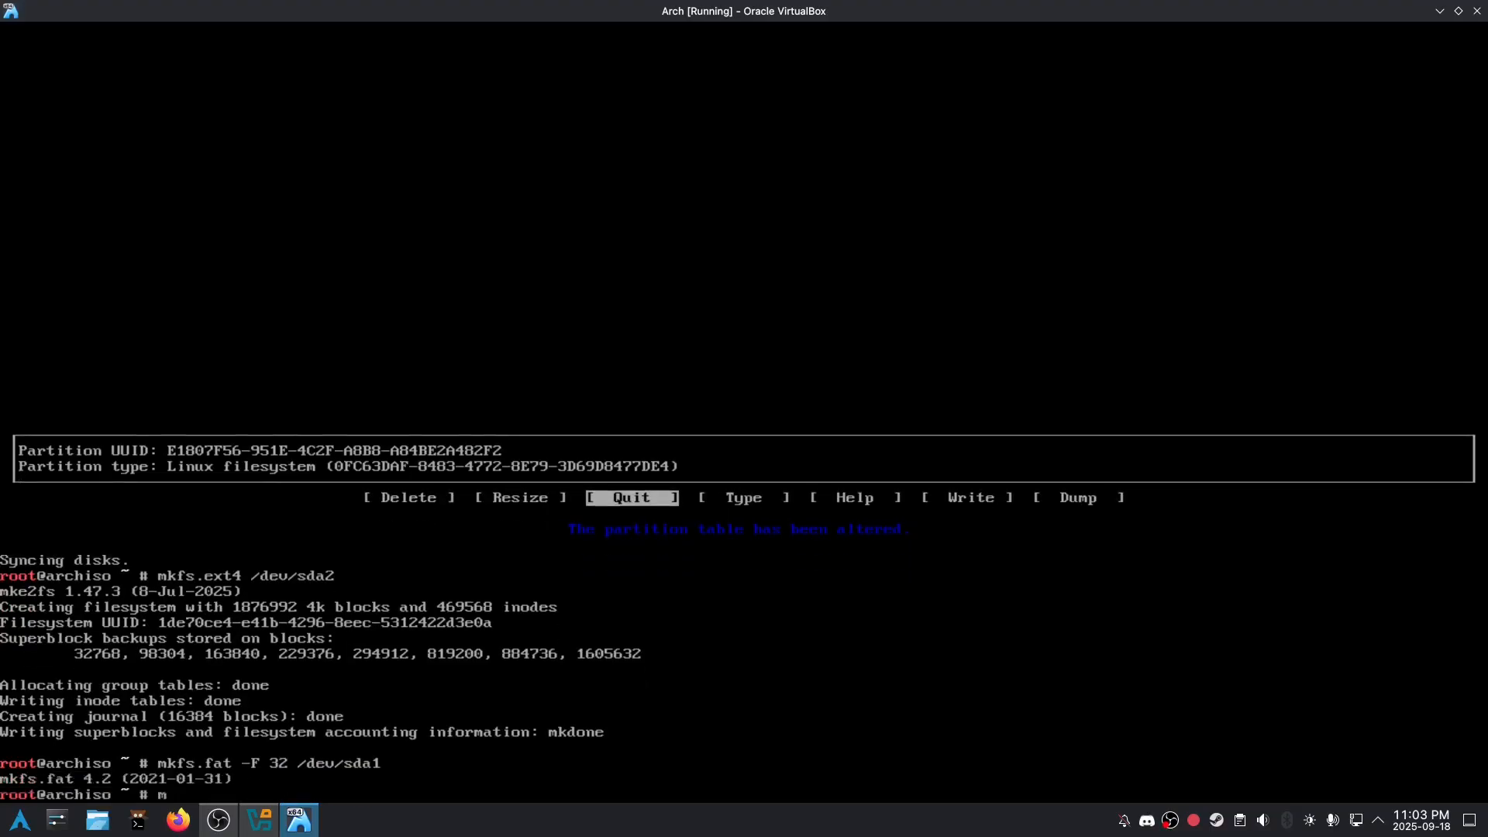
Mount /dev/sda2 on /mnt and /dev/sda1 on /mnt/boot
type("ount /dev/sd")
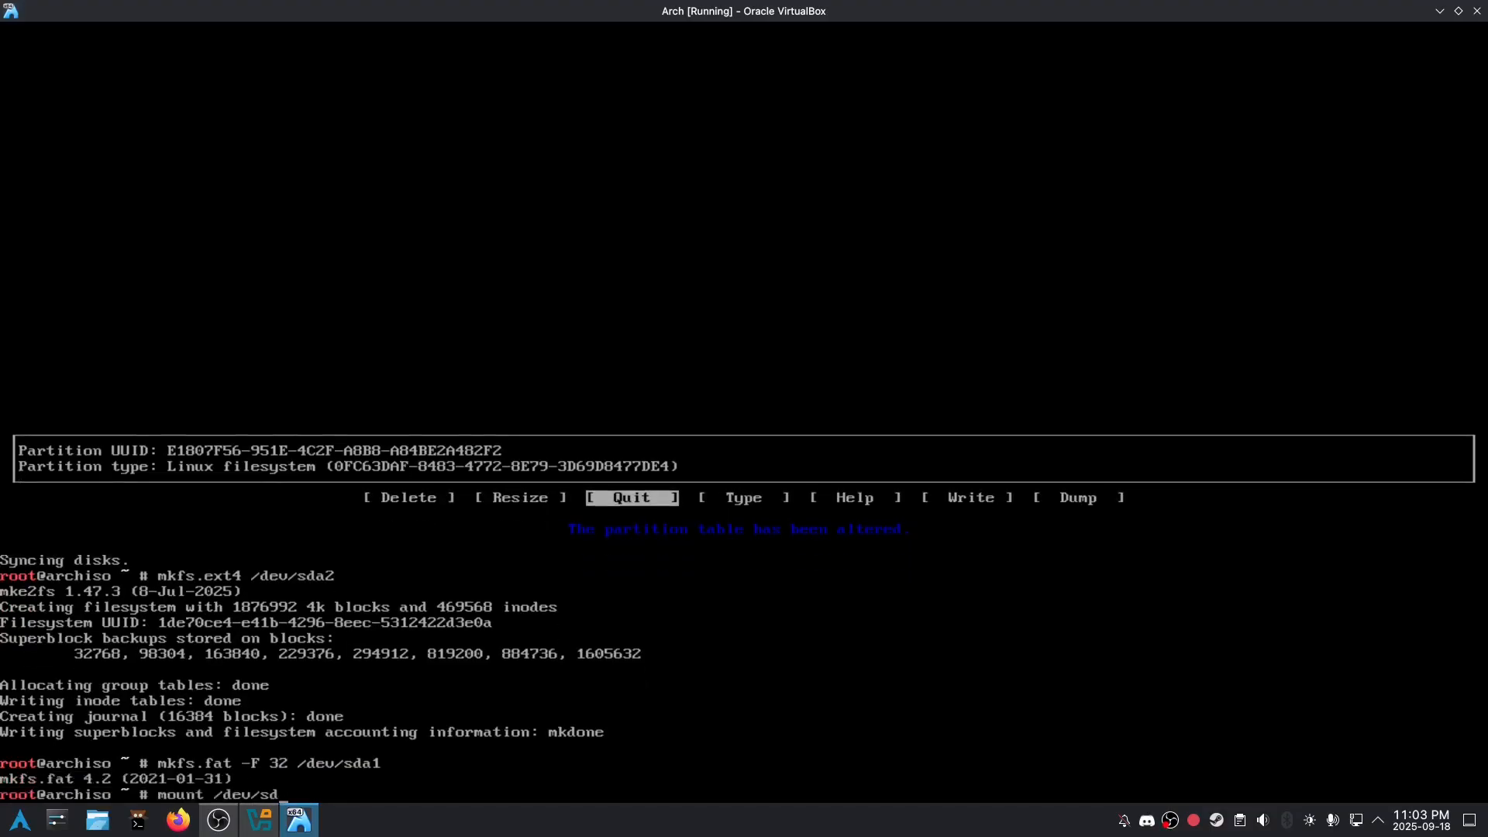
type("a2 /mnt")
type("mount --mkdir")
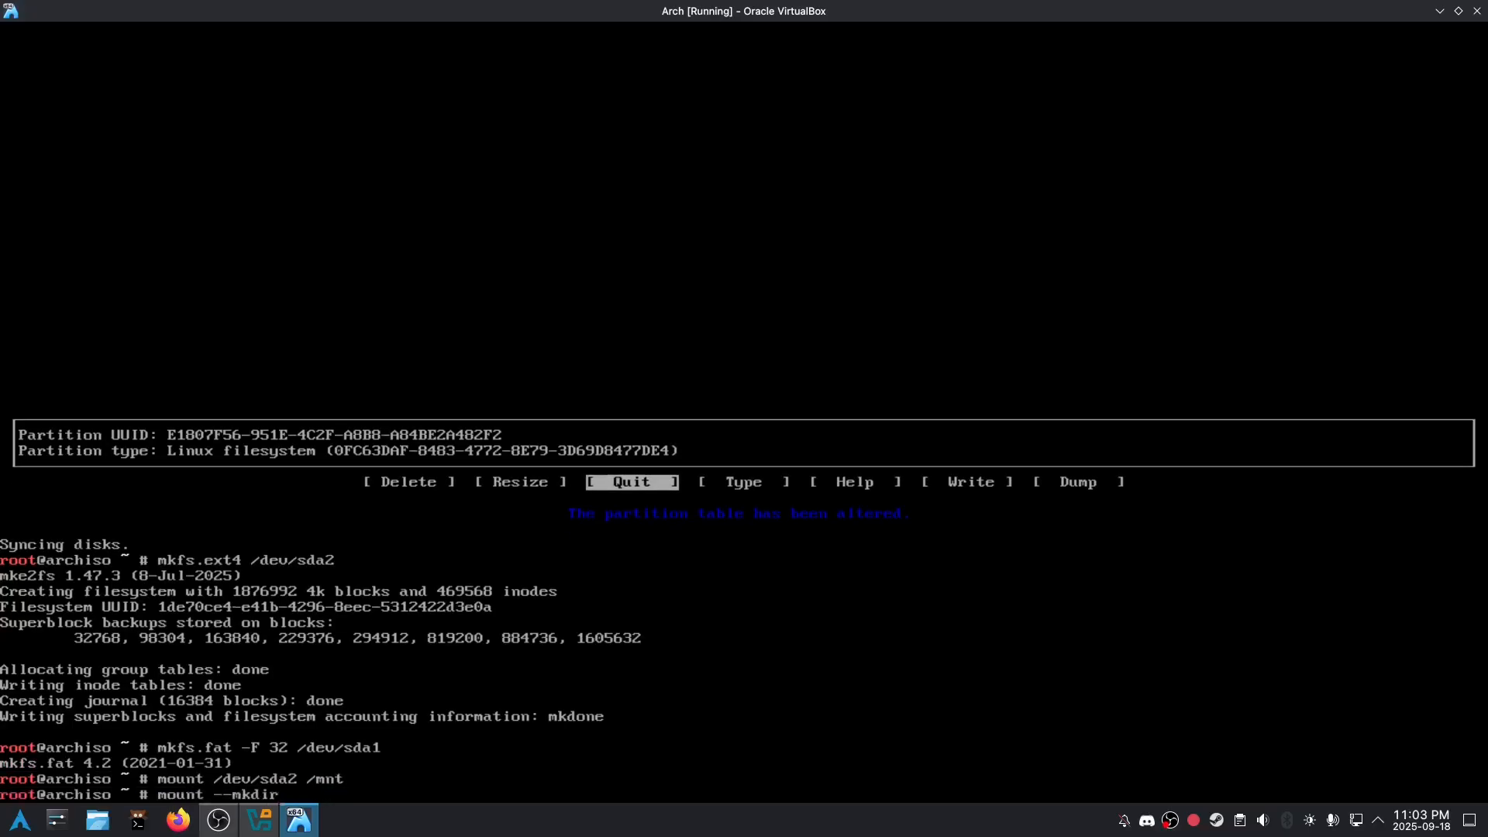
type("/dev/sda1 /mnt/boot")
type("pacstrap /mnt")
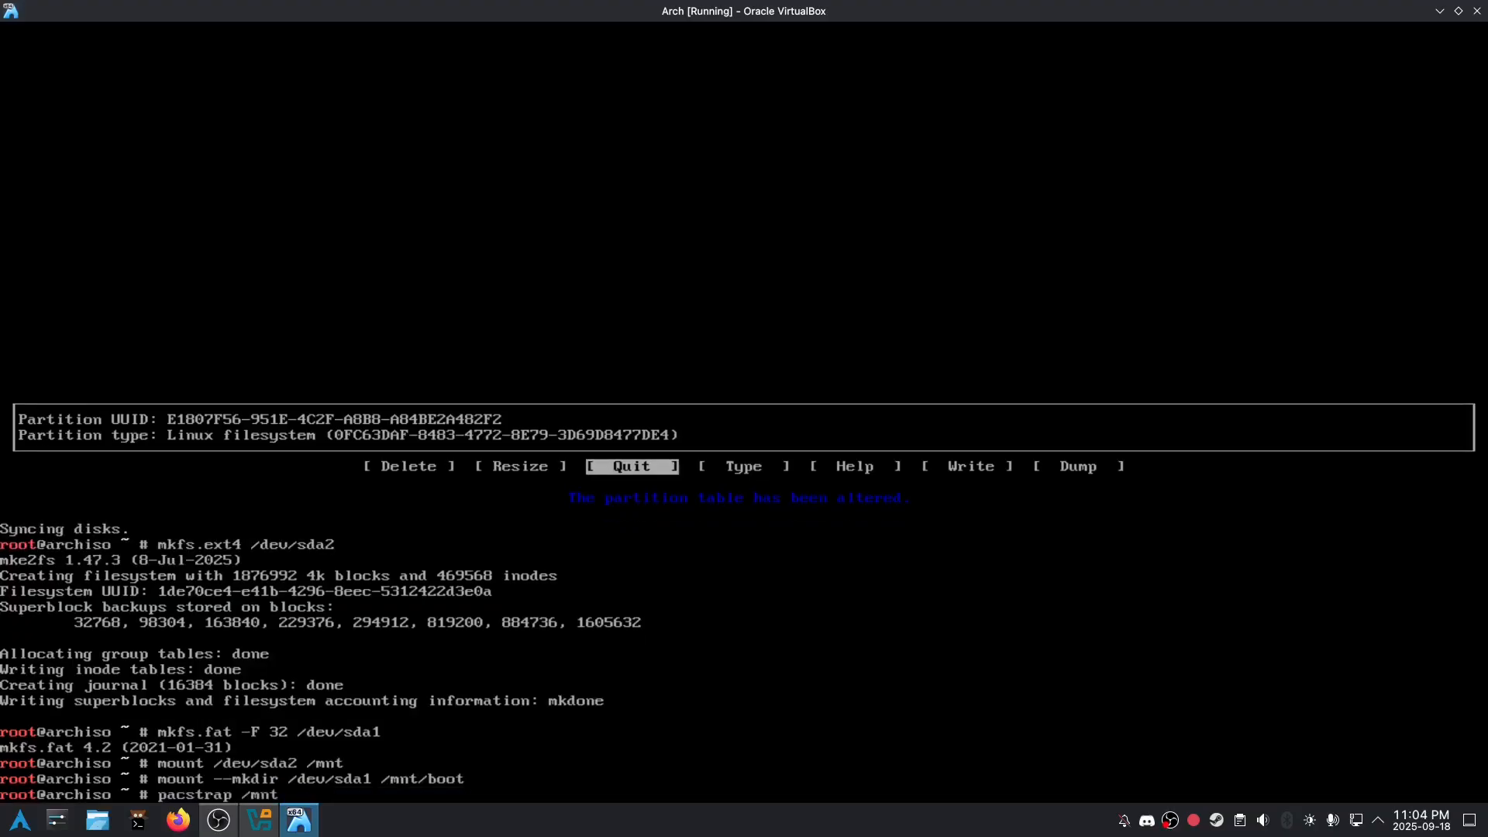
Start pacstrap with base, linux-zen, lolcat, nano and grub, then interrupt the download
type("base linux-zen linux-firmware networkmanager screenfetch cowsay lol")
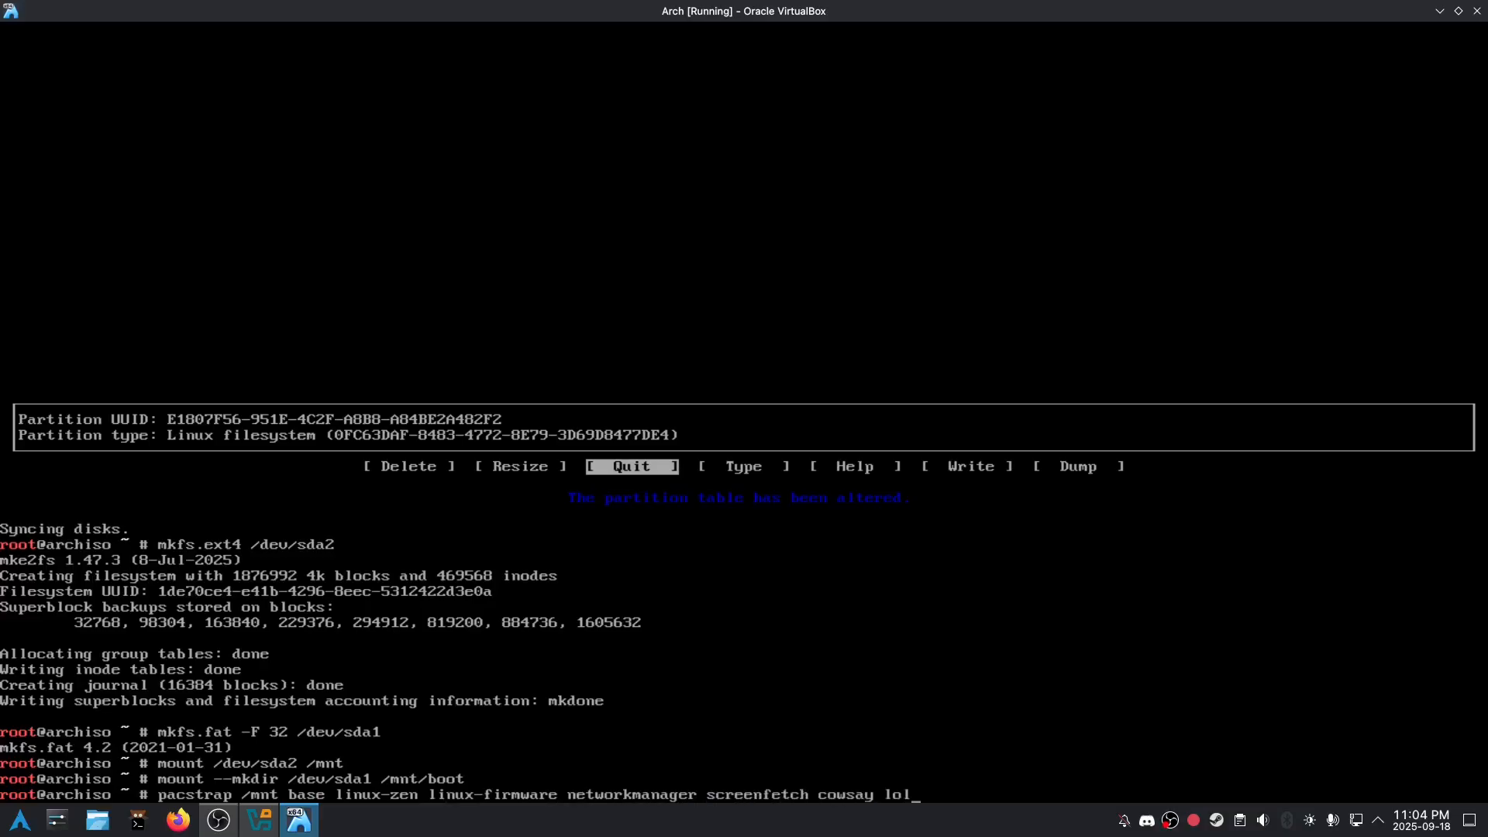
type("cat nano grub ef")
type("refl")
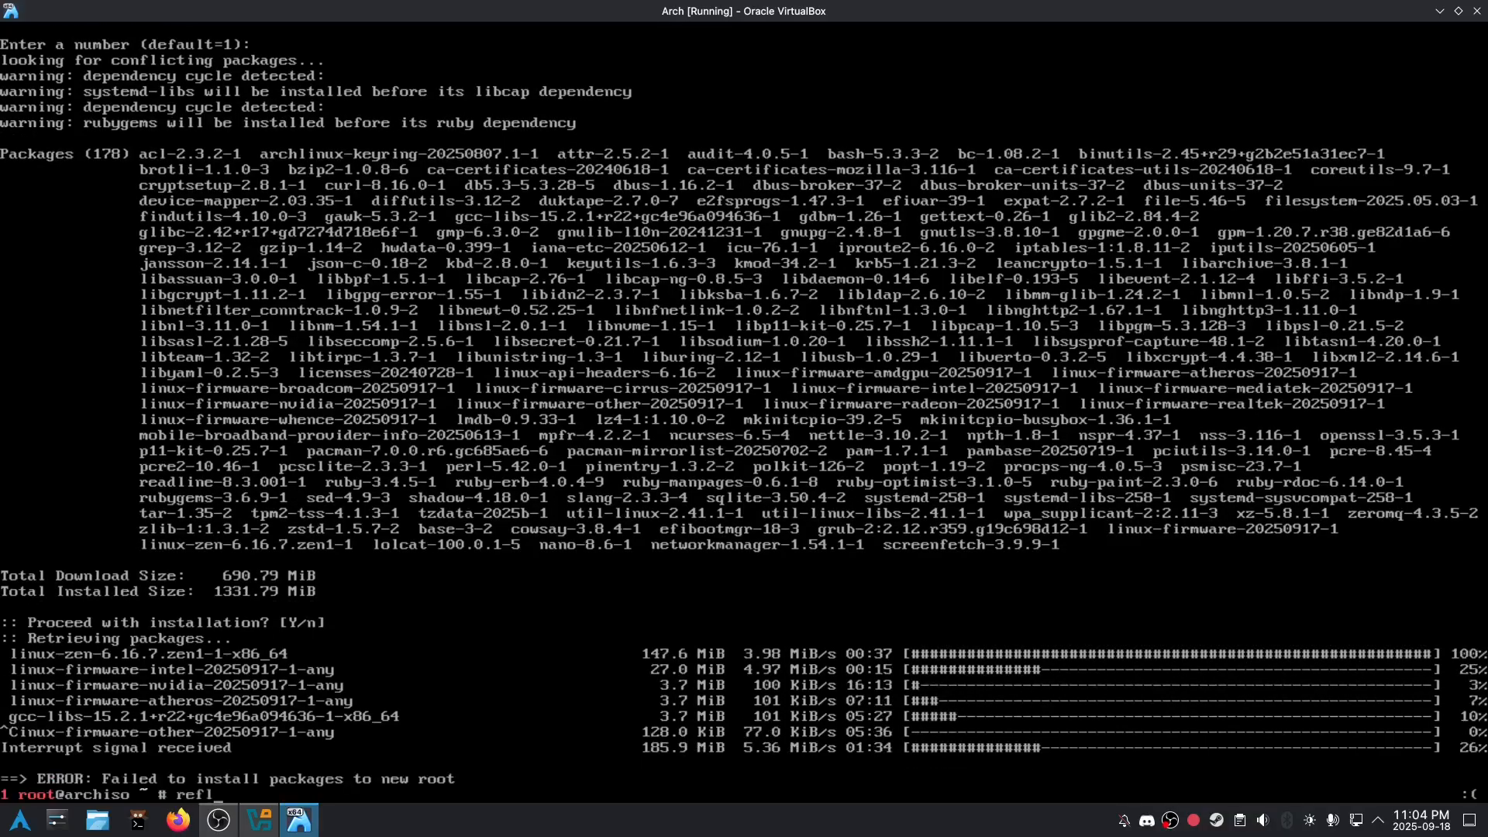
Refresh mirrors with reflector, rerun pacstrap and follow the 168-package install to completion
type("ector")
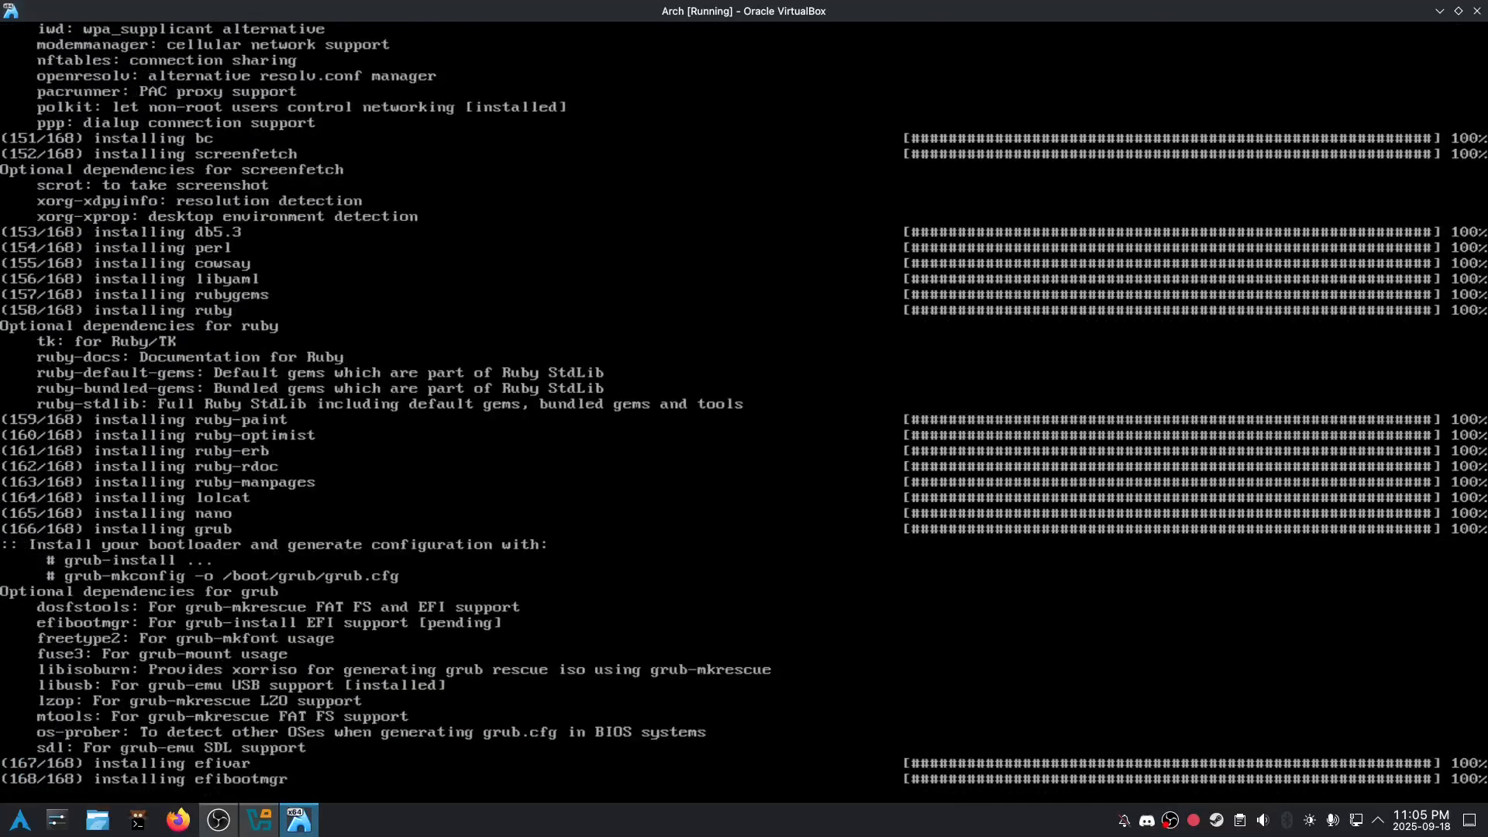
scroll("down", 3)
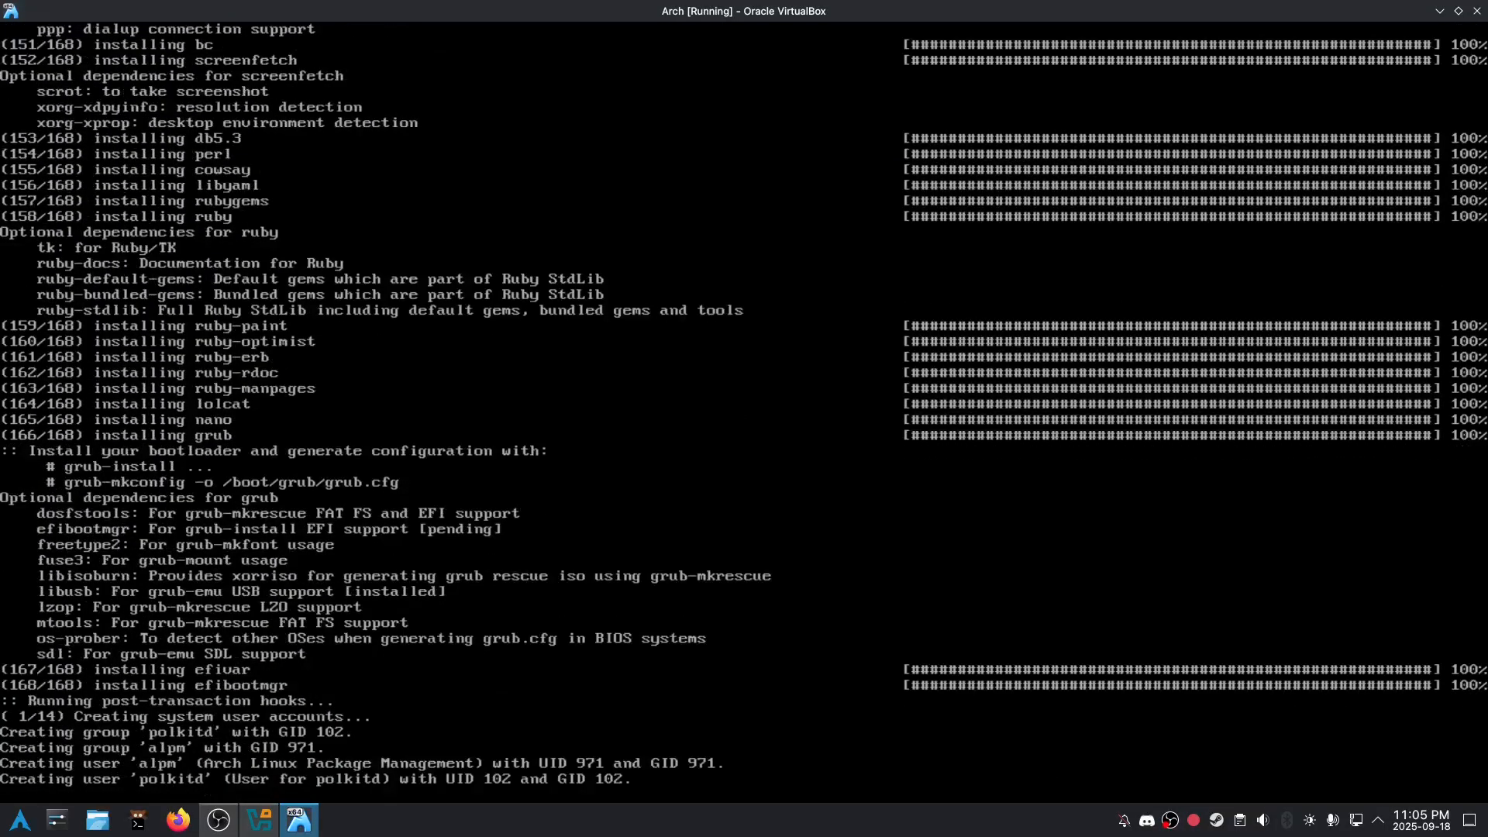
scroll("down", 3)
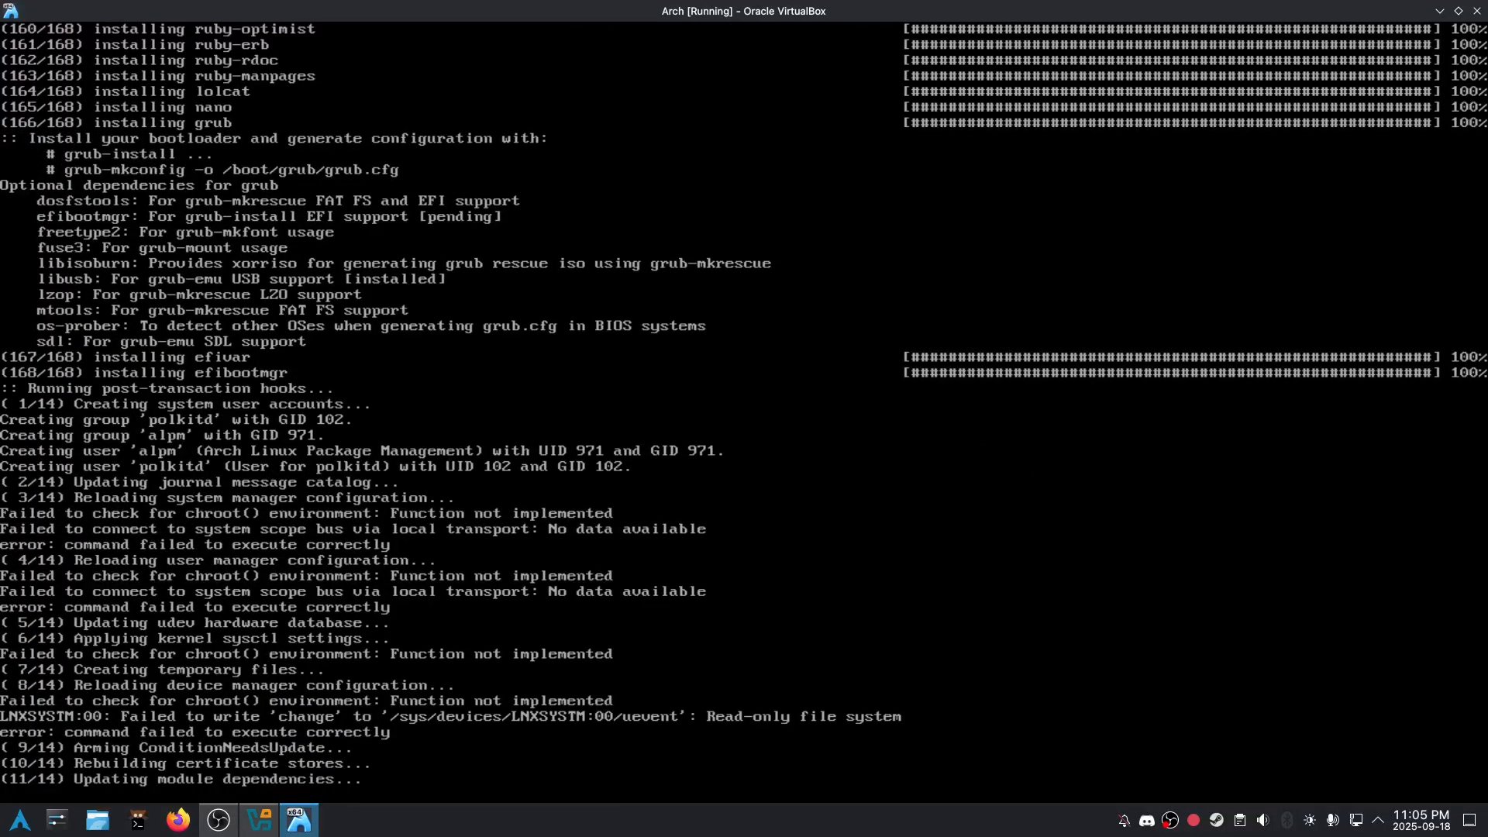
scroll("down", 3)
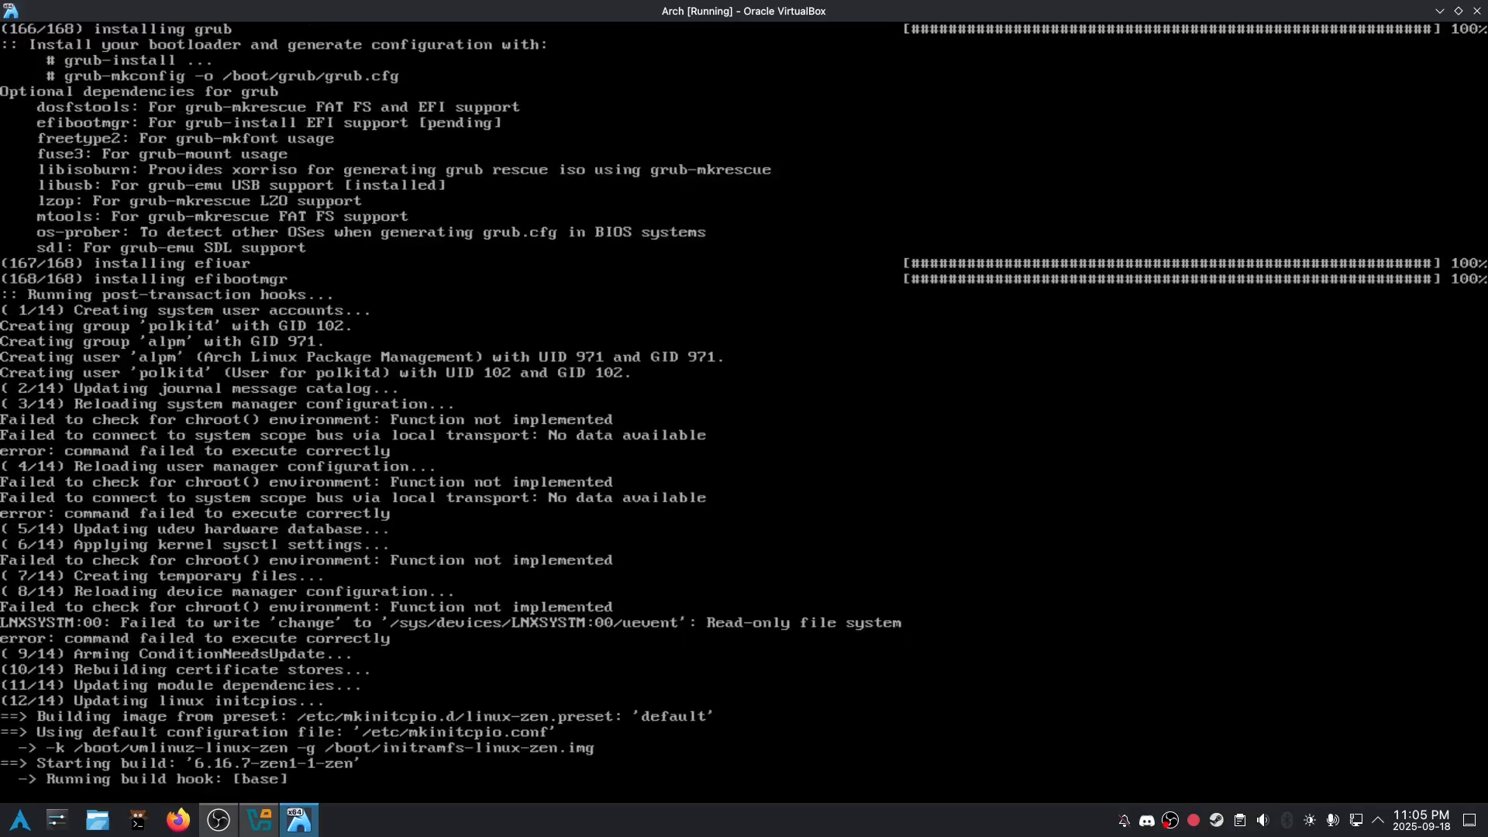
scroll("down", 3)
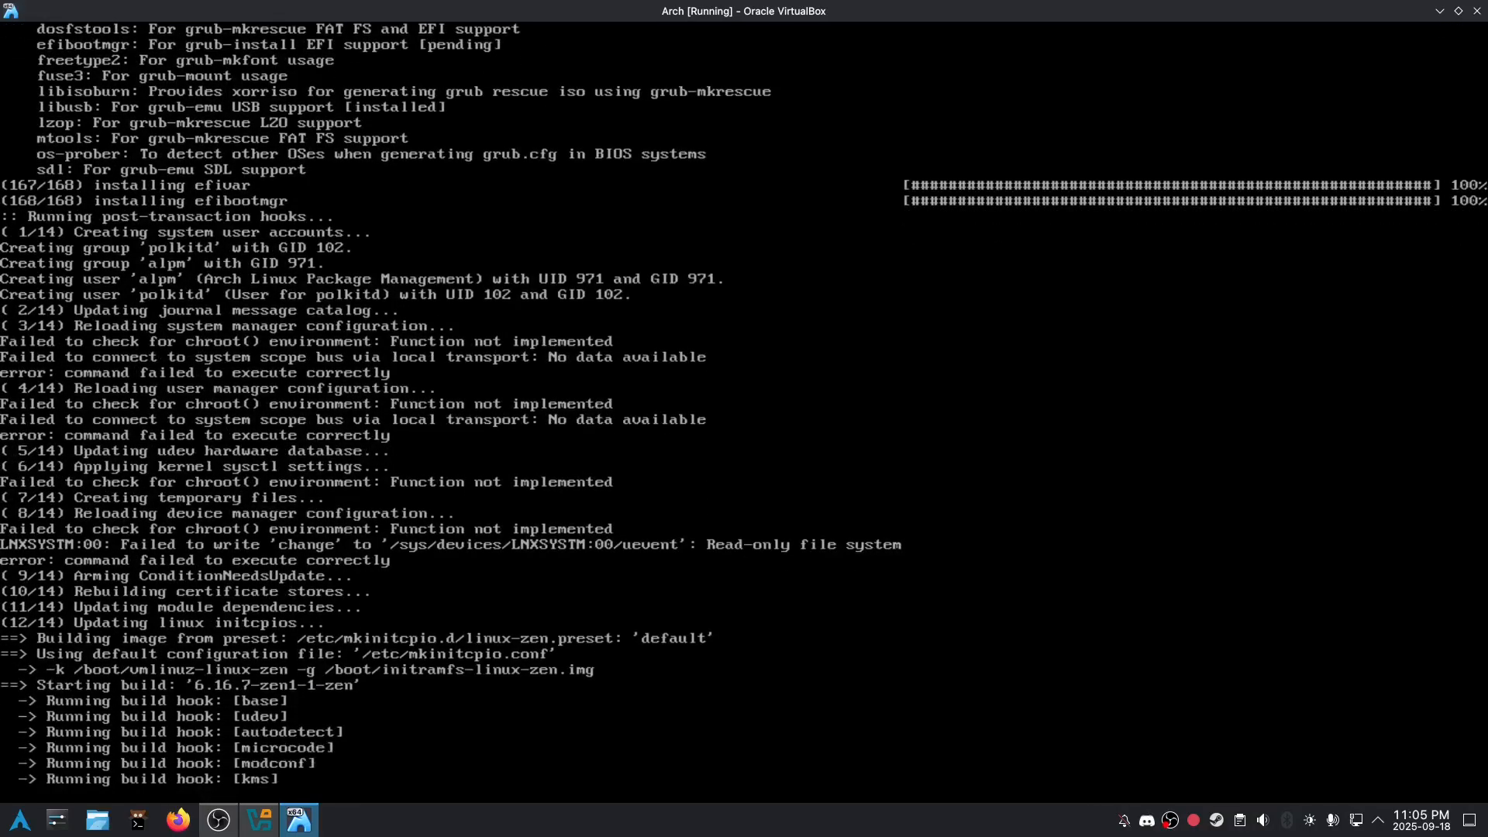
scroll("down", 3)
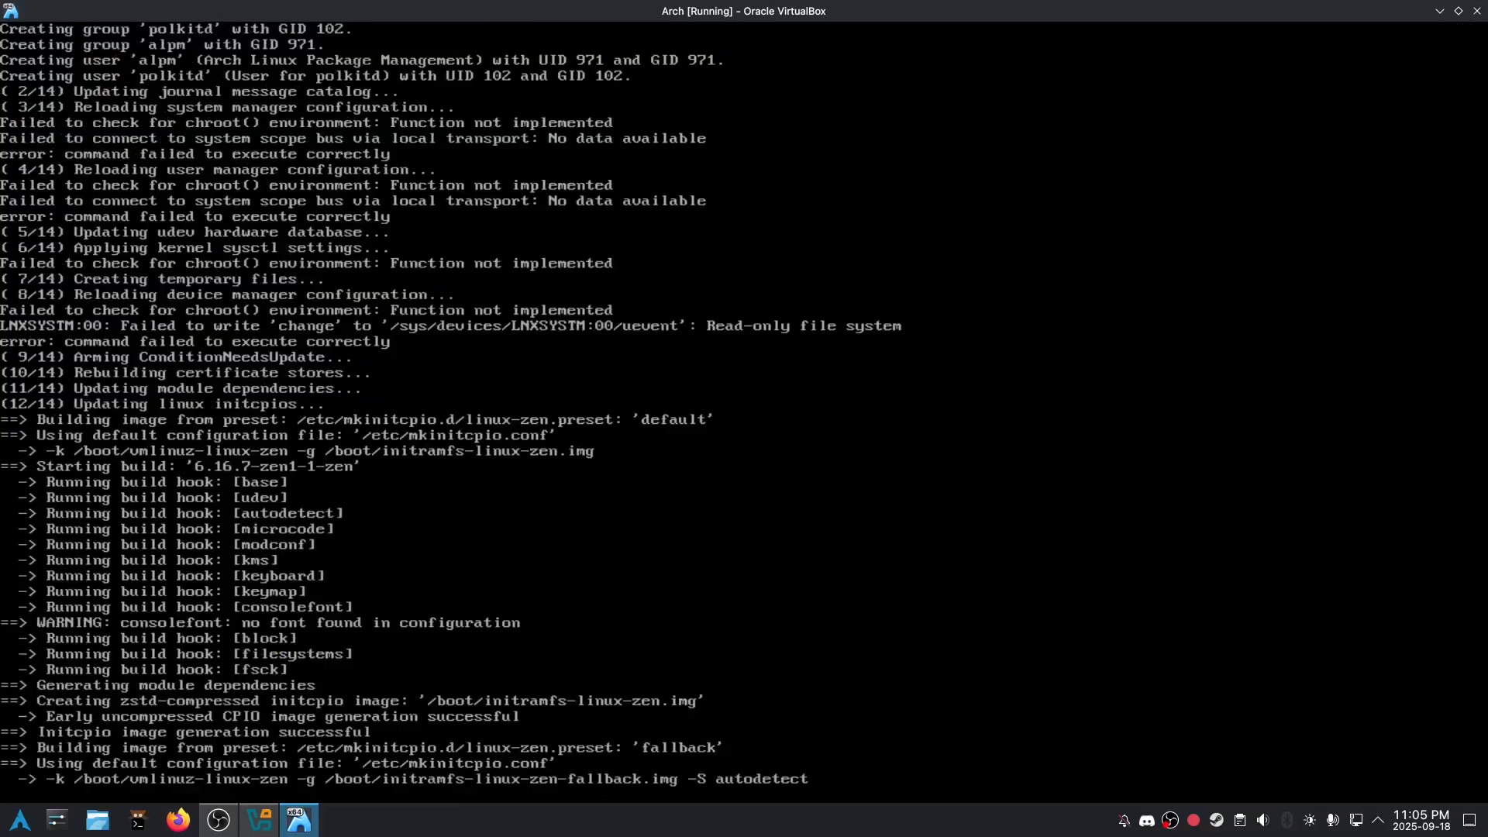
scroll("down", 3)
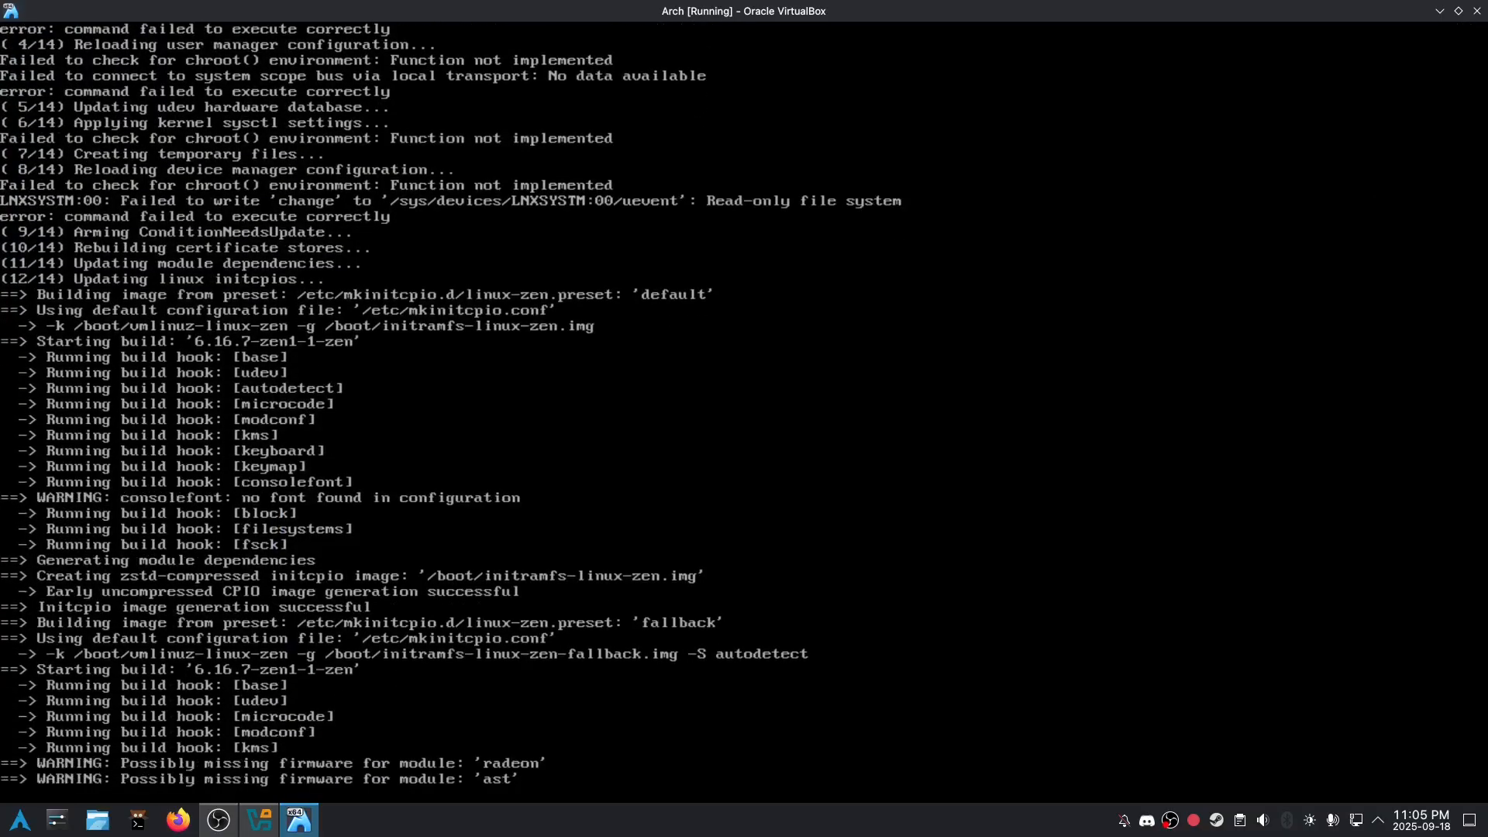
scroll("down", 3)
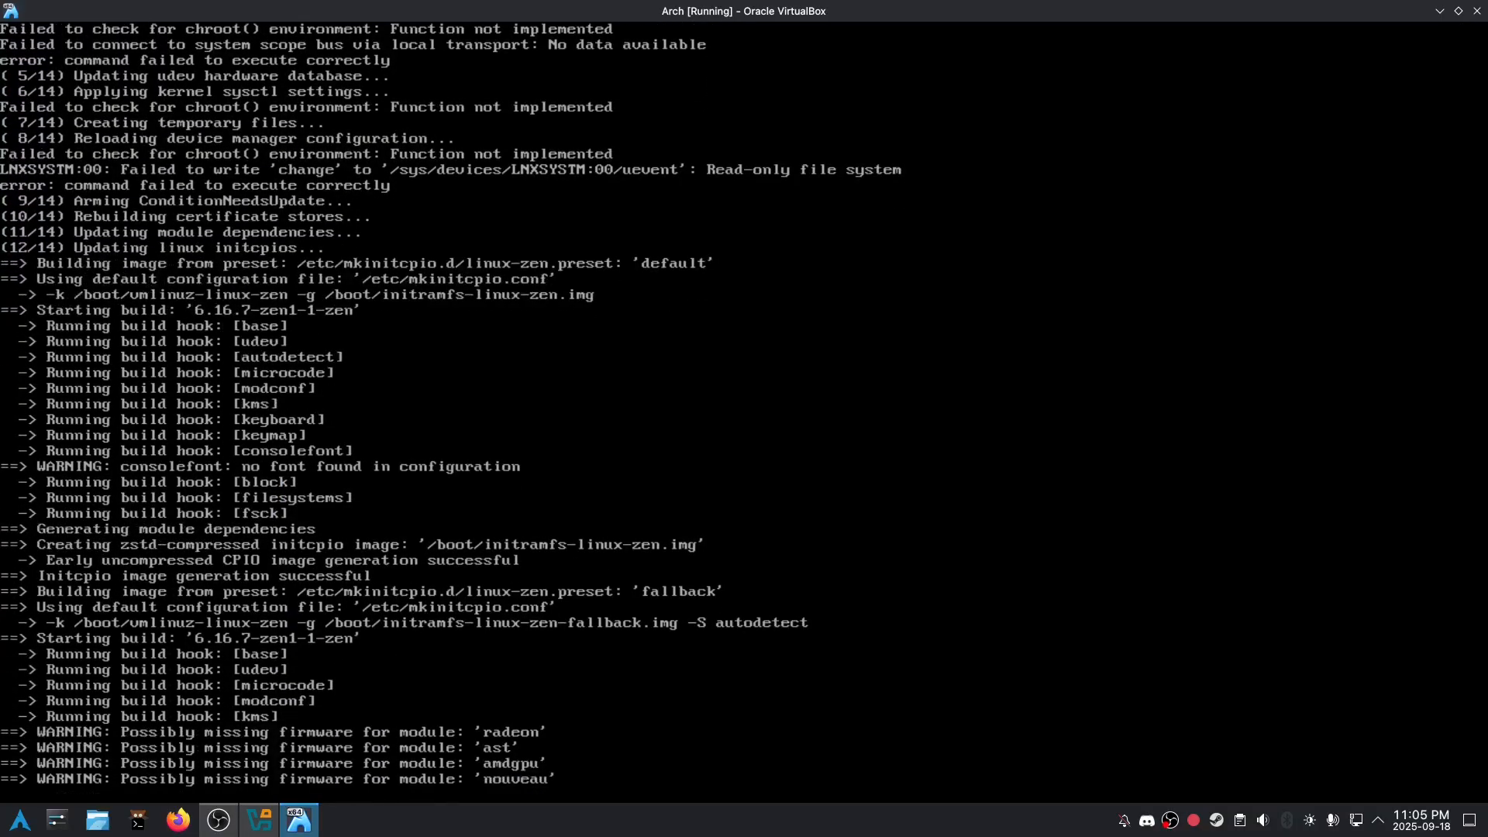
scroll("down", 3)
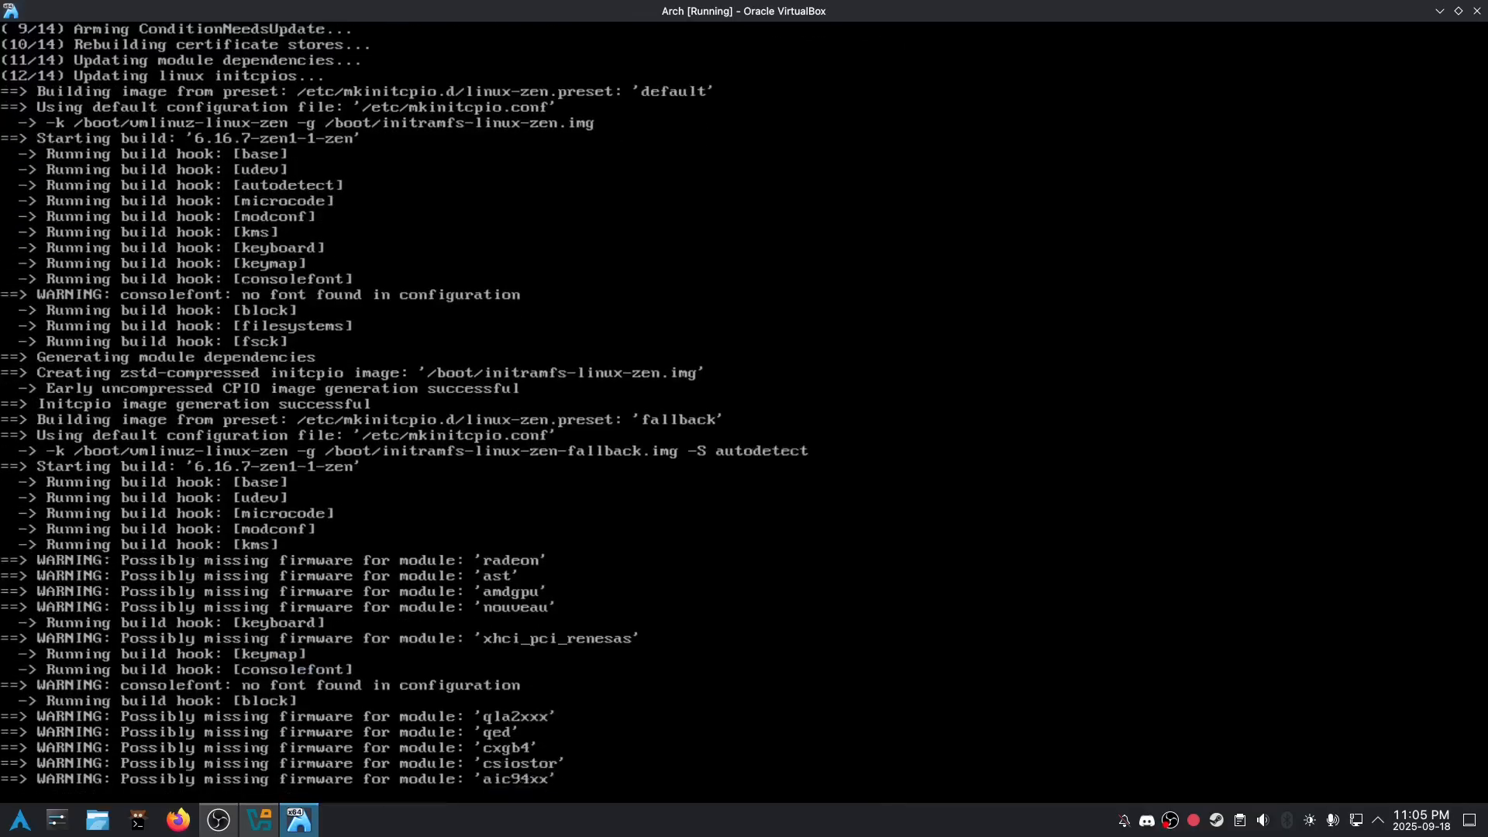
scroll("down", 3)
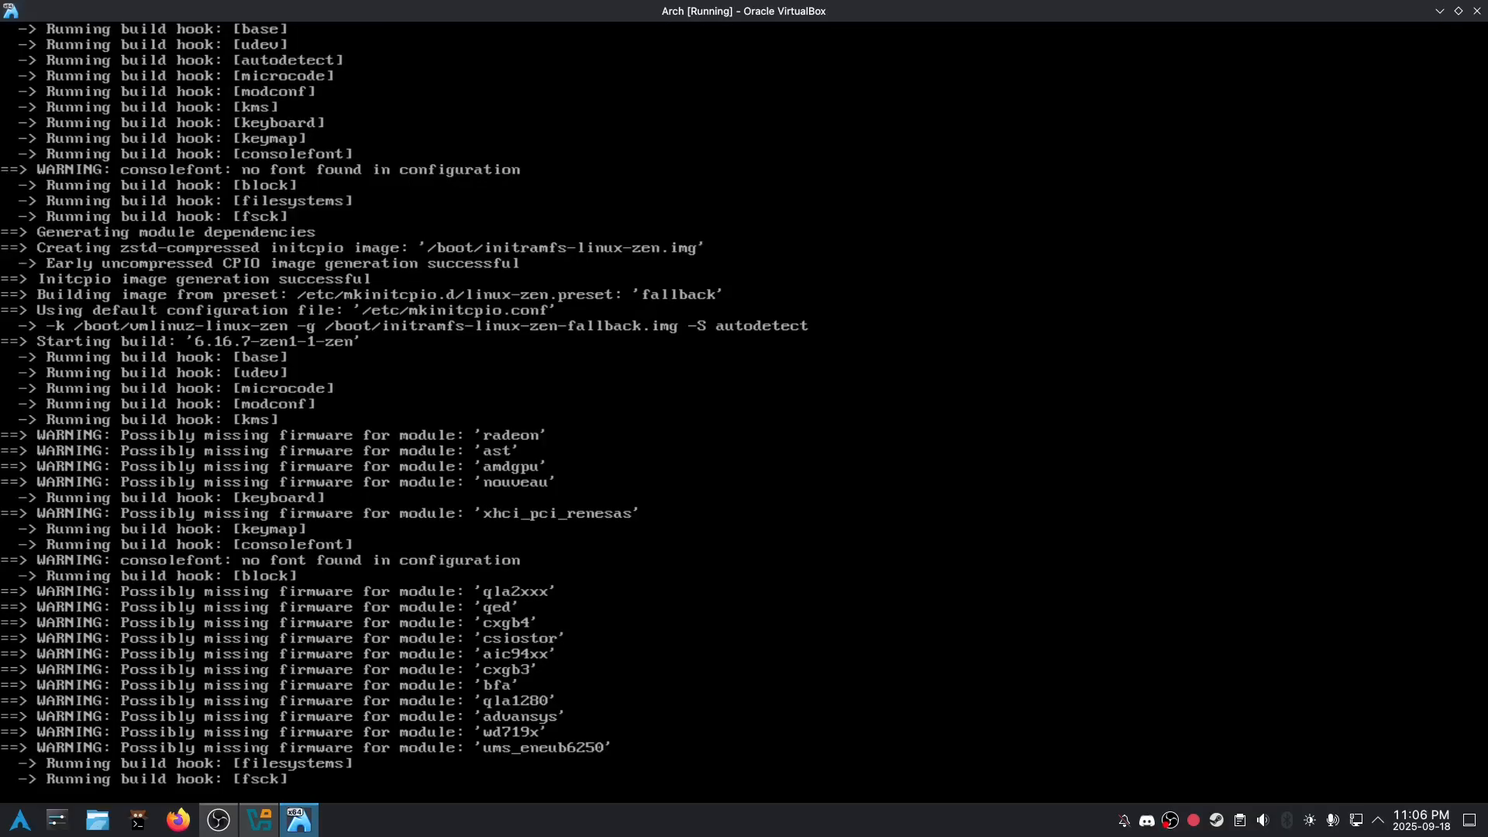
scroll("down", 3)
type("grub-0i")
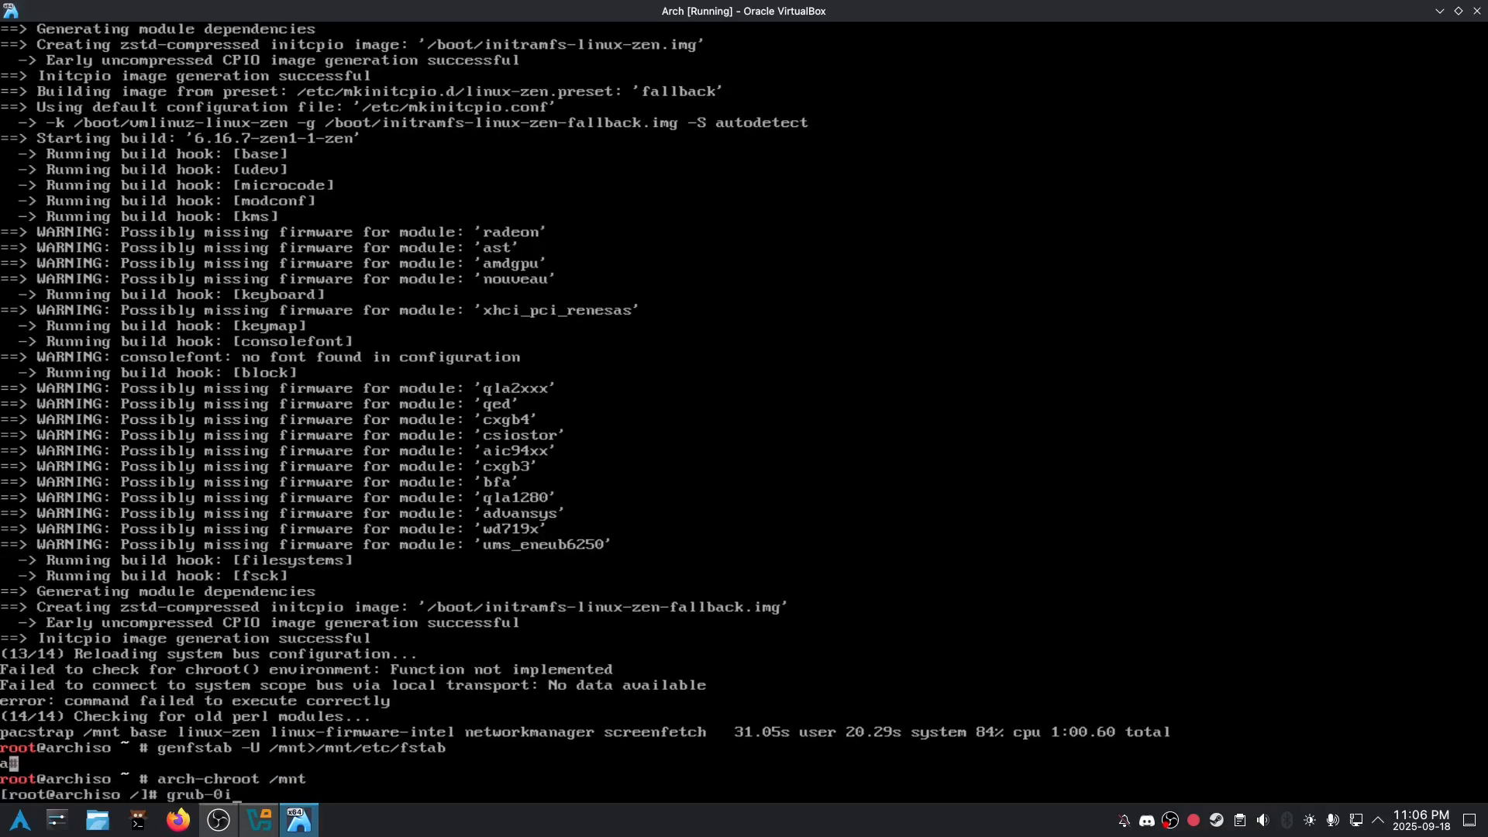
Install GRUB for x86_64-efi, generate grub.cfg, enable NetworkManager and set the root password
type("nst")
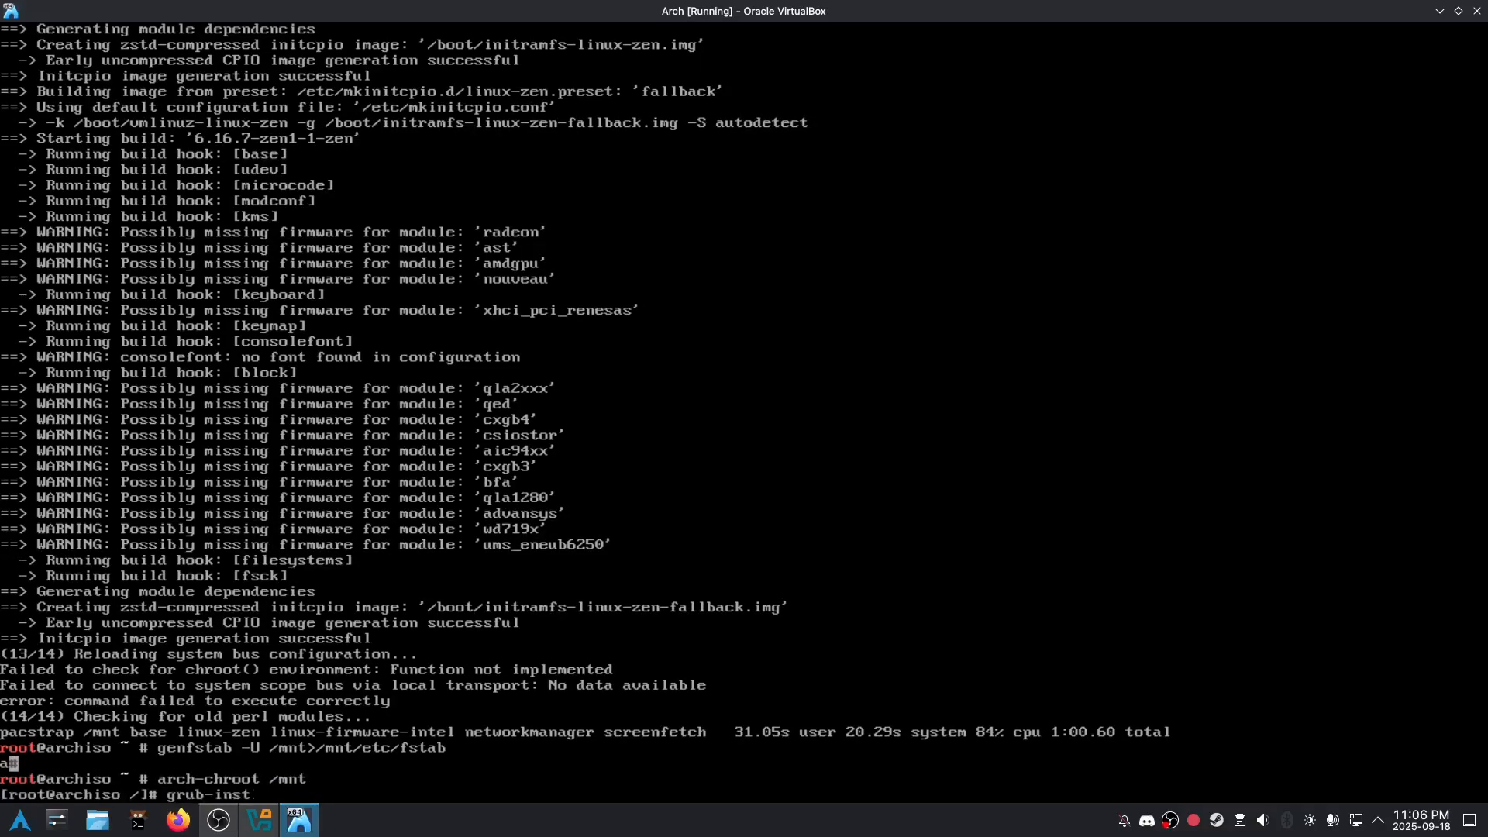
type("all --tar")
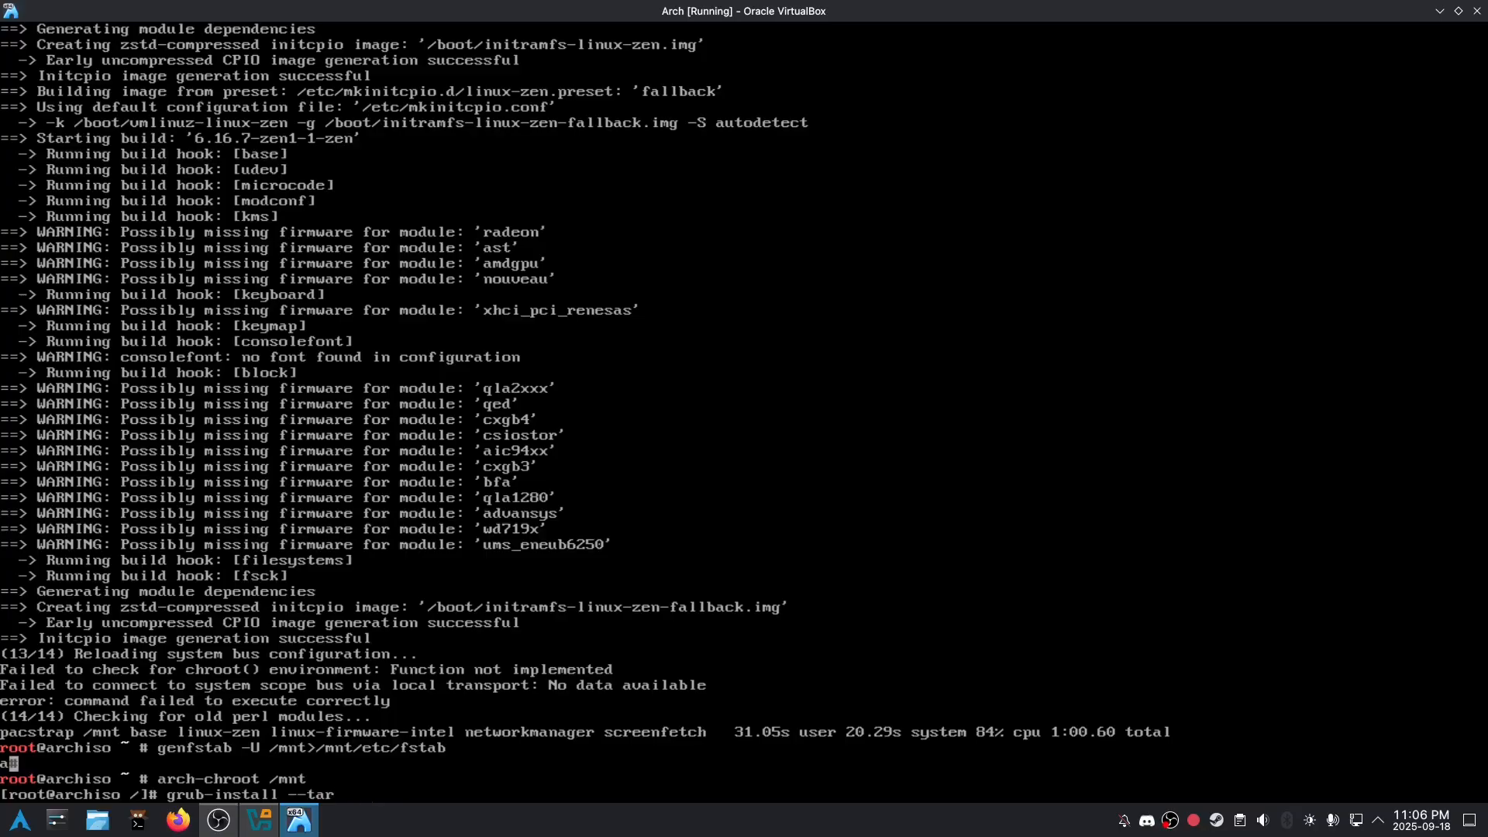
type("get=x86_64")
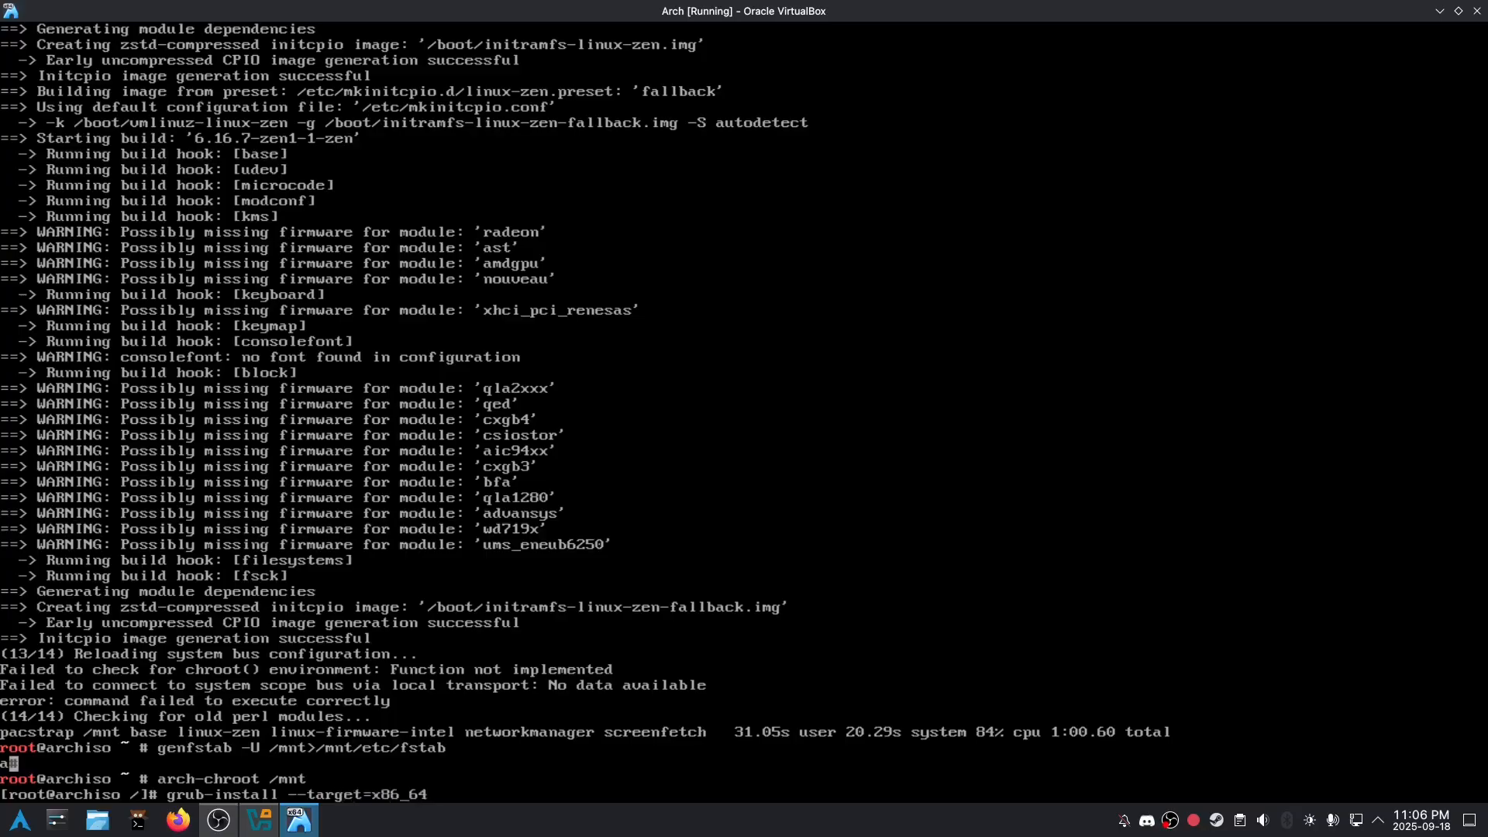
type("-efi --efi-directory=/boot")
type("grub-mkconfig -o /boot/")
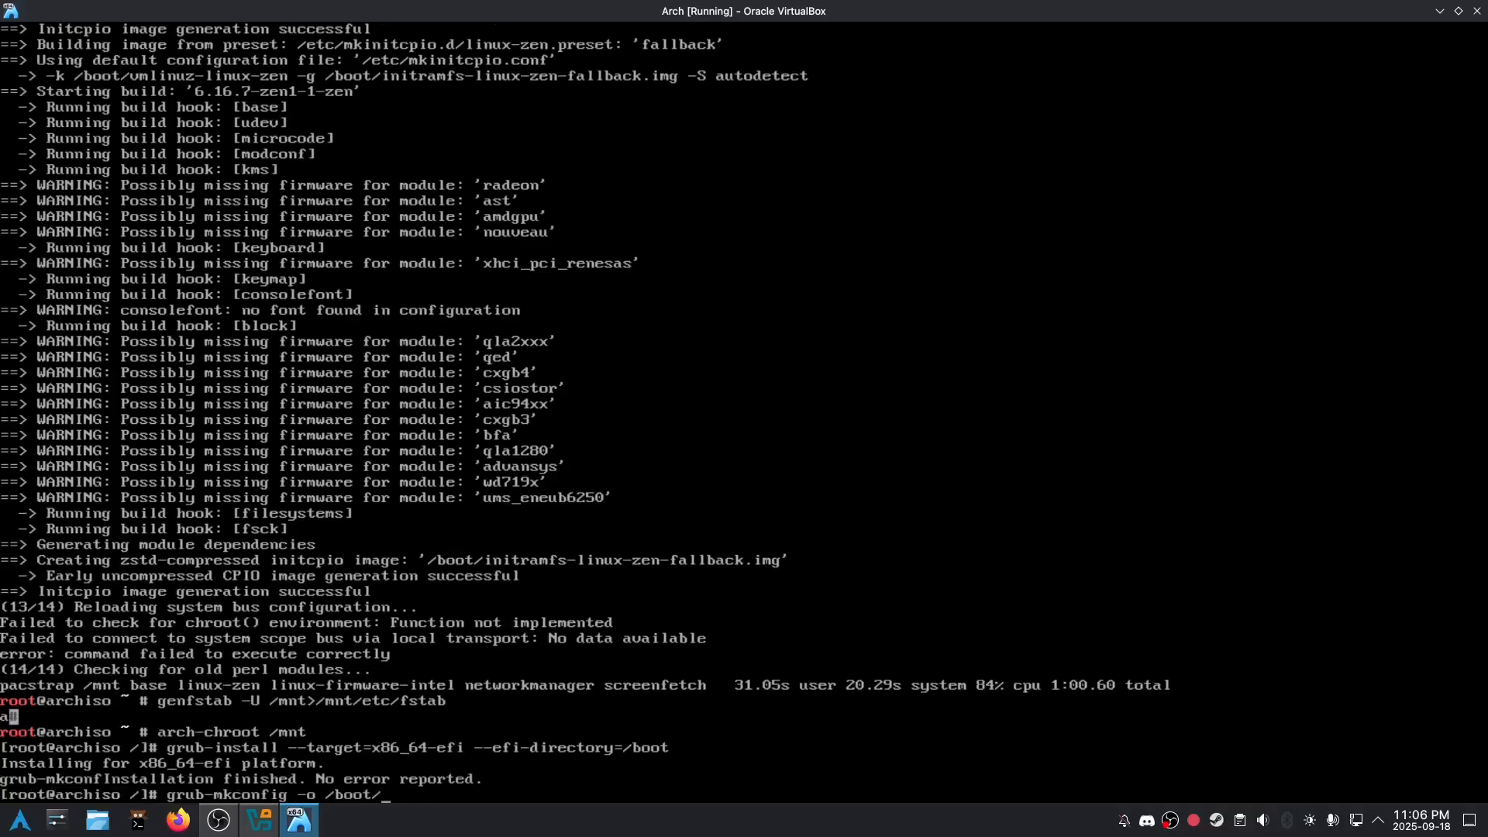
type("rub/grub.cfg")
type("systemctl enable Ne")
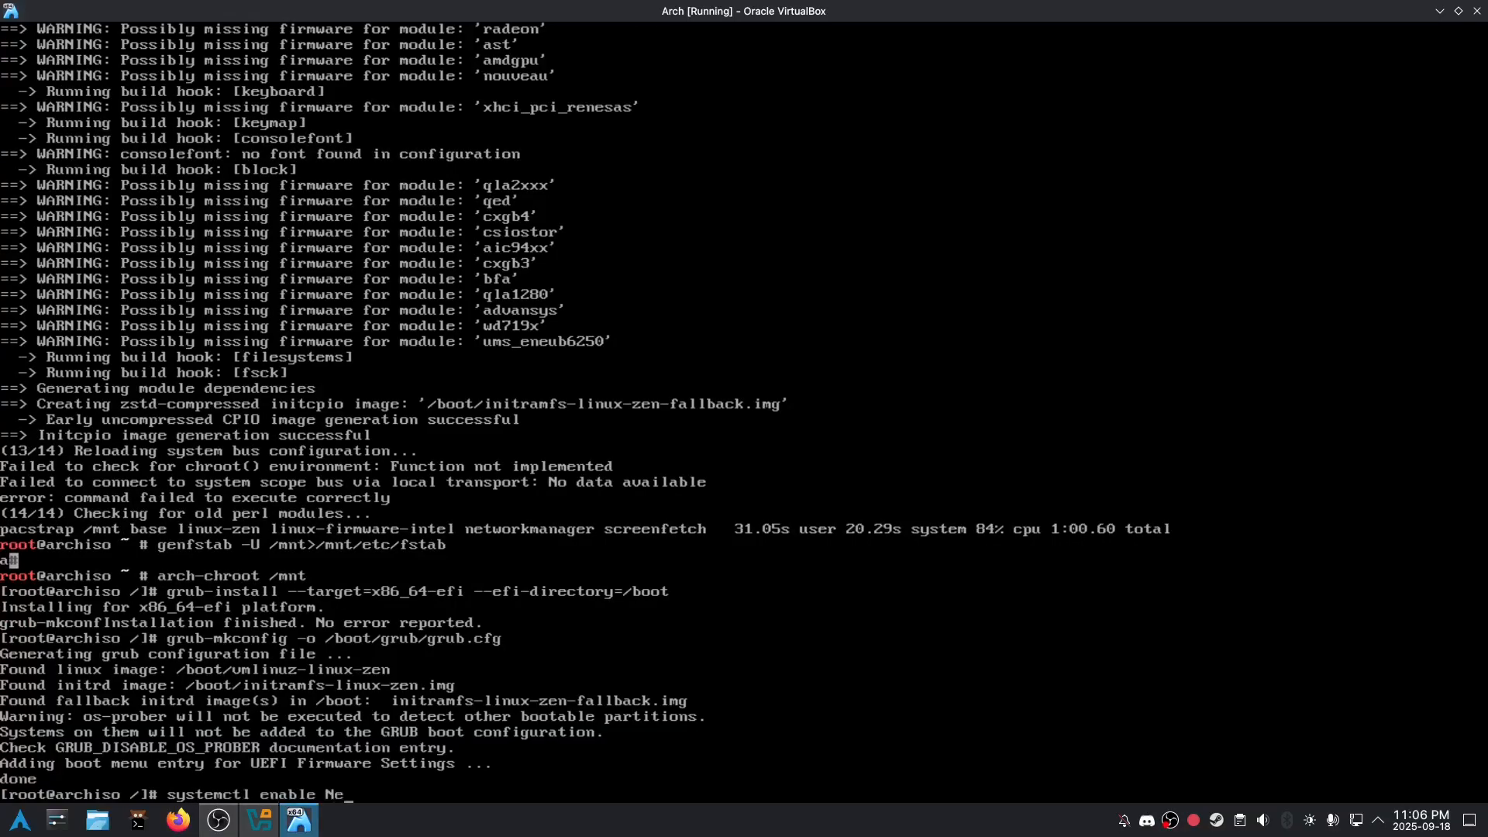
key("Return")
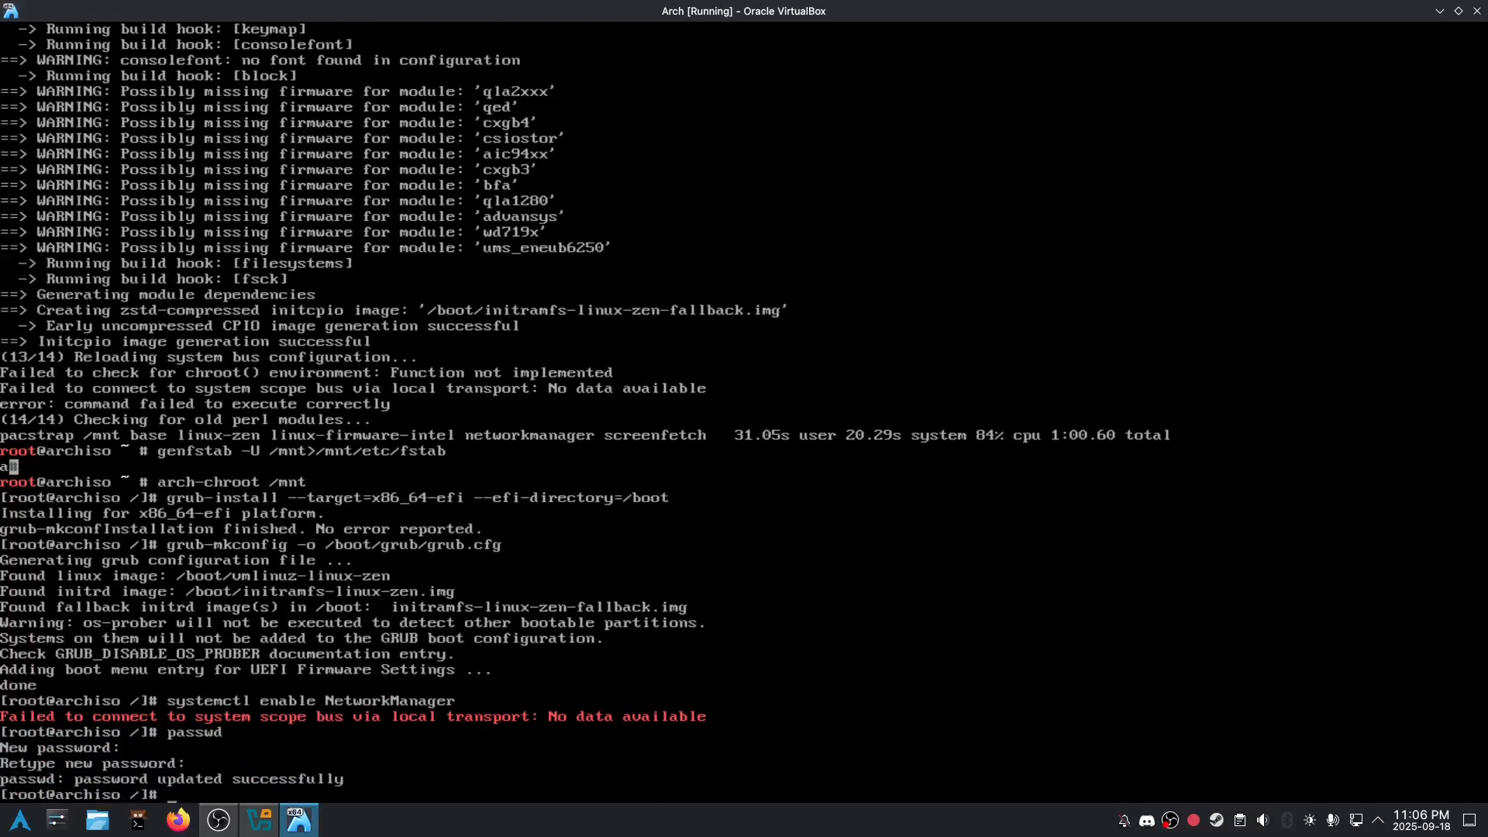
Reboot the Arch guest, then bring up the Close Virtual Machine dialog
type("reboot")
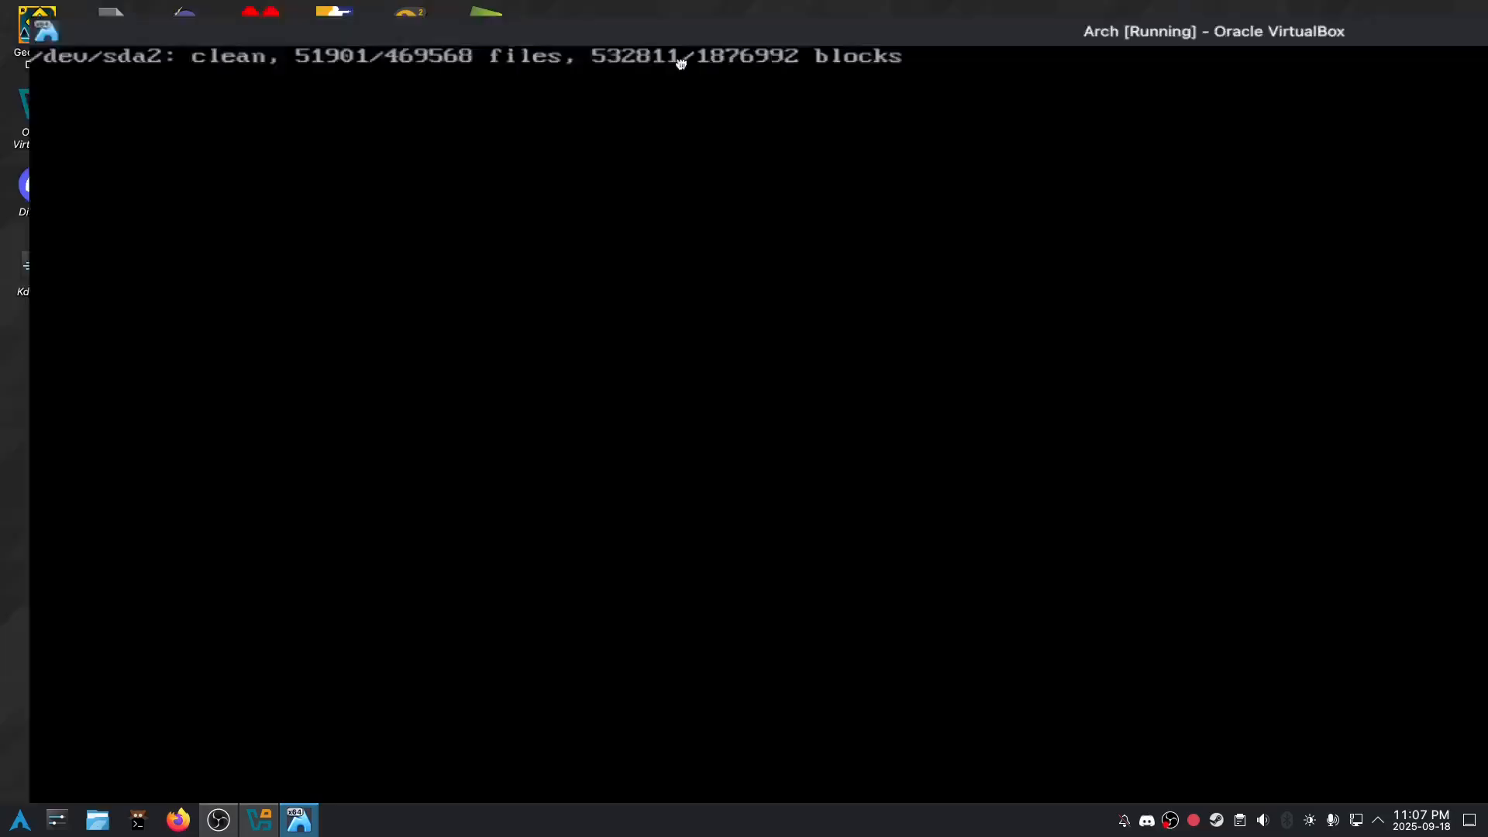
left_click(903, 228)
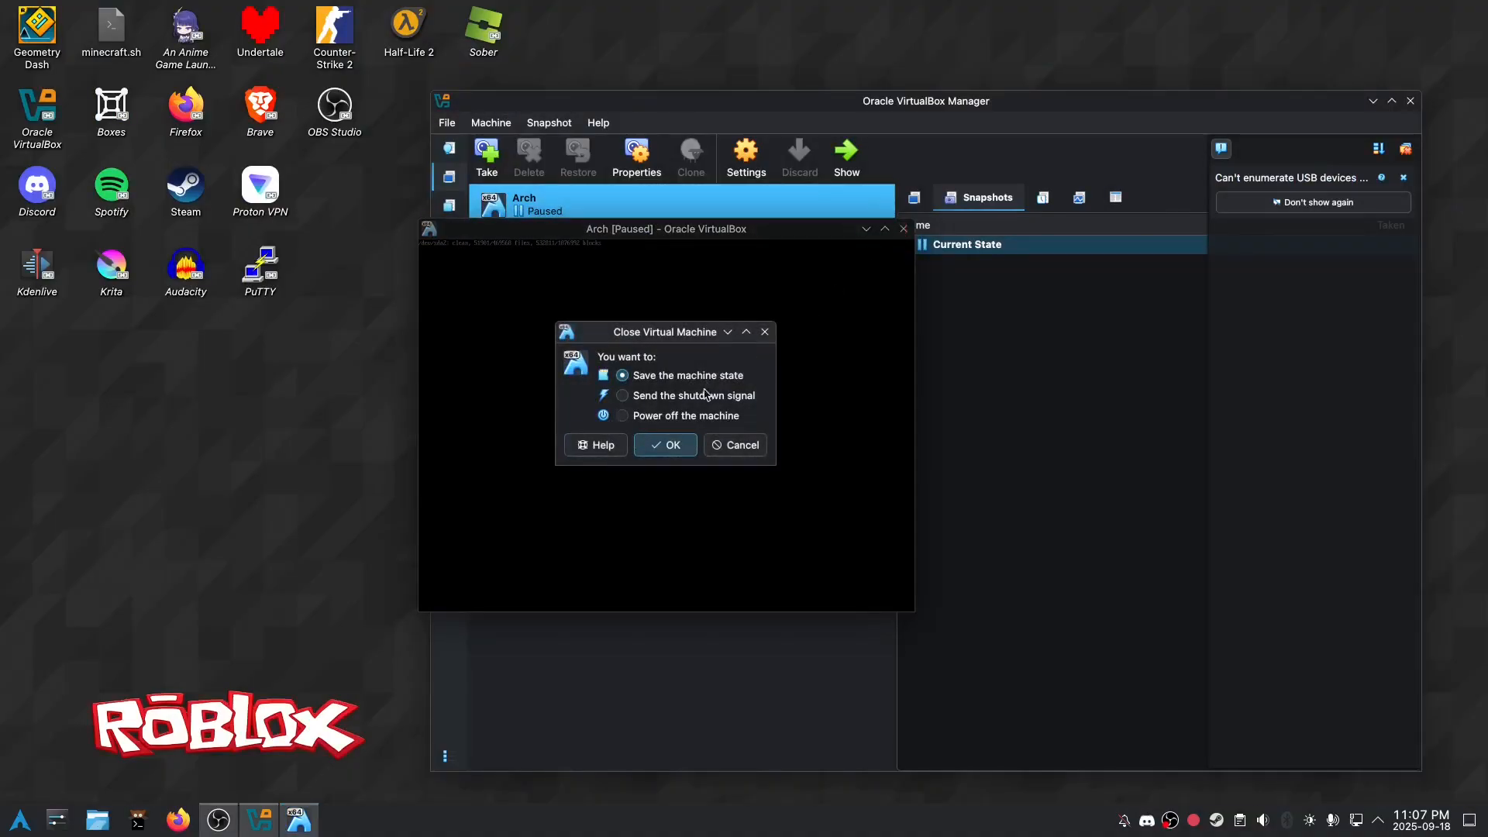
Power off the Arch VM, start it again, then power it off once more
left_click(665, 444)
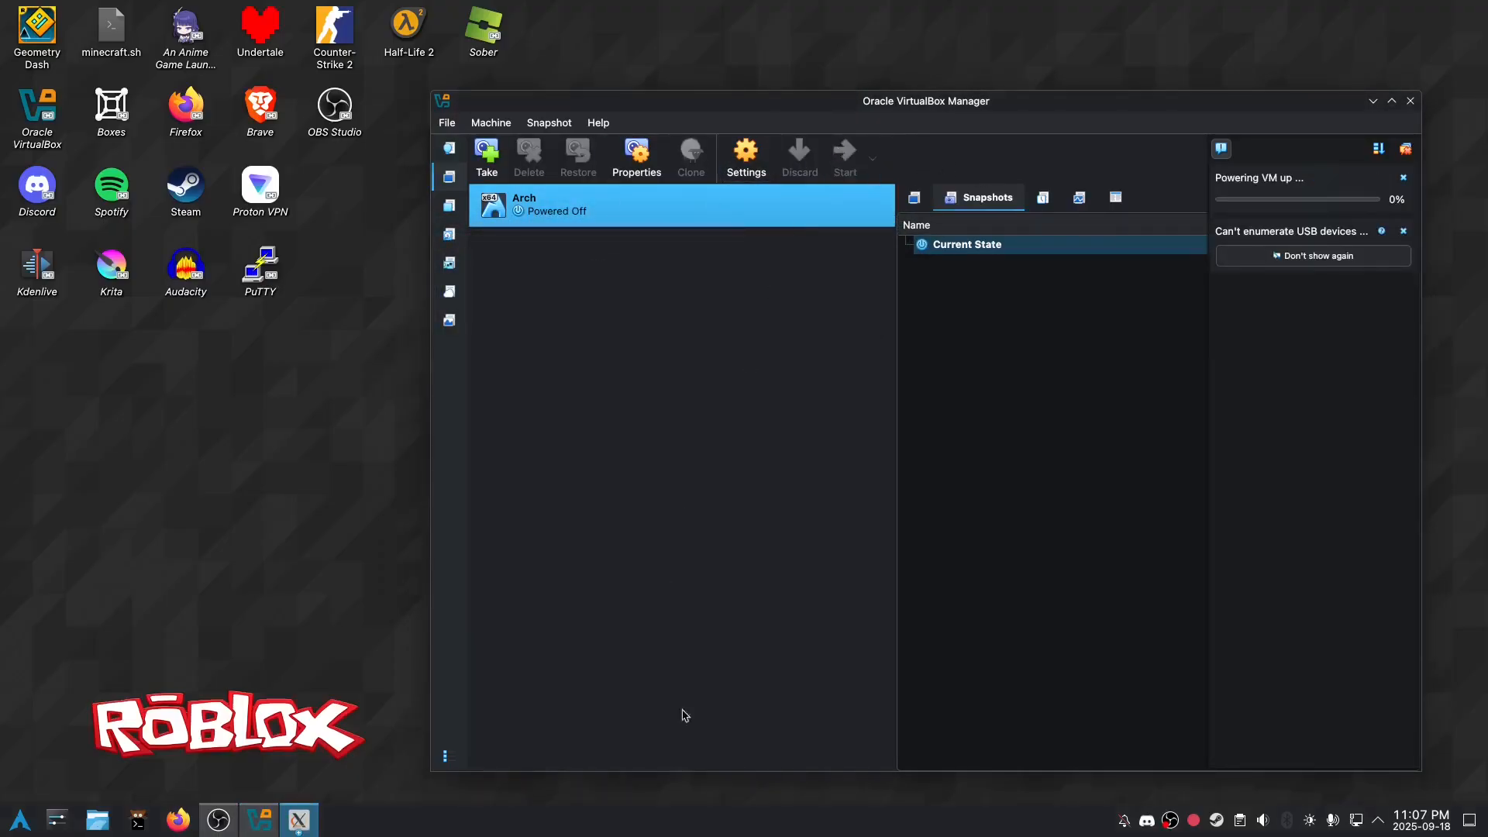
left_click(844, 156)
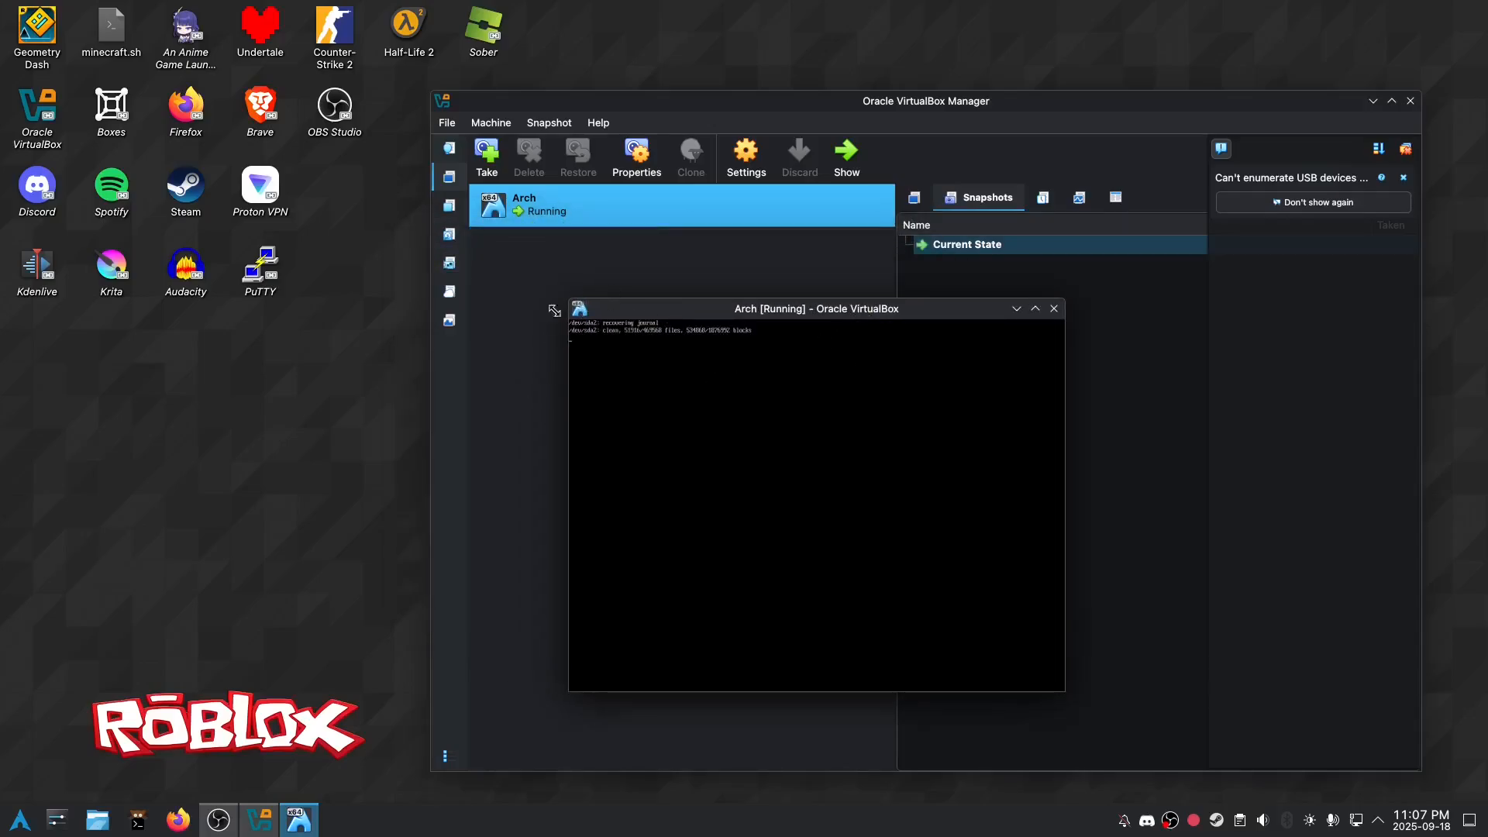
mouse_move(473, 395)
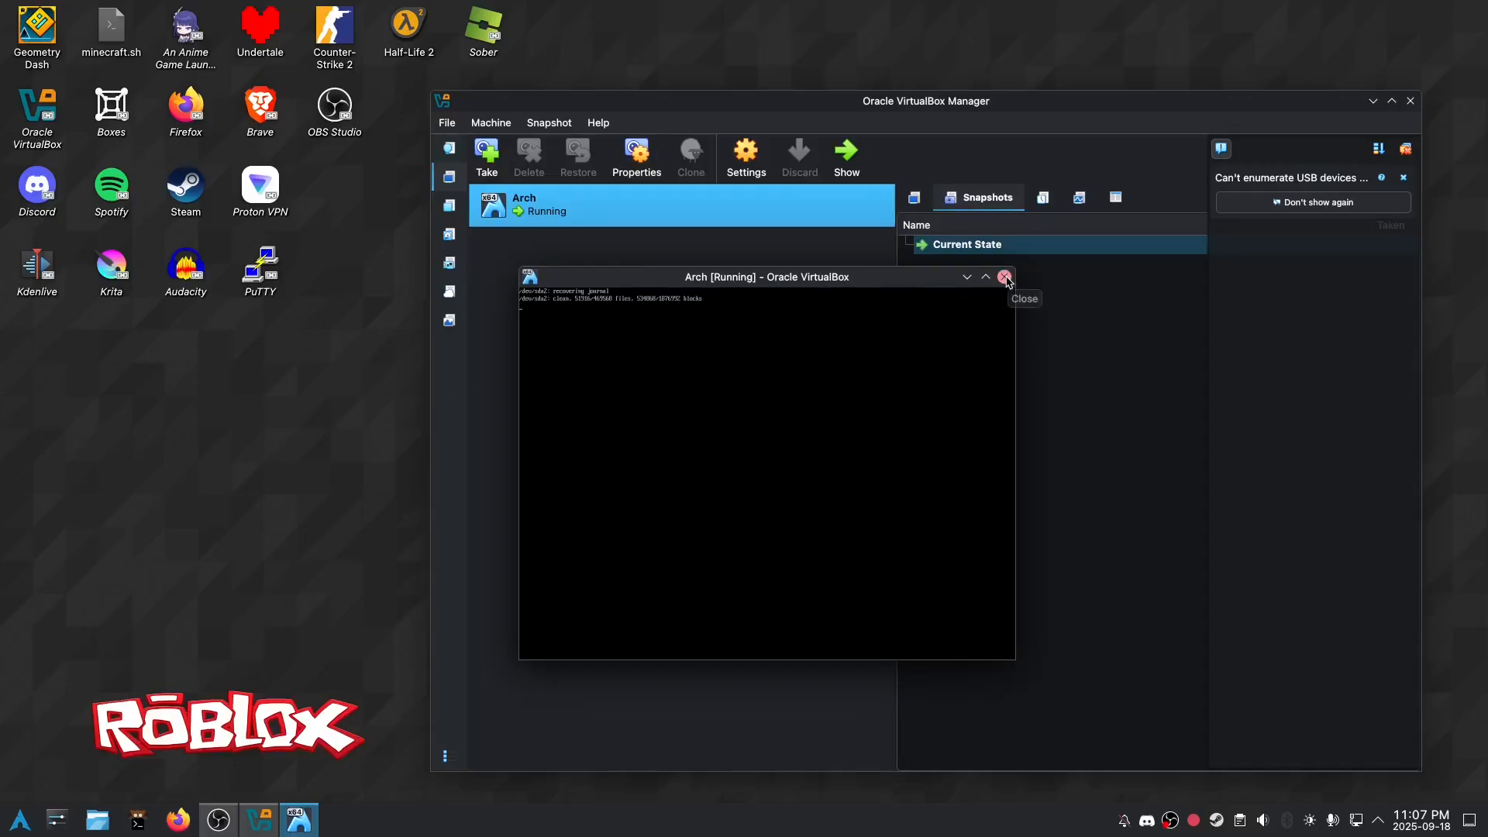
left_click(1006, 276)
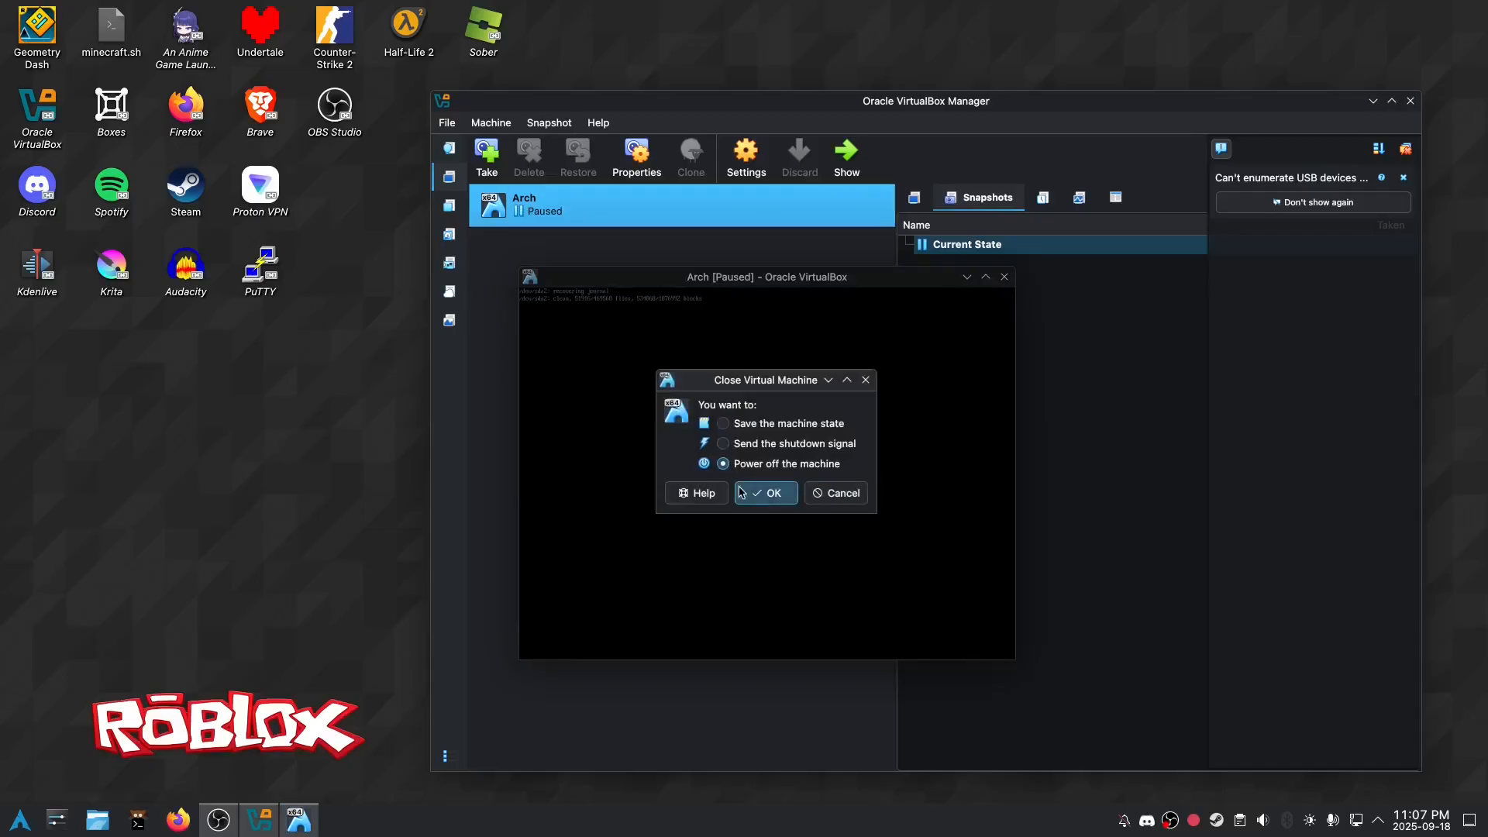
left_click(765, 493)
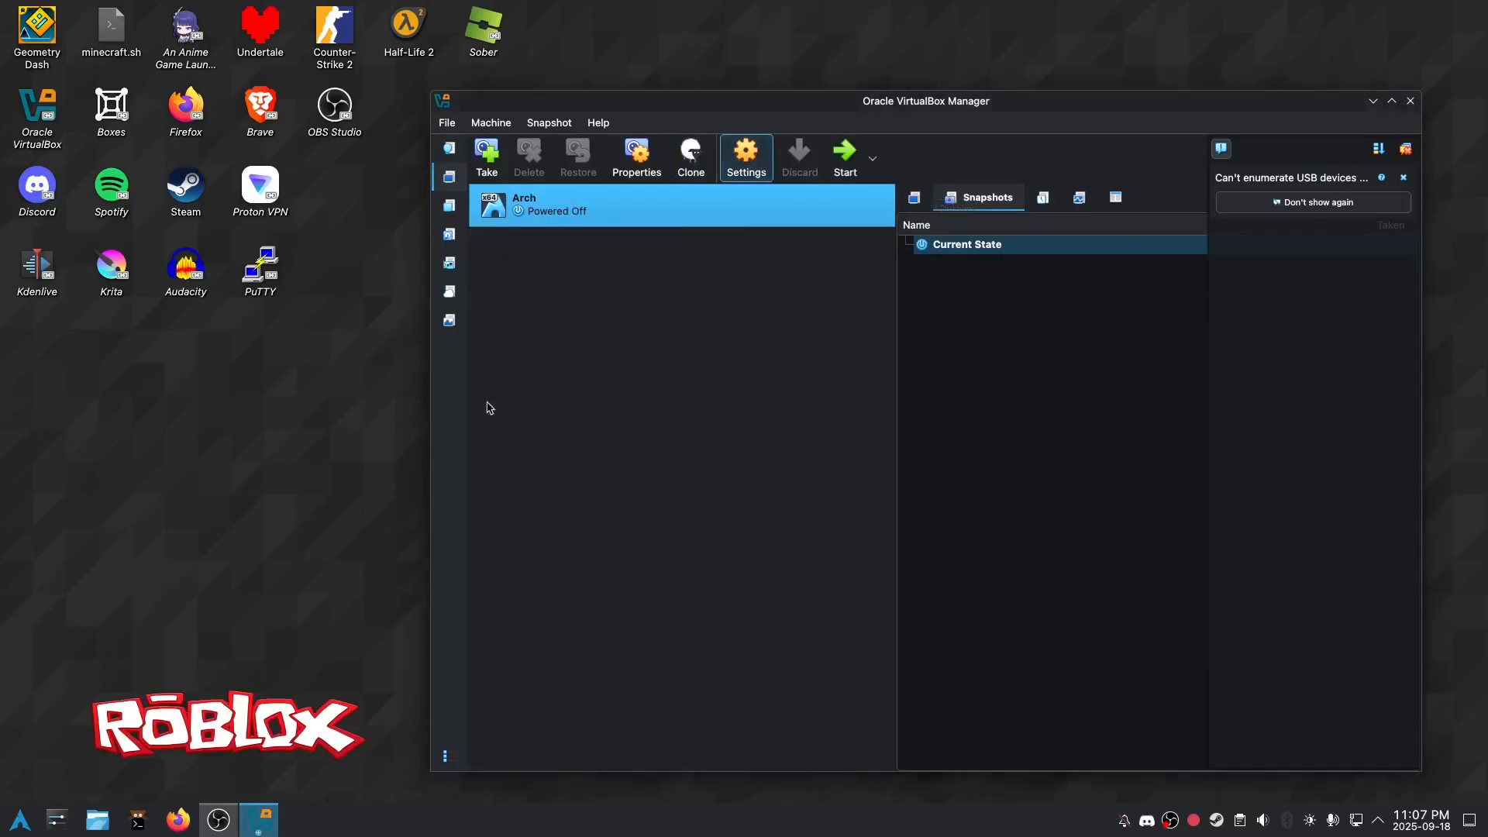
left_click(745, 156)
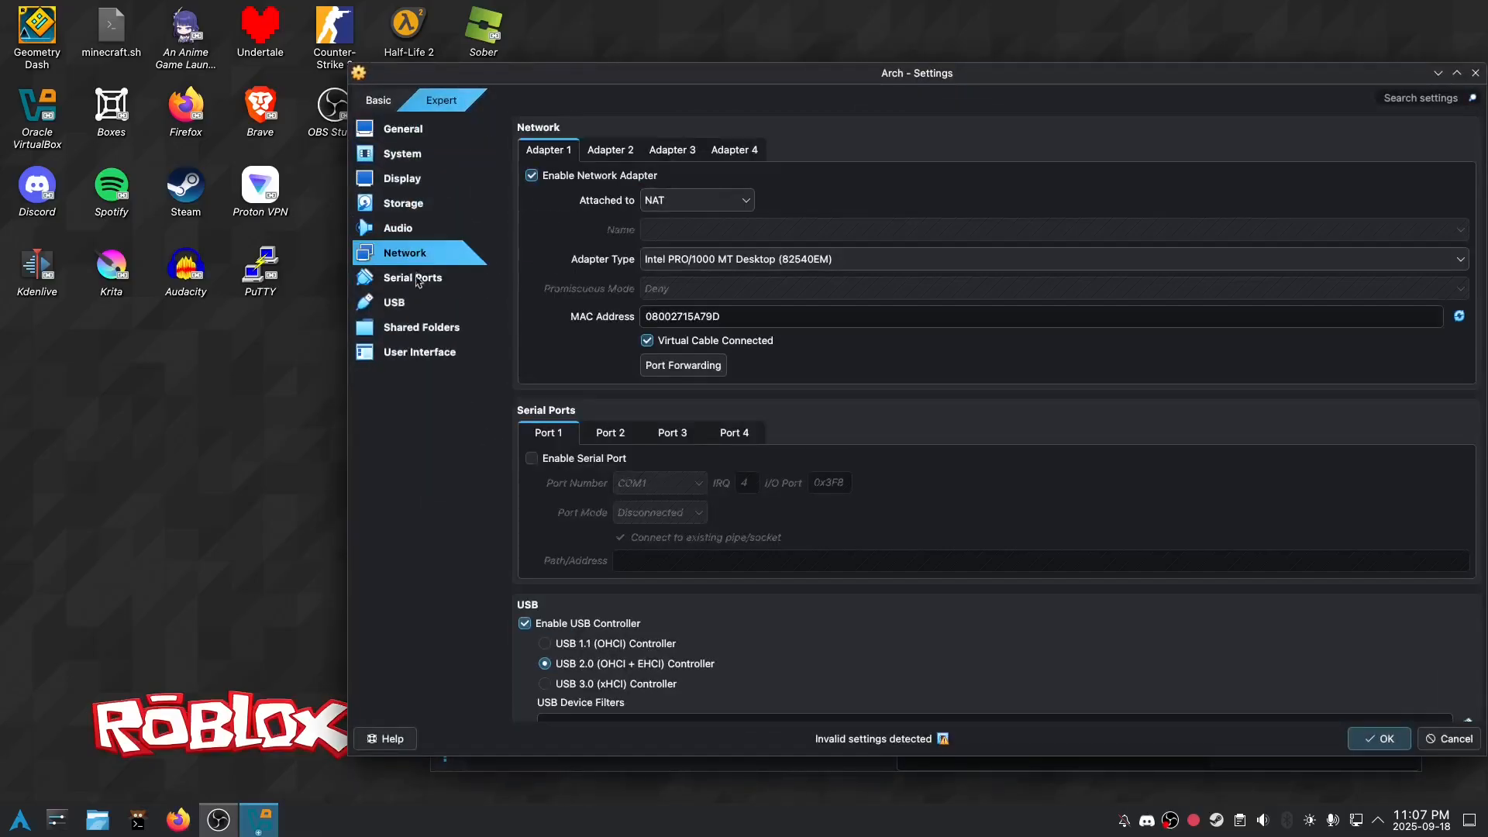
mouse_move(415, 228)
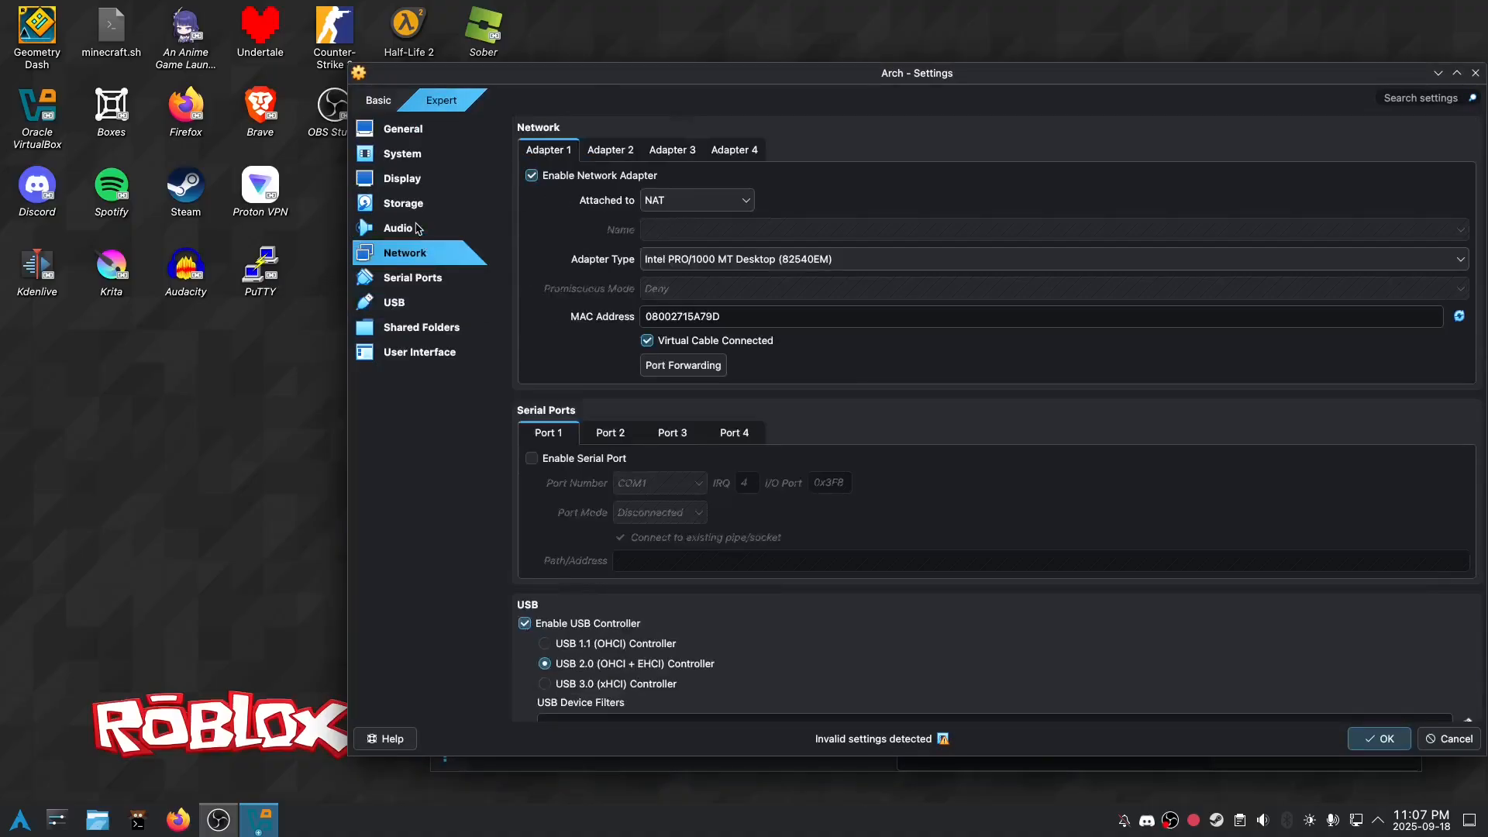
left_click(403, 203)
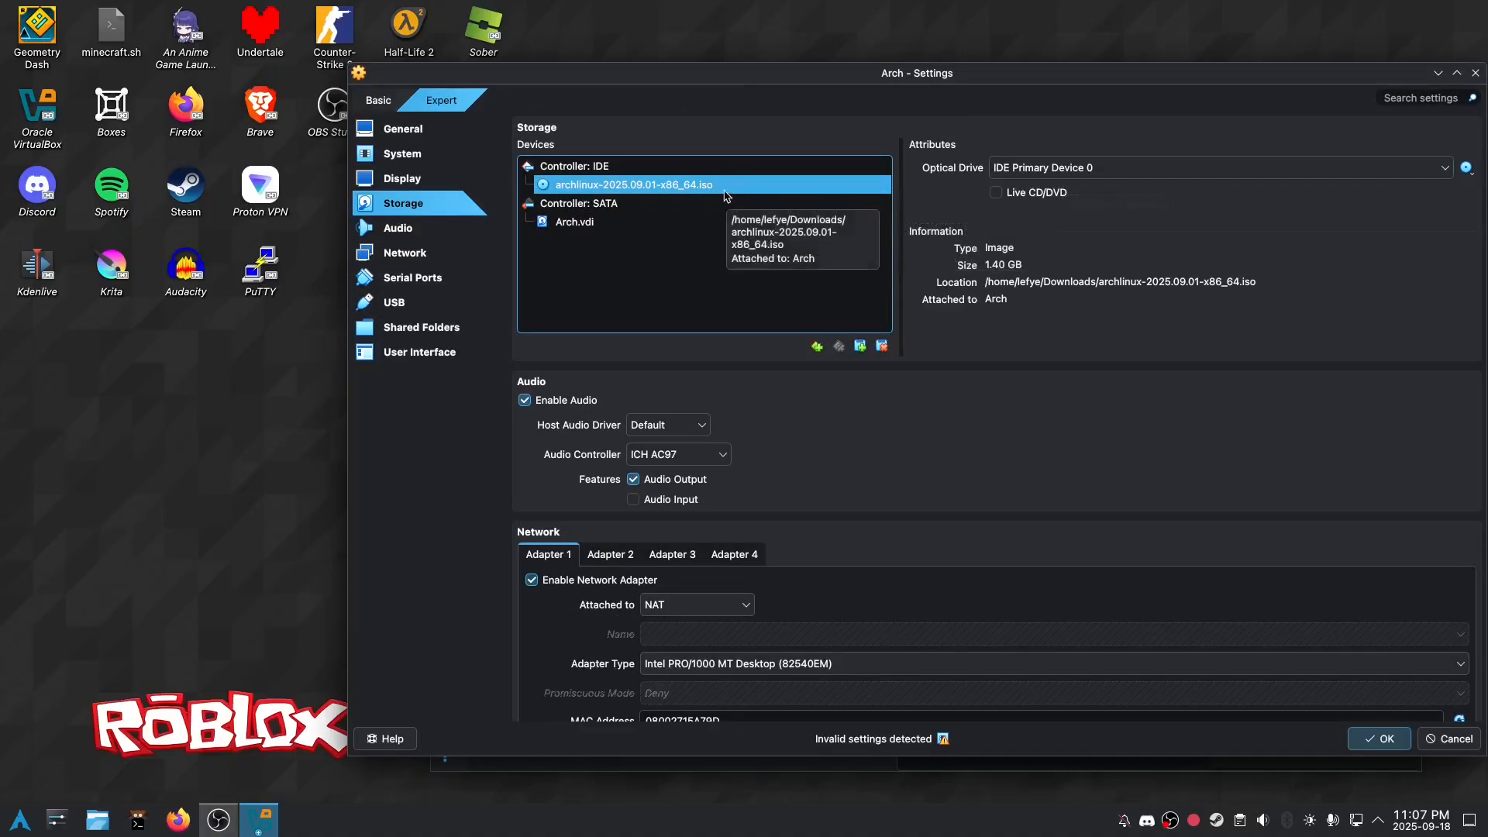
mouse_move(1450, 138)
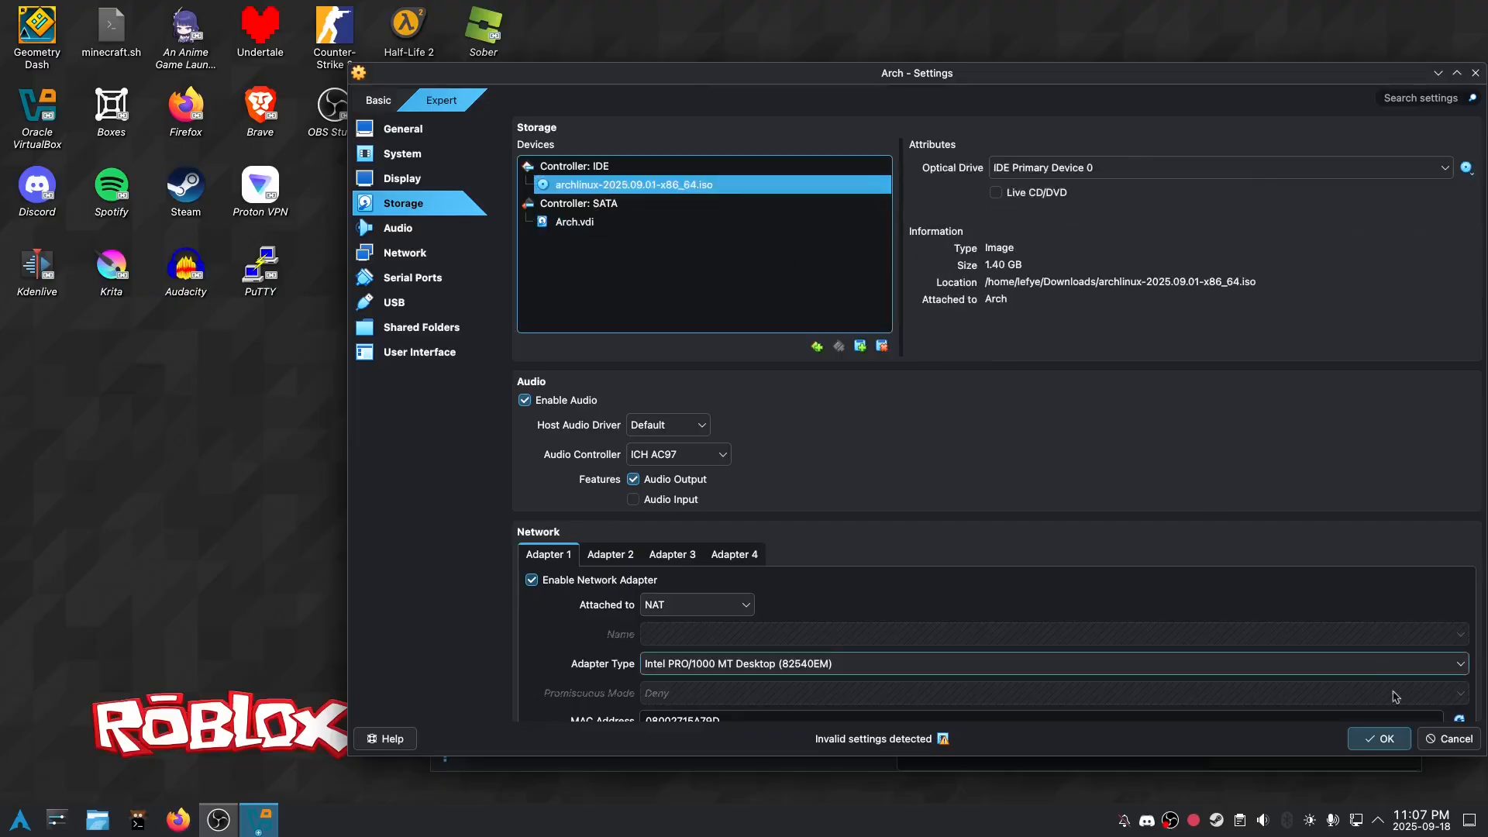
left_click(1378, 739)
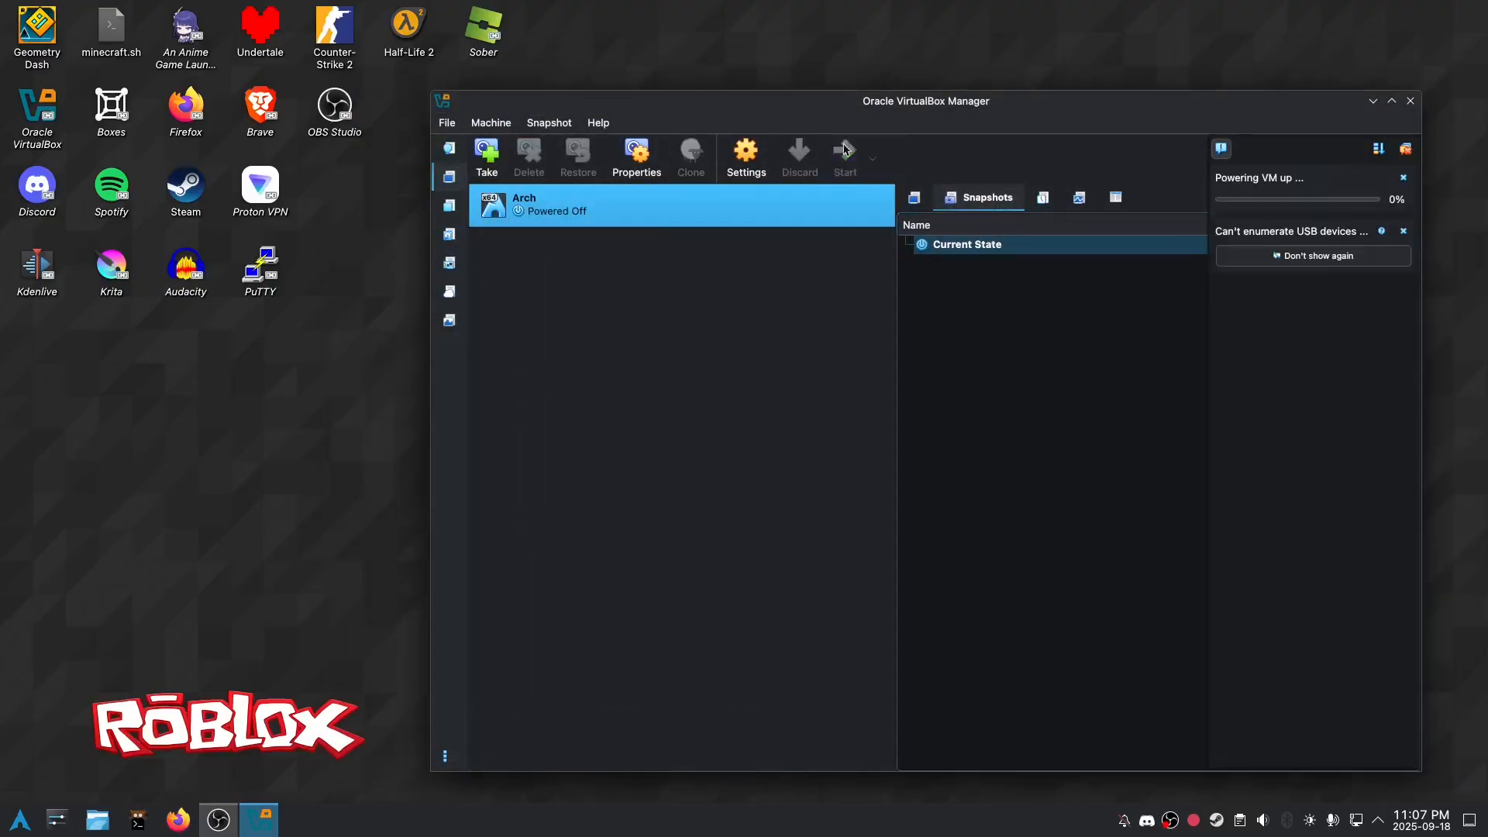
Start the Arch VM so it boots the live ISO with automatic root login
left_click(843, 157)
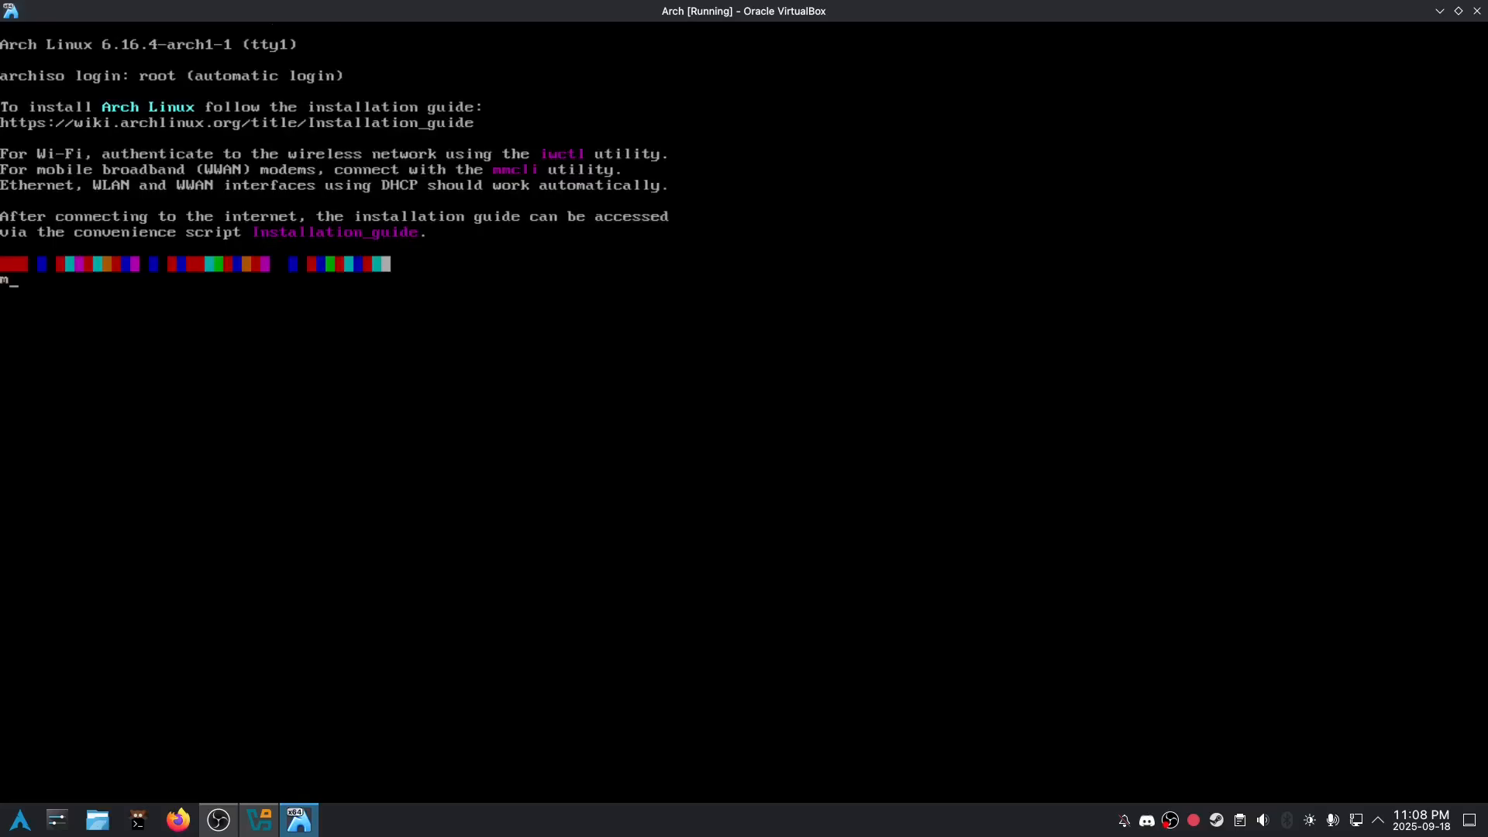
Mount /dev/sda2 on /mnt, chroot in, list folders and open /etc/default/grub in nano
type("mount /dev/sda2")
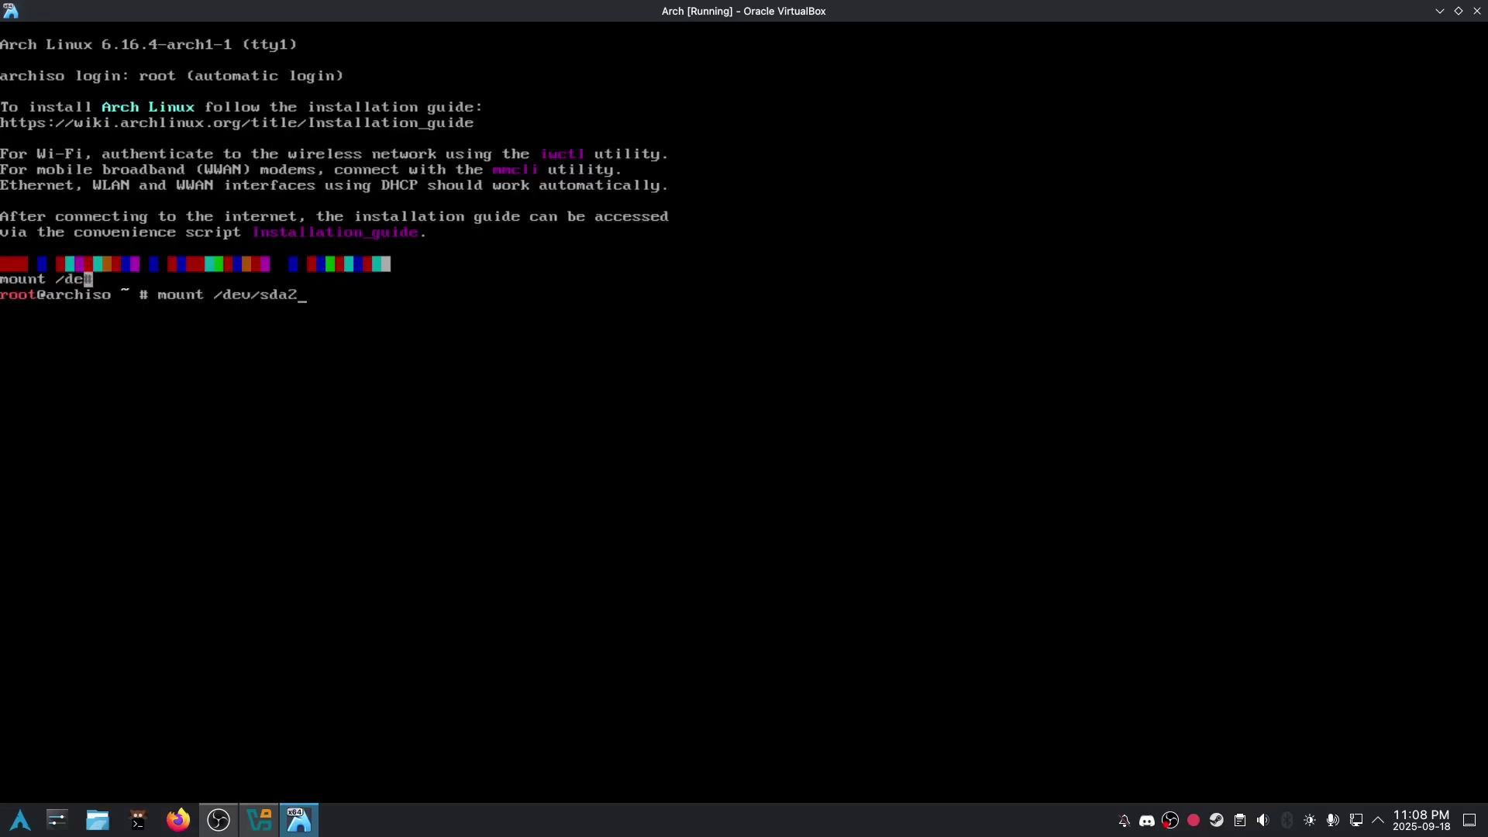
key("Return")
type("ls")
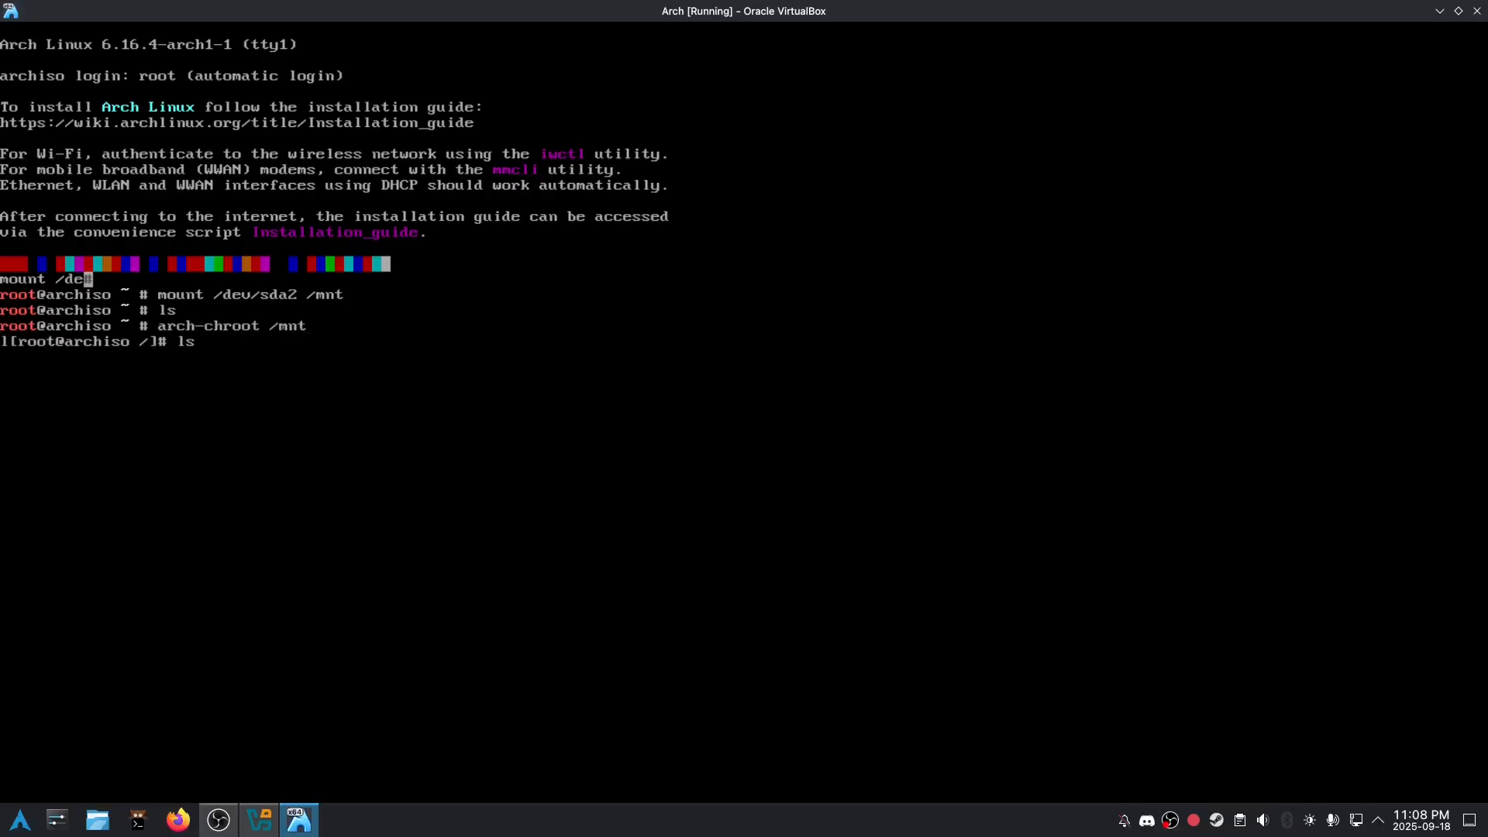
key("Return")
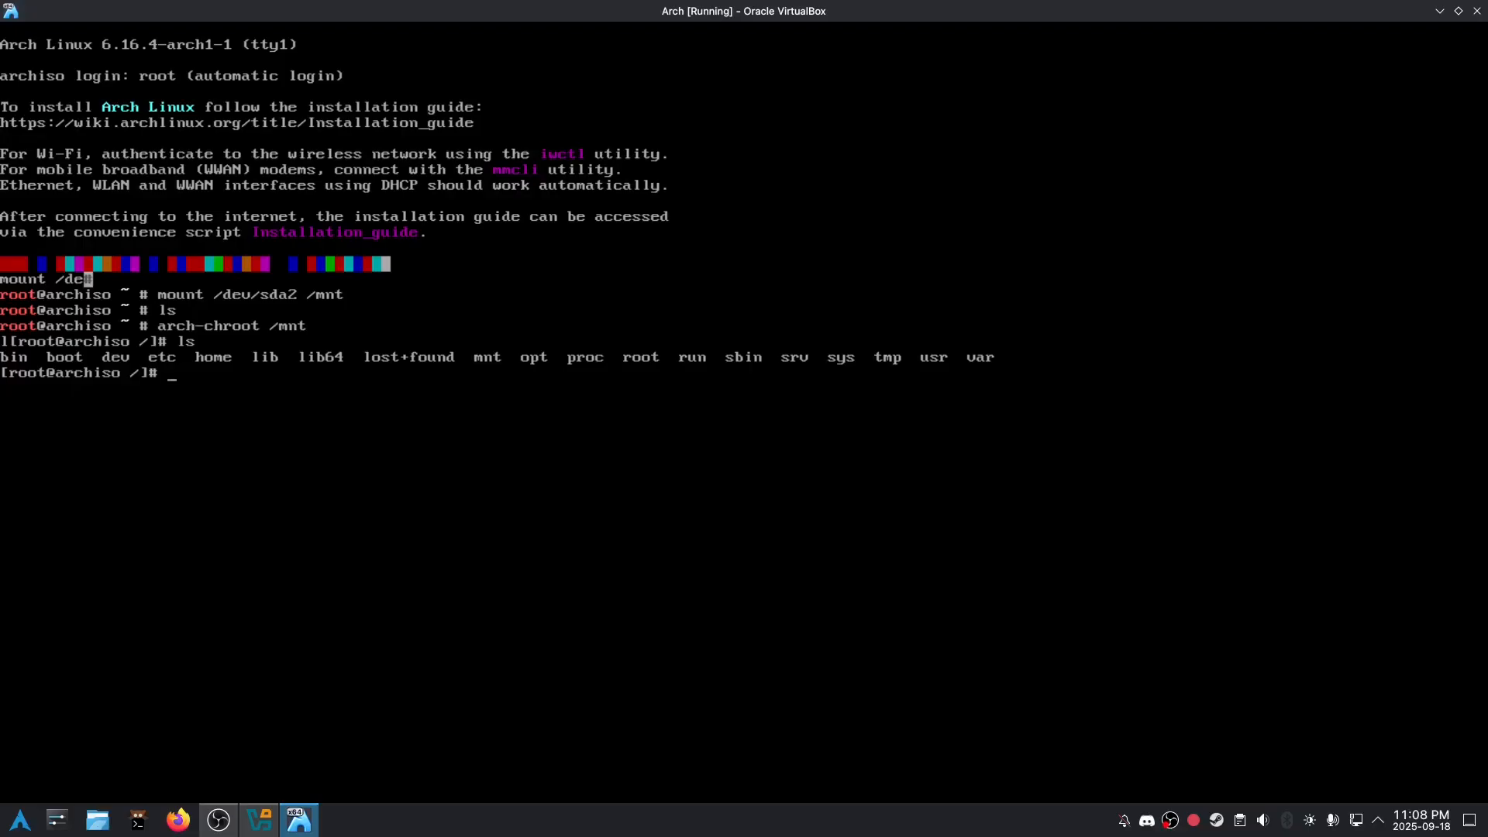
type("nano /etc/d")
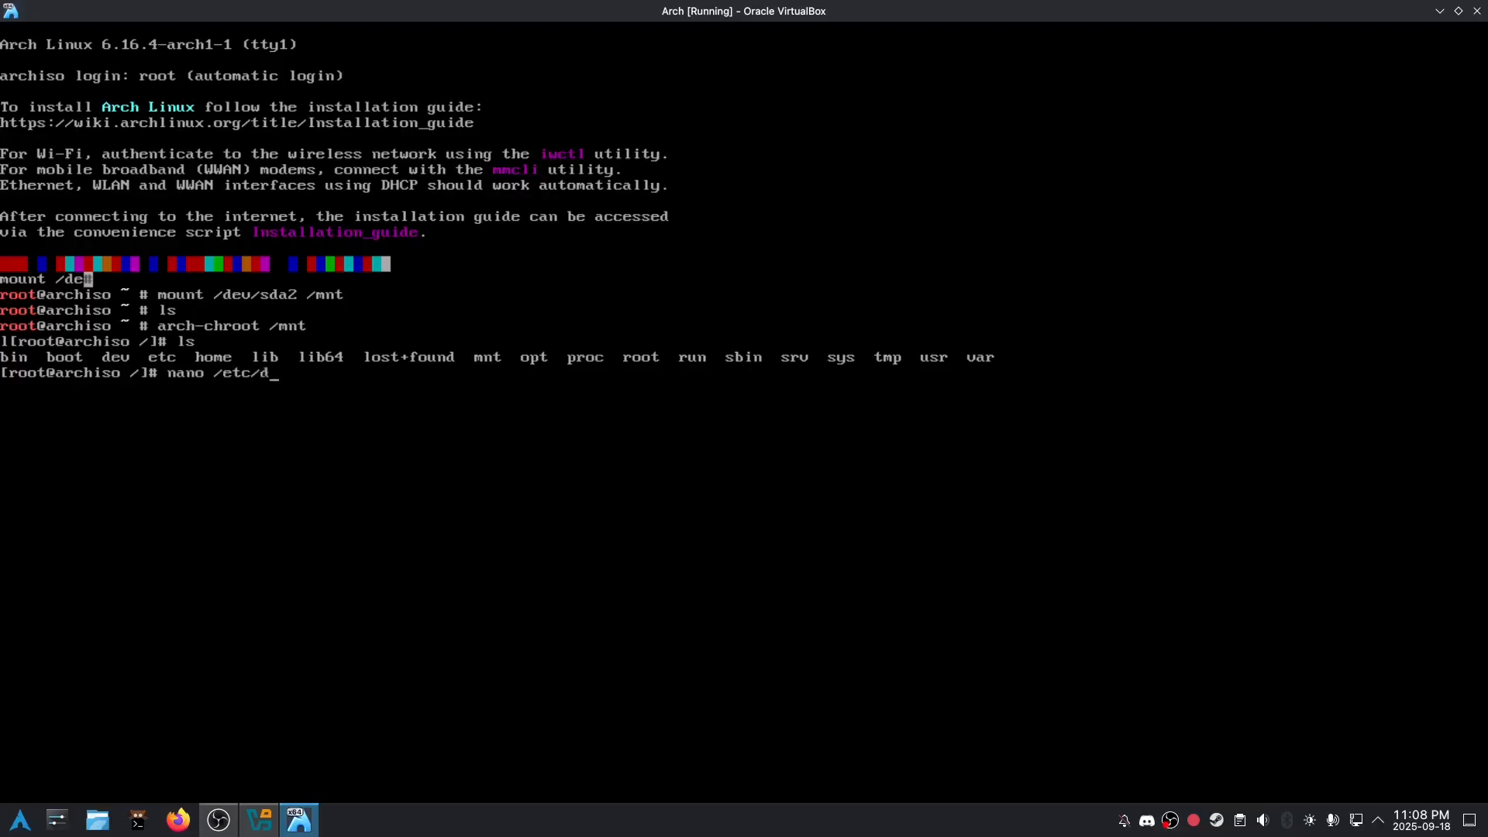
type("efault/")
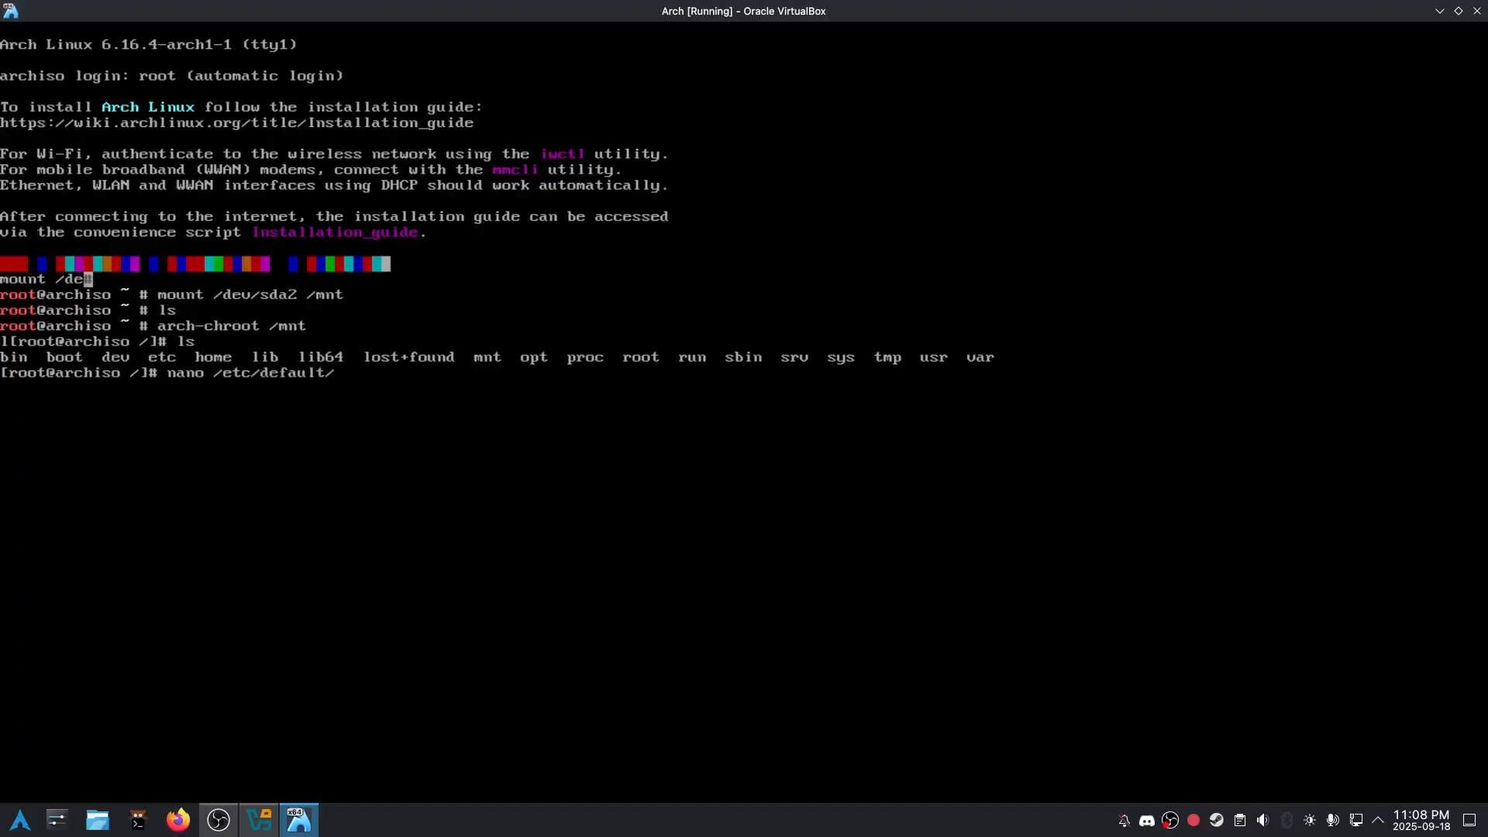
key("Return")
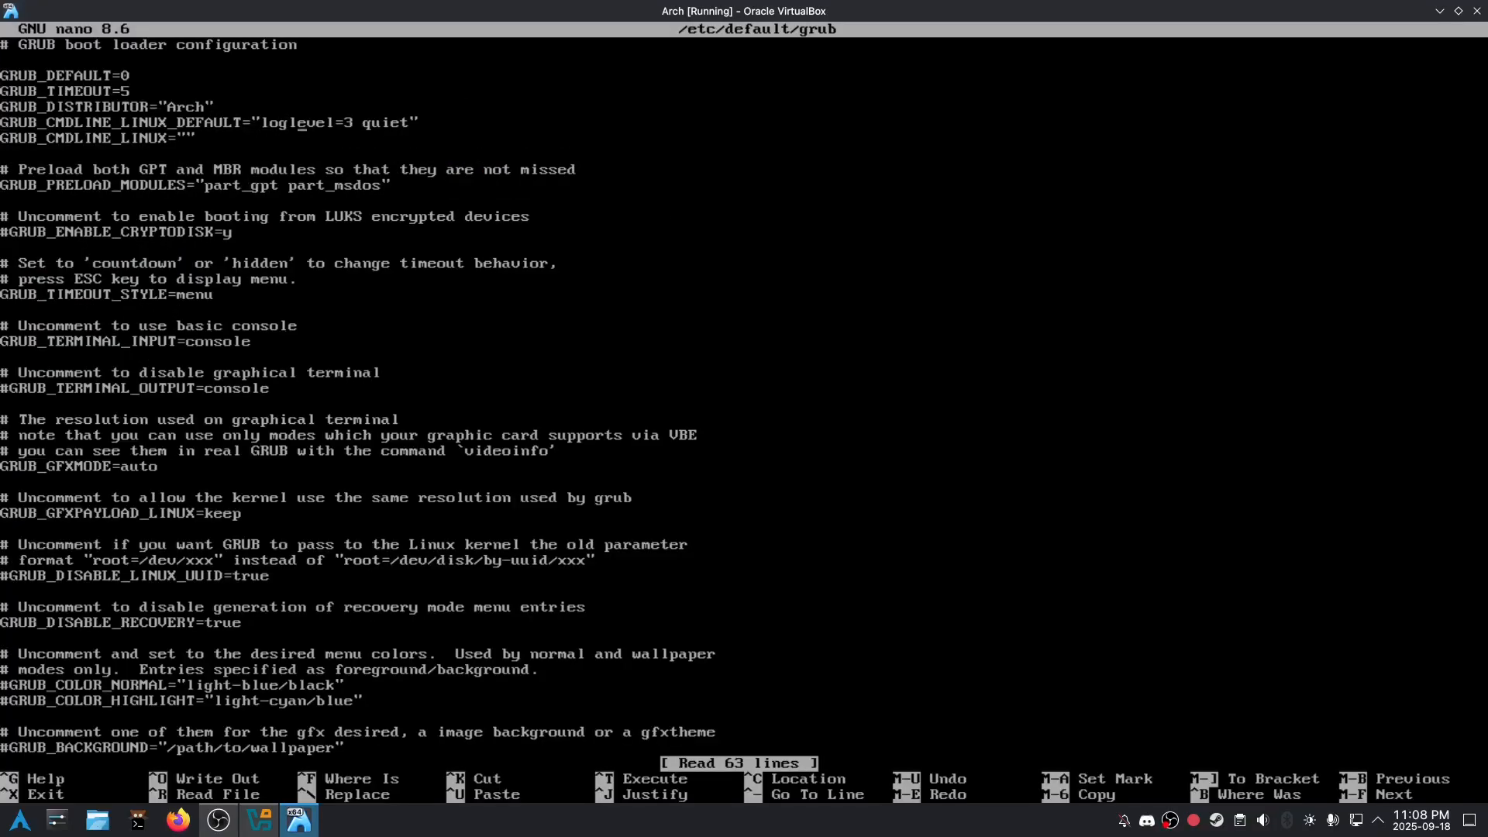
Run grub-mkconfig, which fails on missing /boot/grub, and reopen /etc/default/grub
type("l")
type("grub-mkconfig -o /boot/grub/grub")
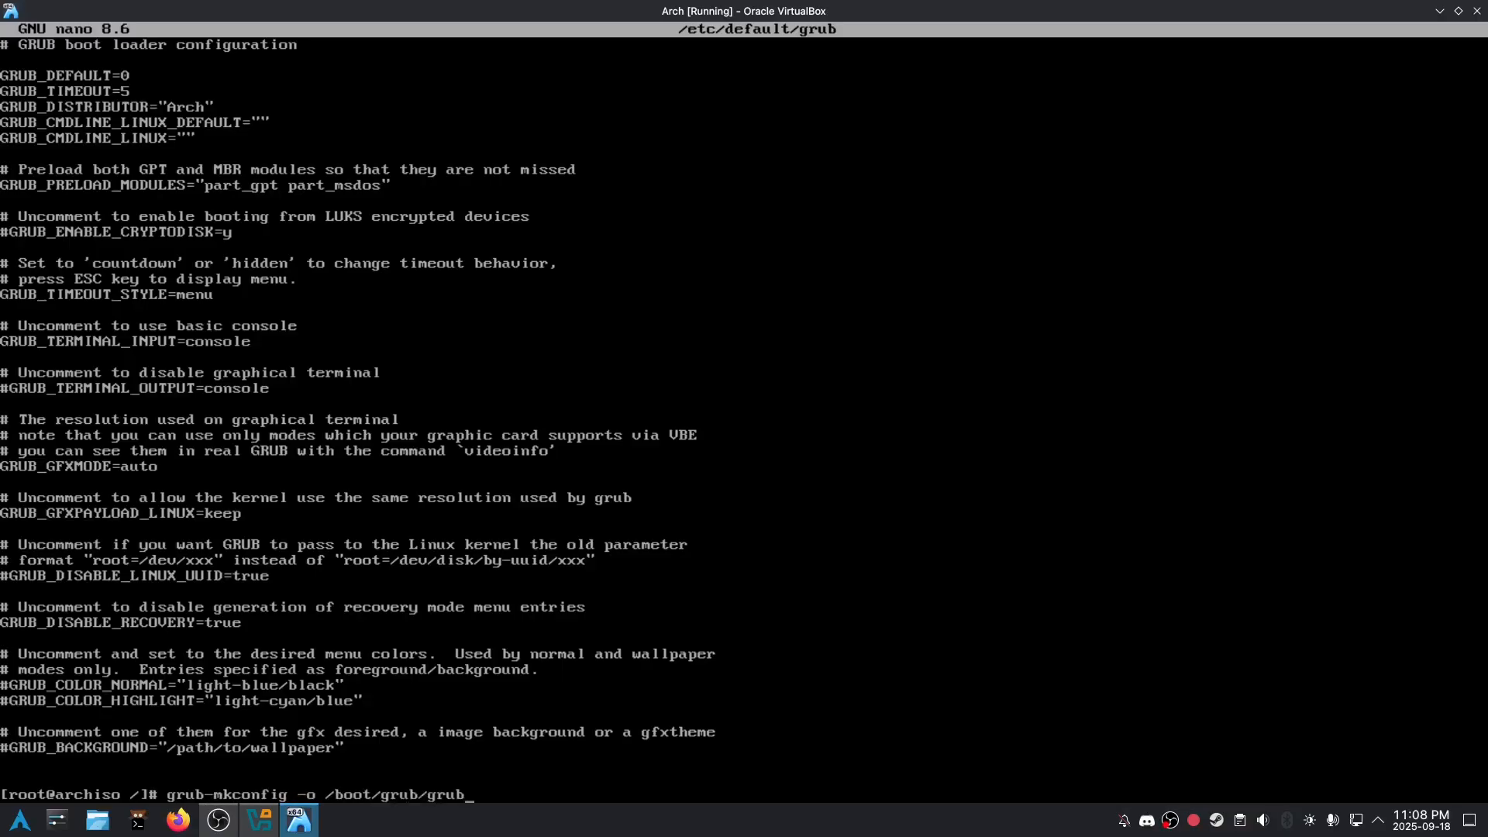
type(".cfg")
key("Return")
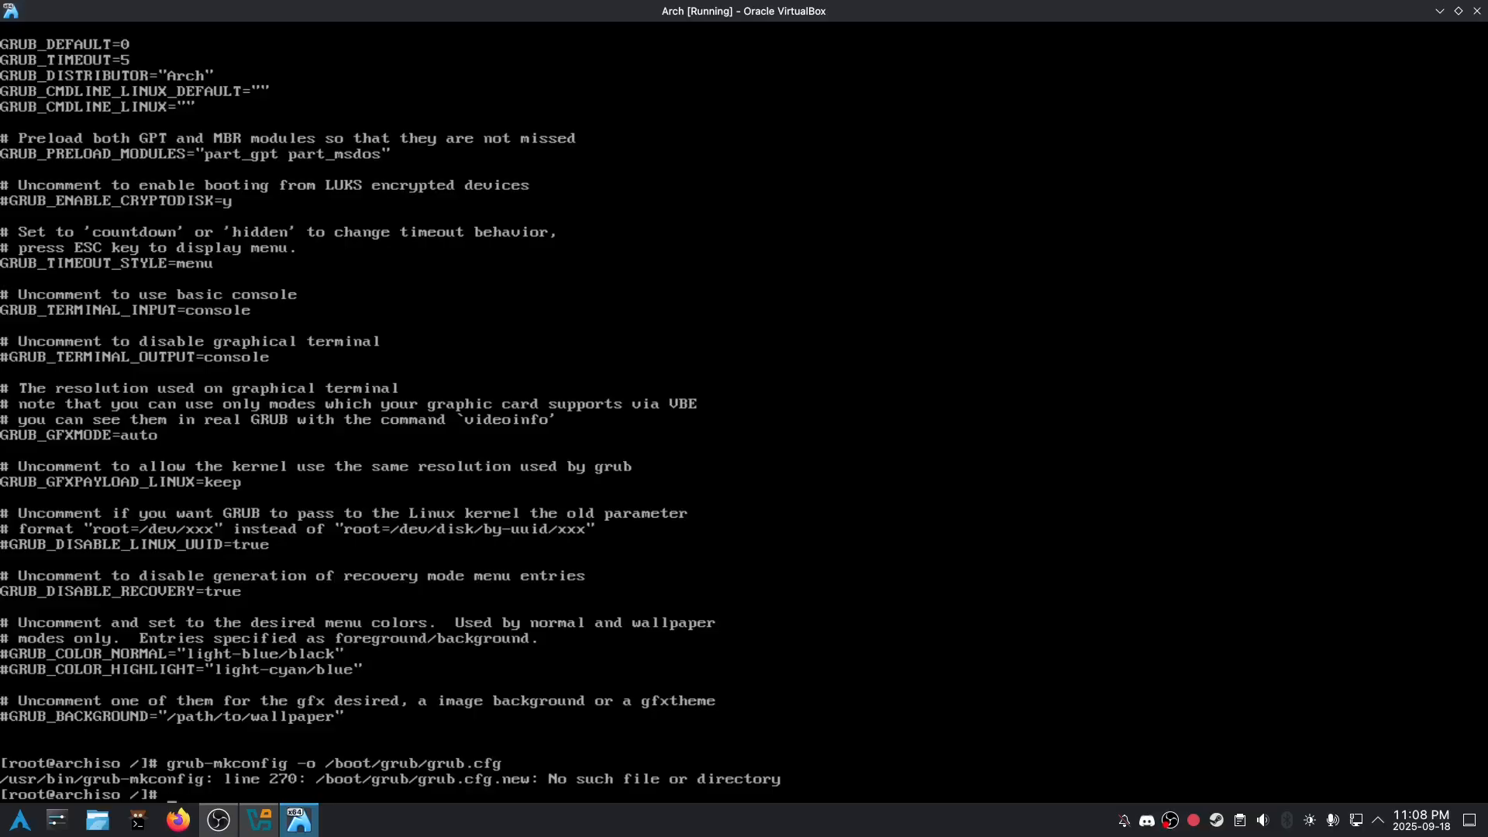
type("nano /etc/default/grub")
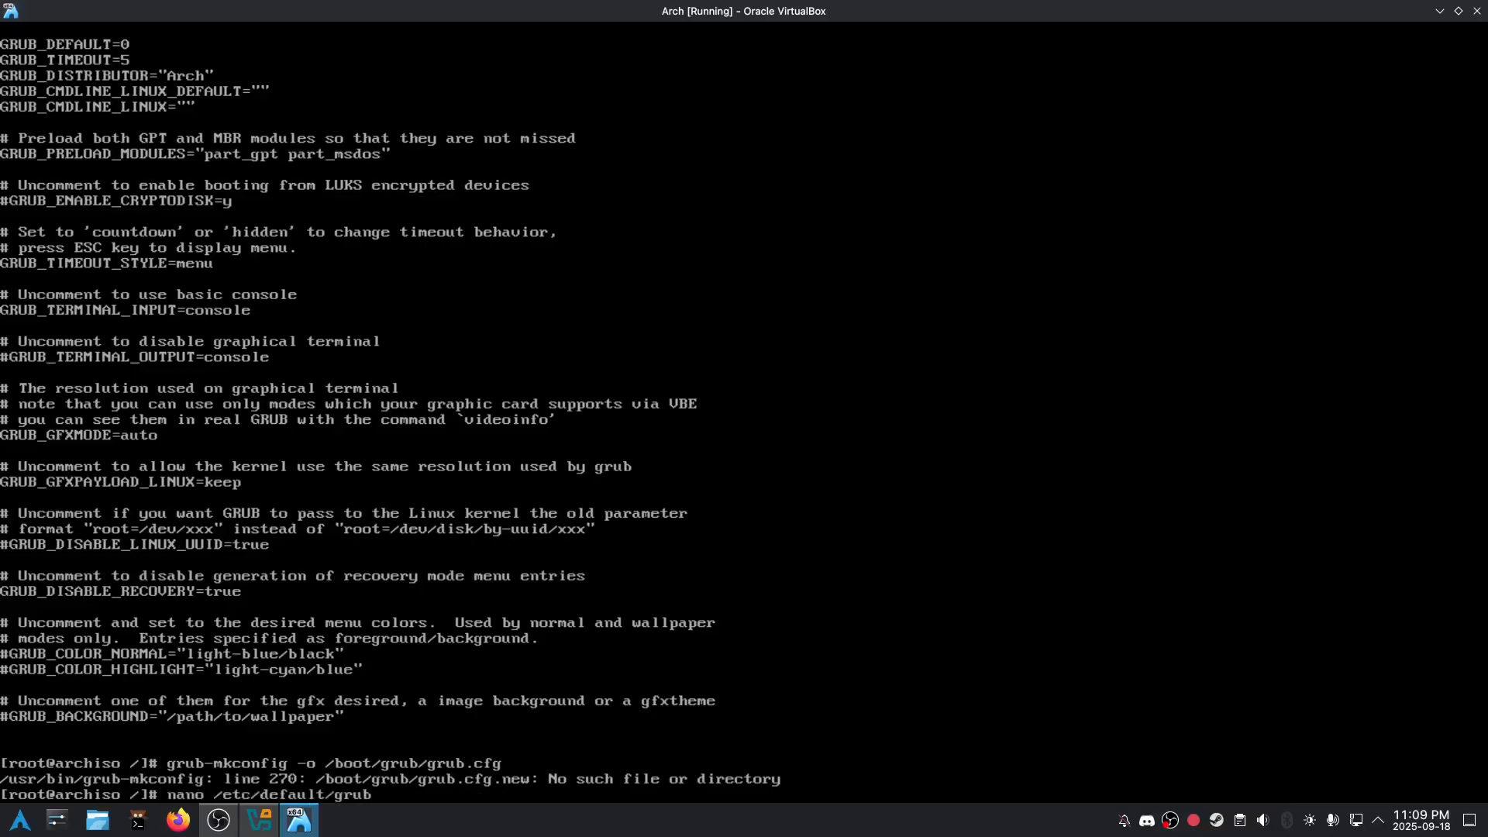
key("Return")
type("grub-mkconfig -o /boot/grub/grub.cfg")
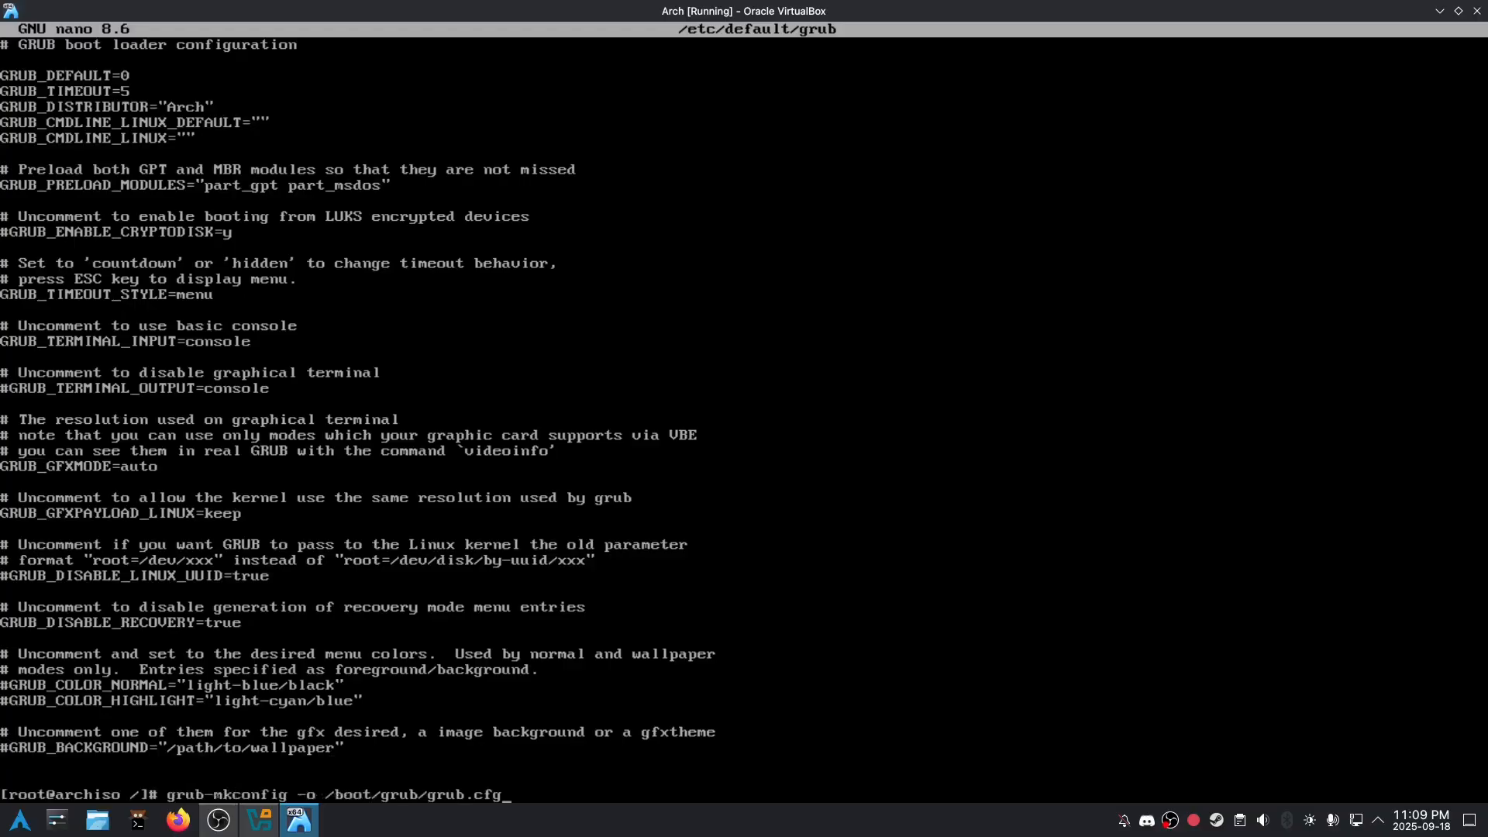
key("Return")
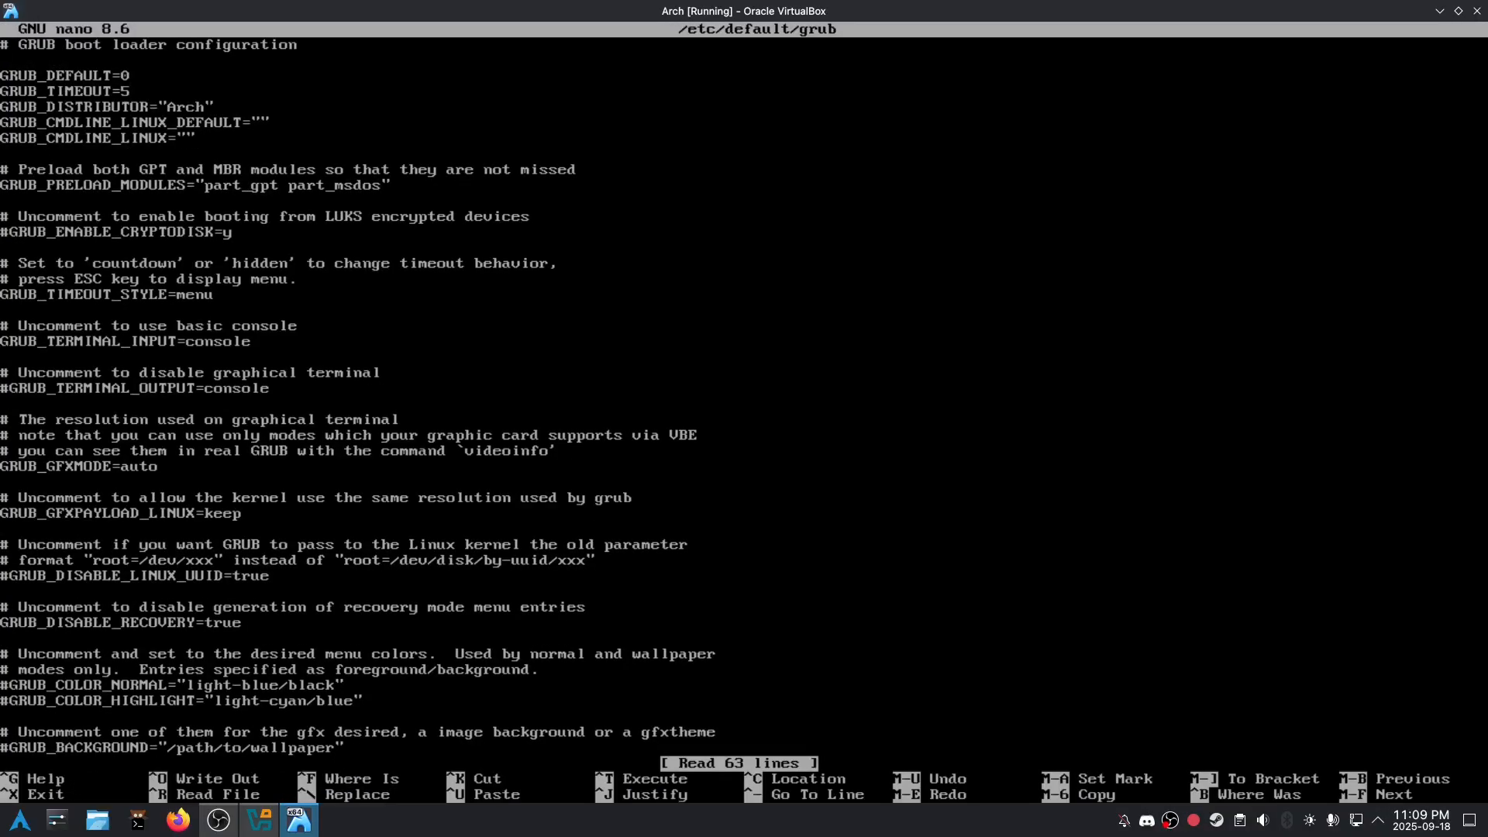
Scroll through /etc/default/grub and exit nano back to the shell
scroll("down", 3)
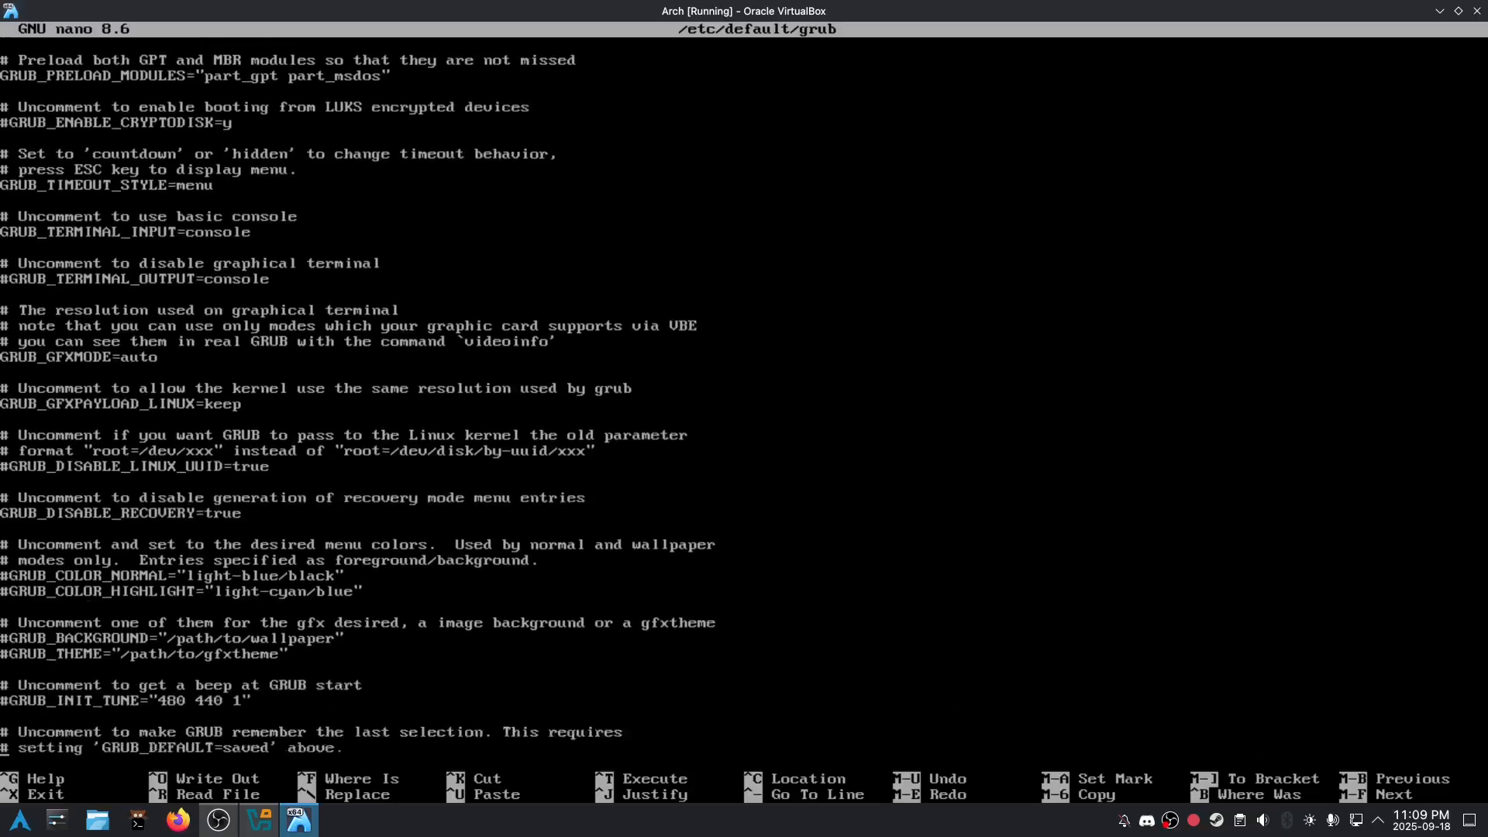
scroll("down", 3)
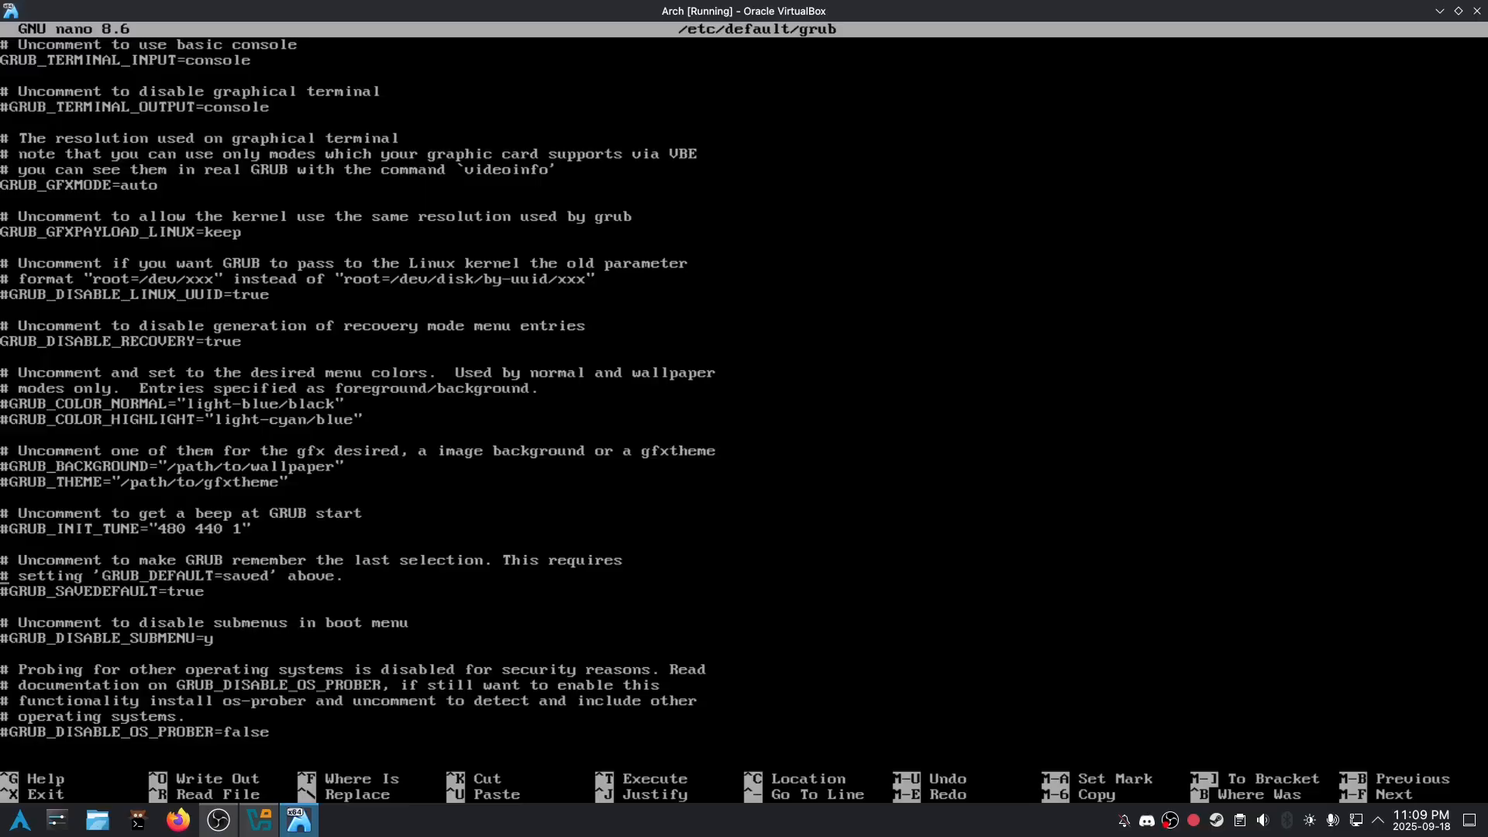
scroll("up", 3)
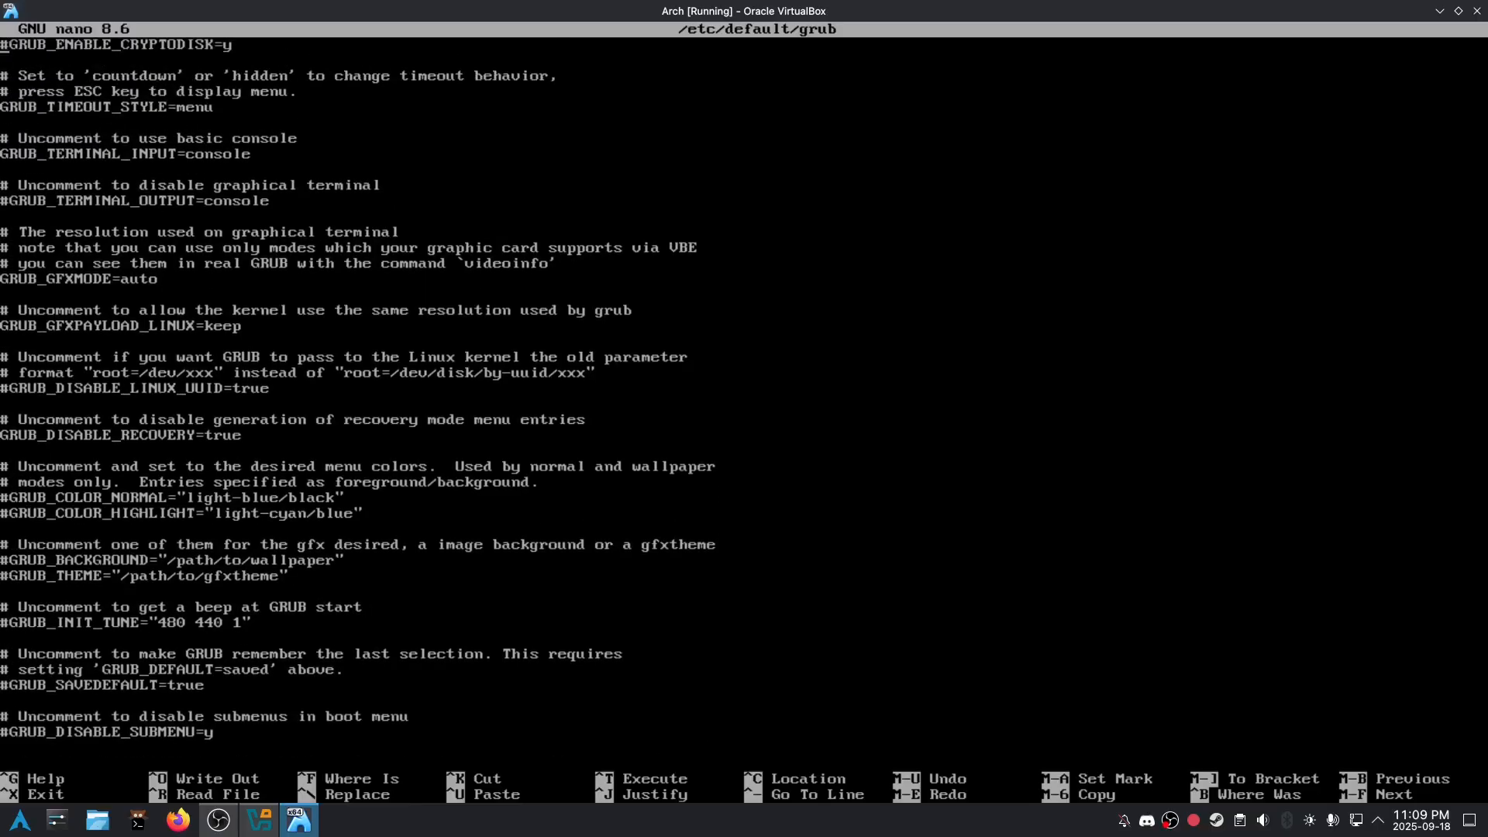
key("ctrl+x")
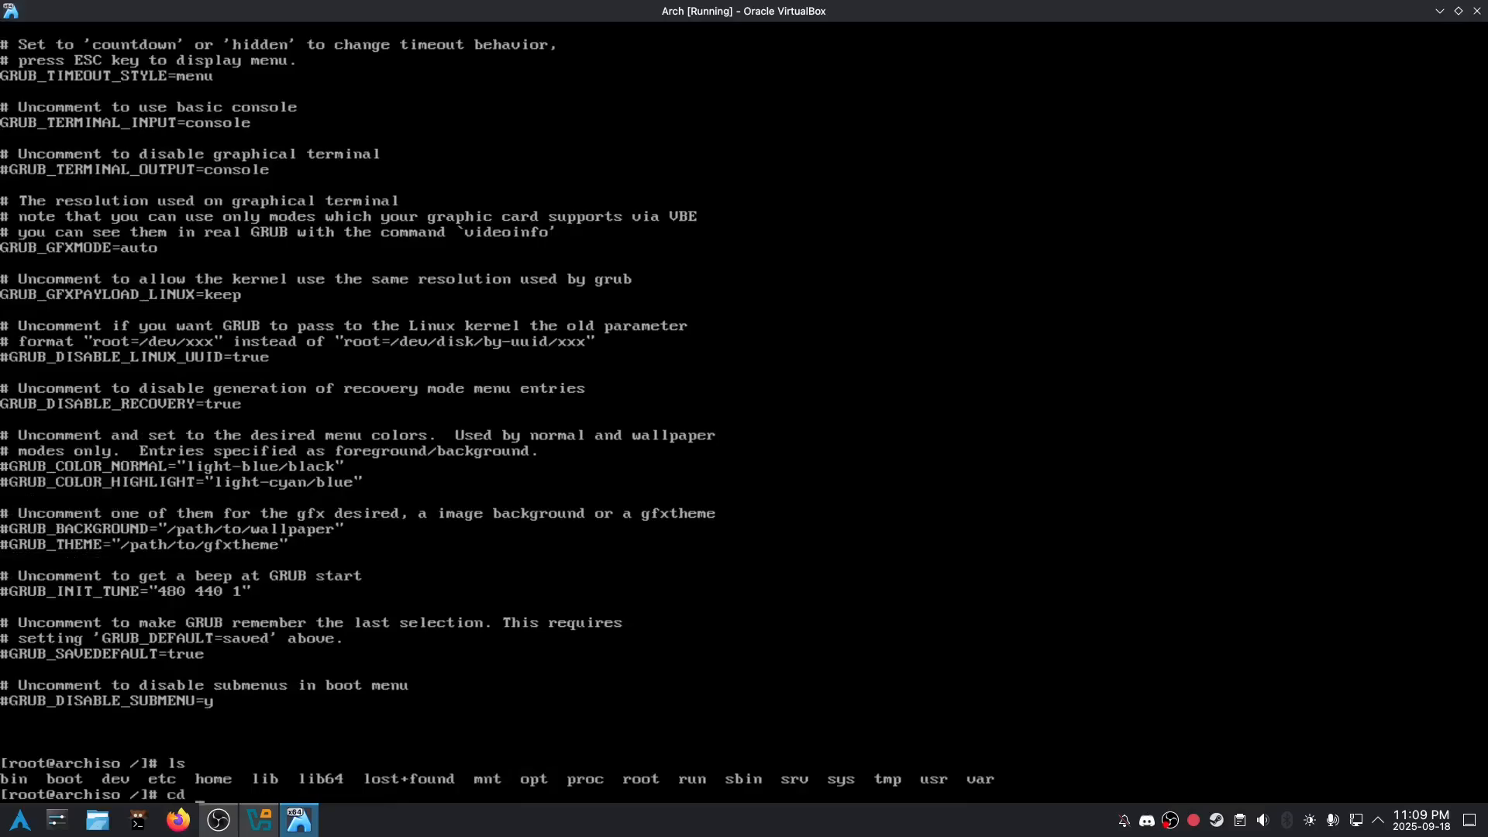
From /boot, generate the GRUB config with grub-mkconfig -o /boot/grub/grub.cfg
type("cd /boot")
type("cd ..")
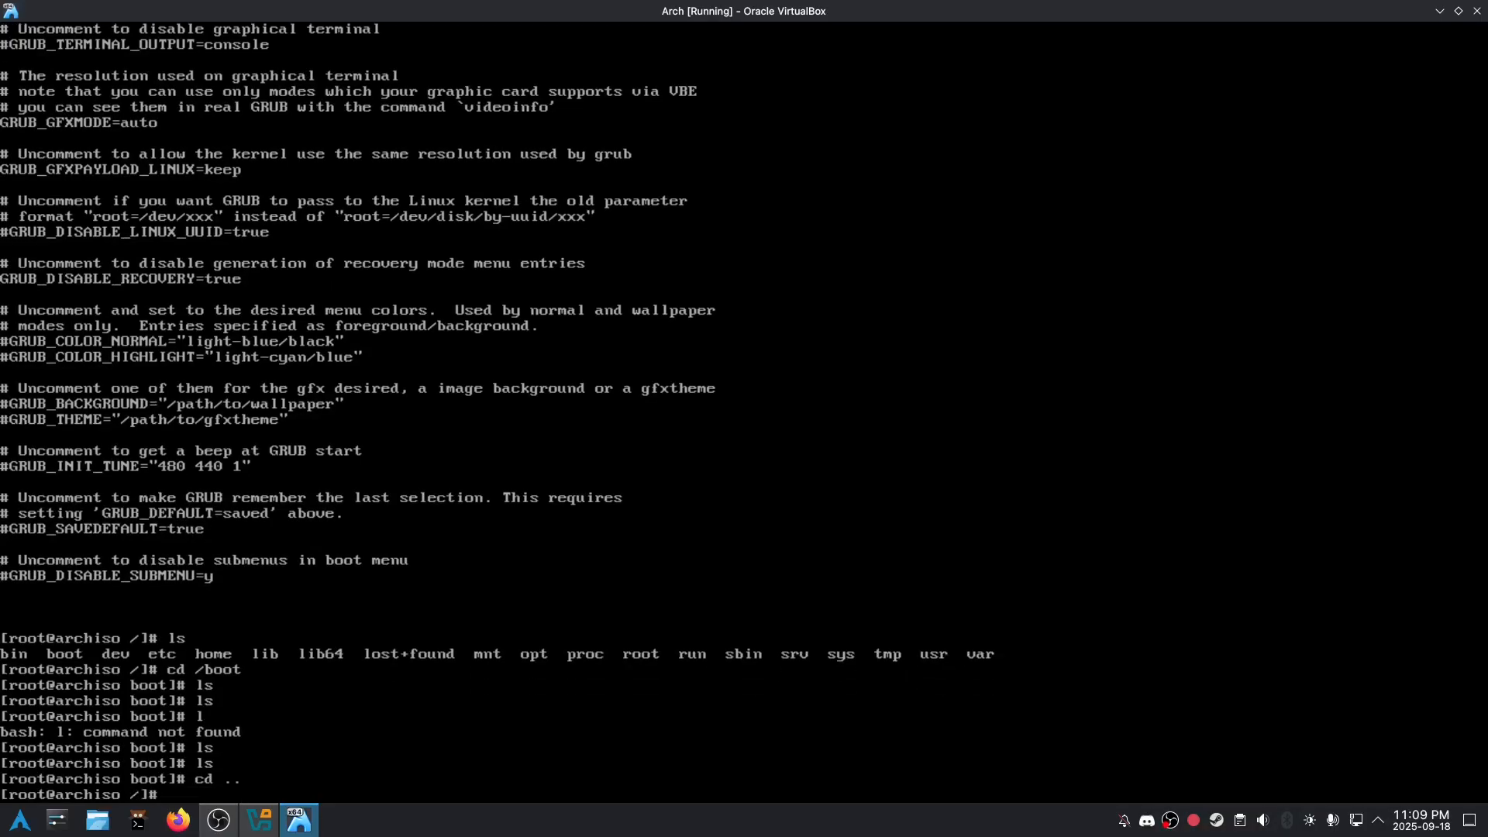
type("grub-mkocn")
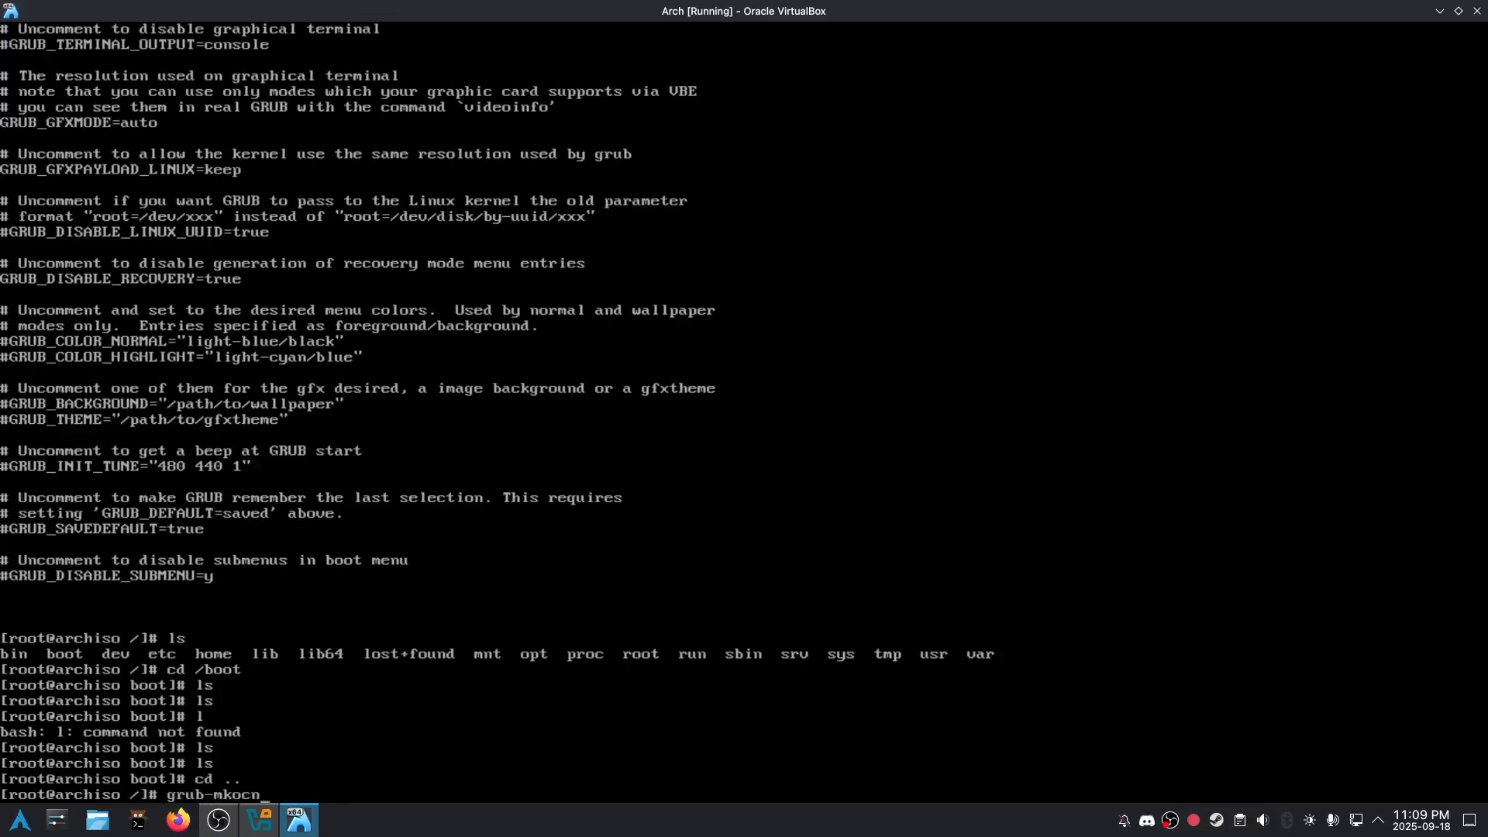
type("config -o")
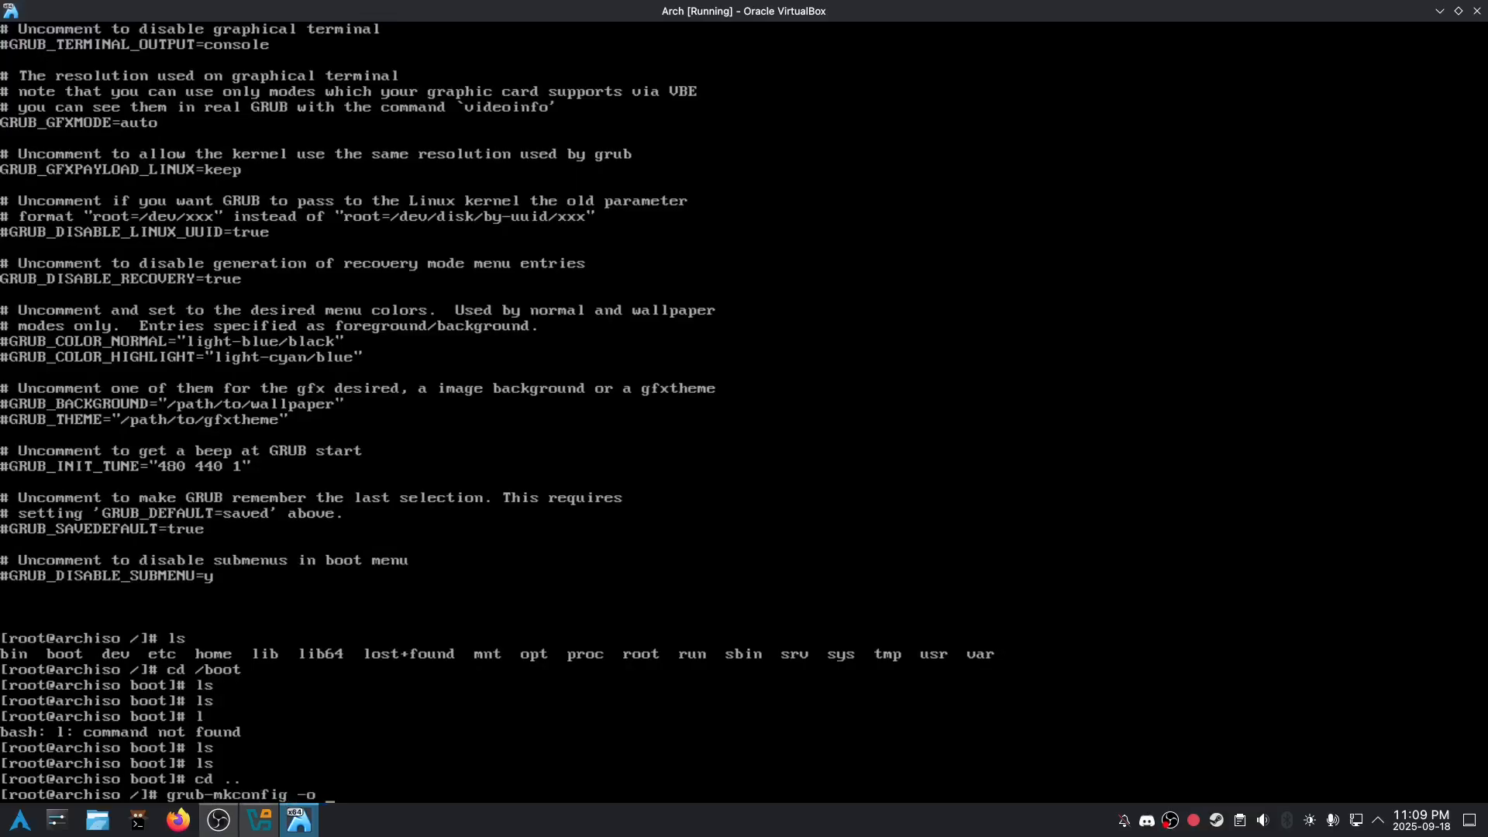
type("/boot/g")
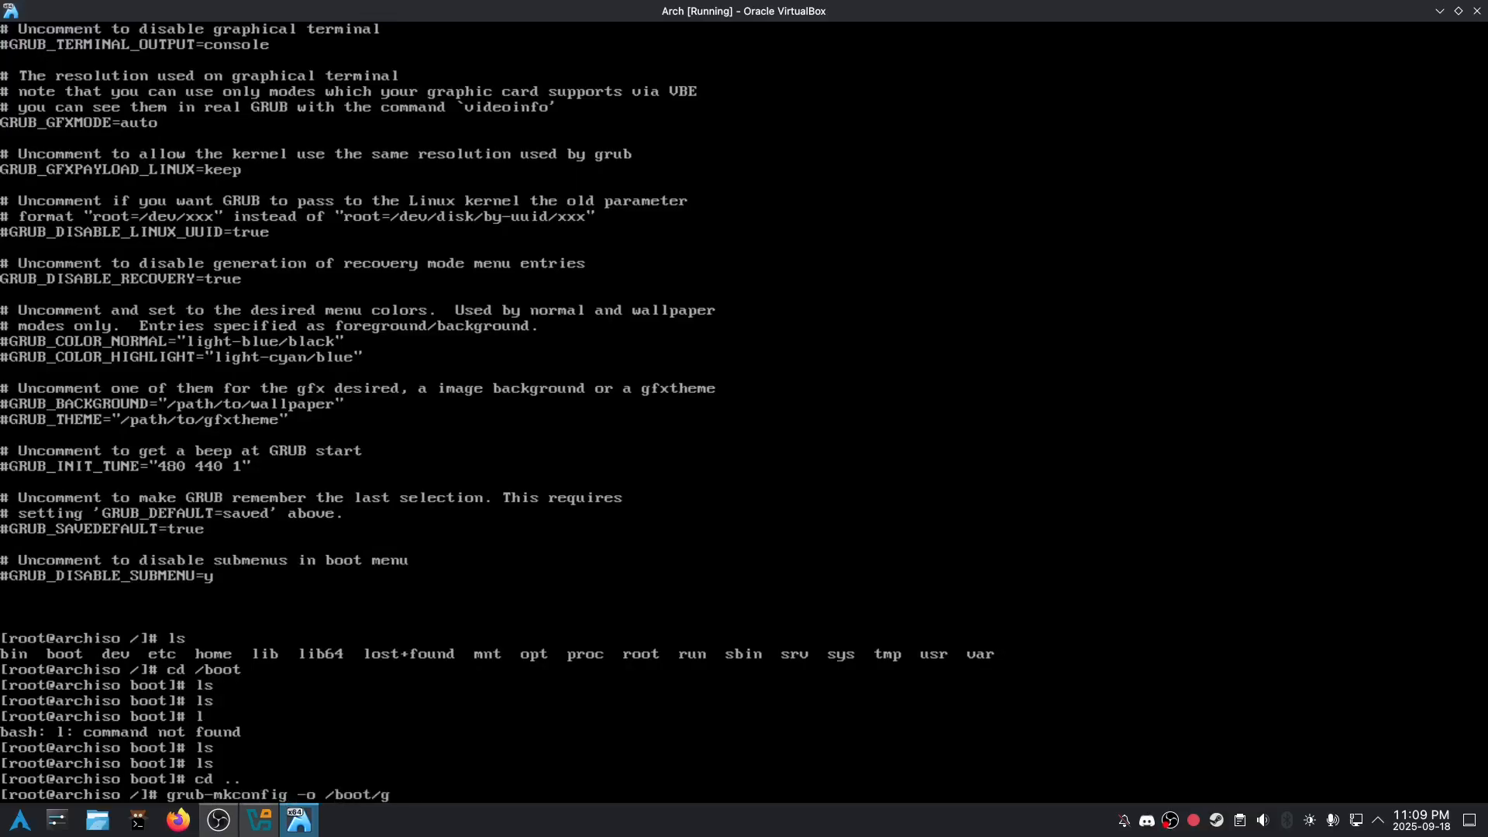
type("rub/grub.cf")
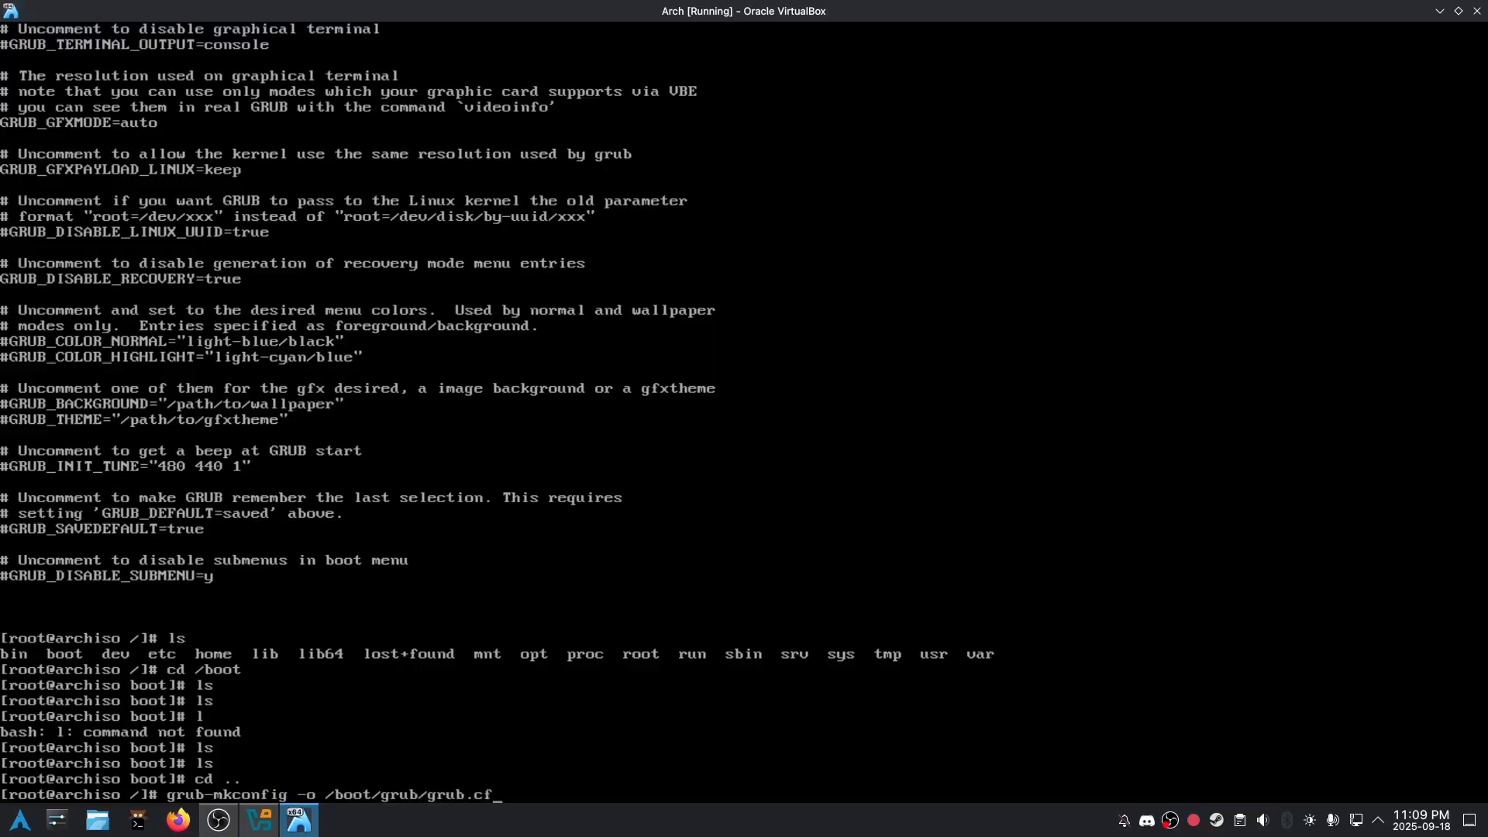
key("Return")
type("grub-mkconfig -o /boot")
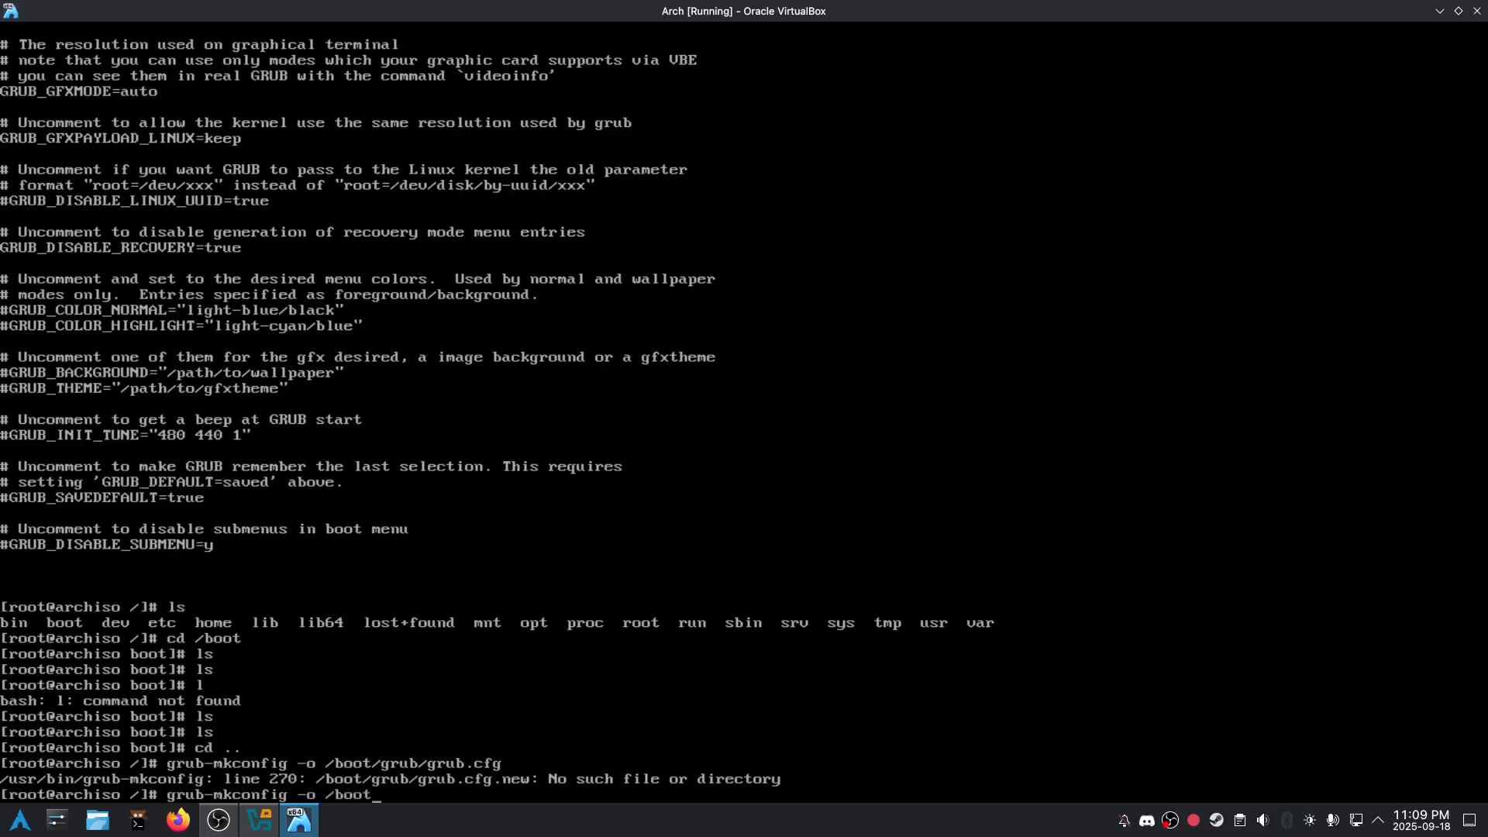
Attempt grub-install --target=x86_64-efi with /boot as the EFI directory
key("BackSpace")
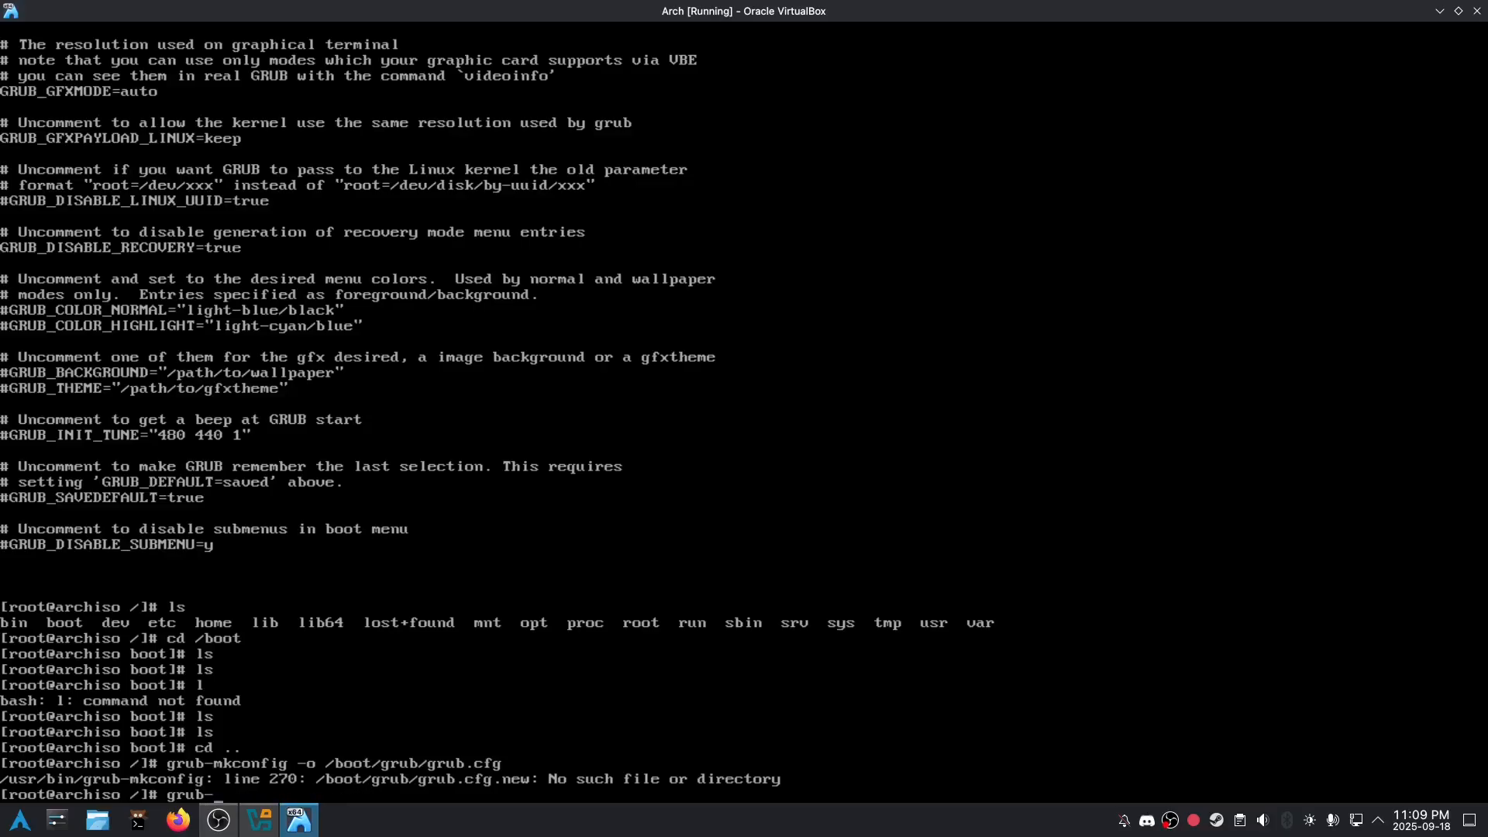
type("install -")
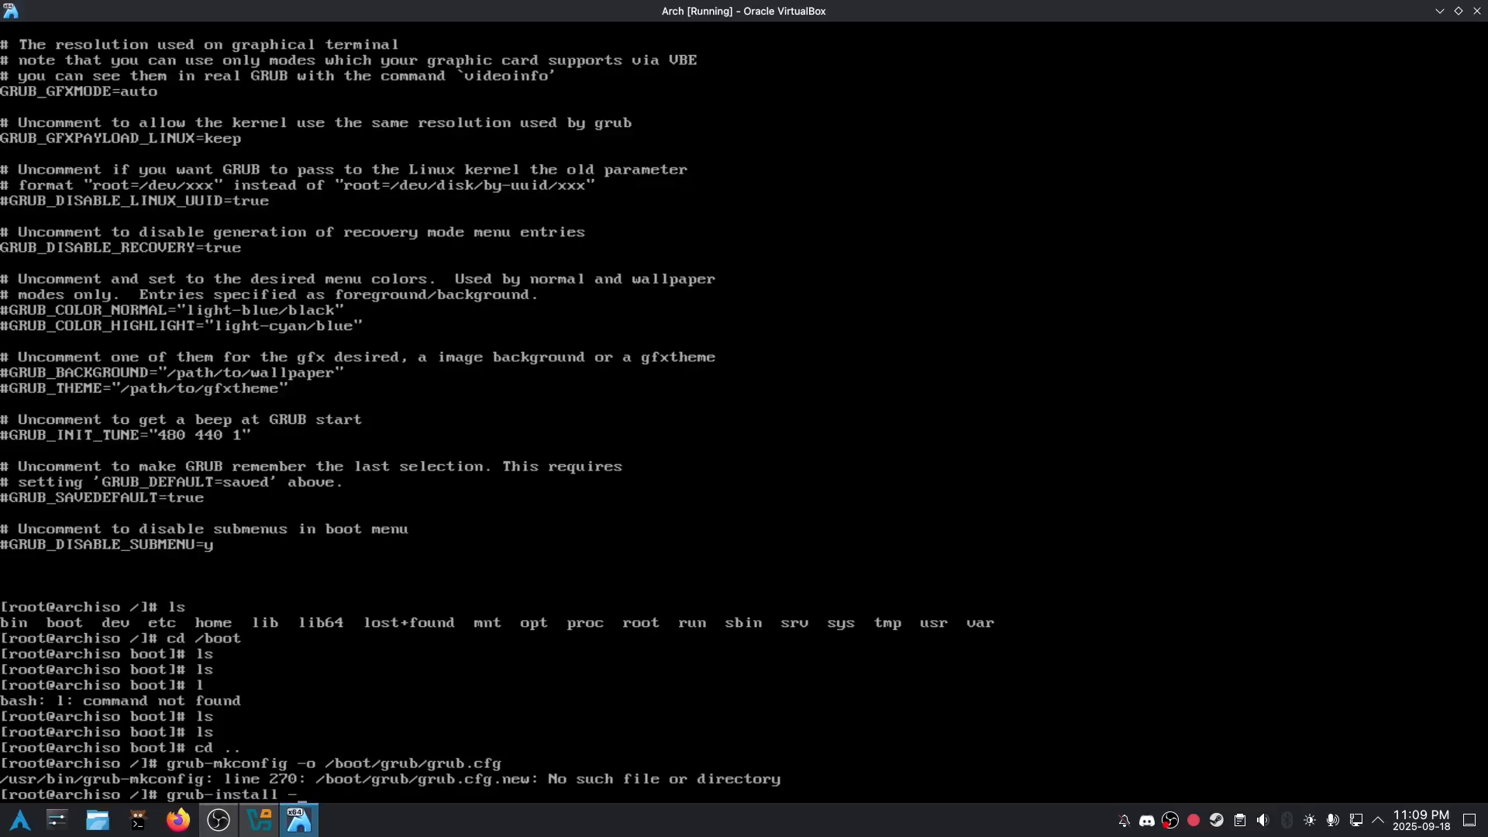
type("-targe")
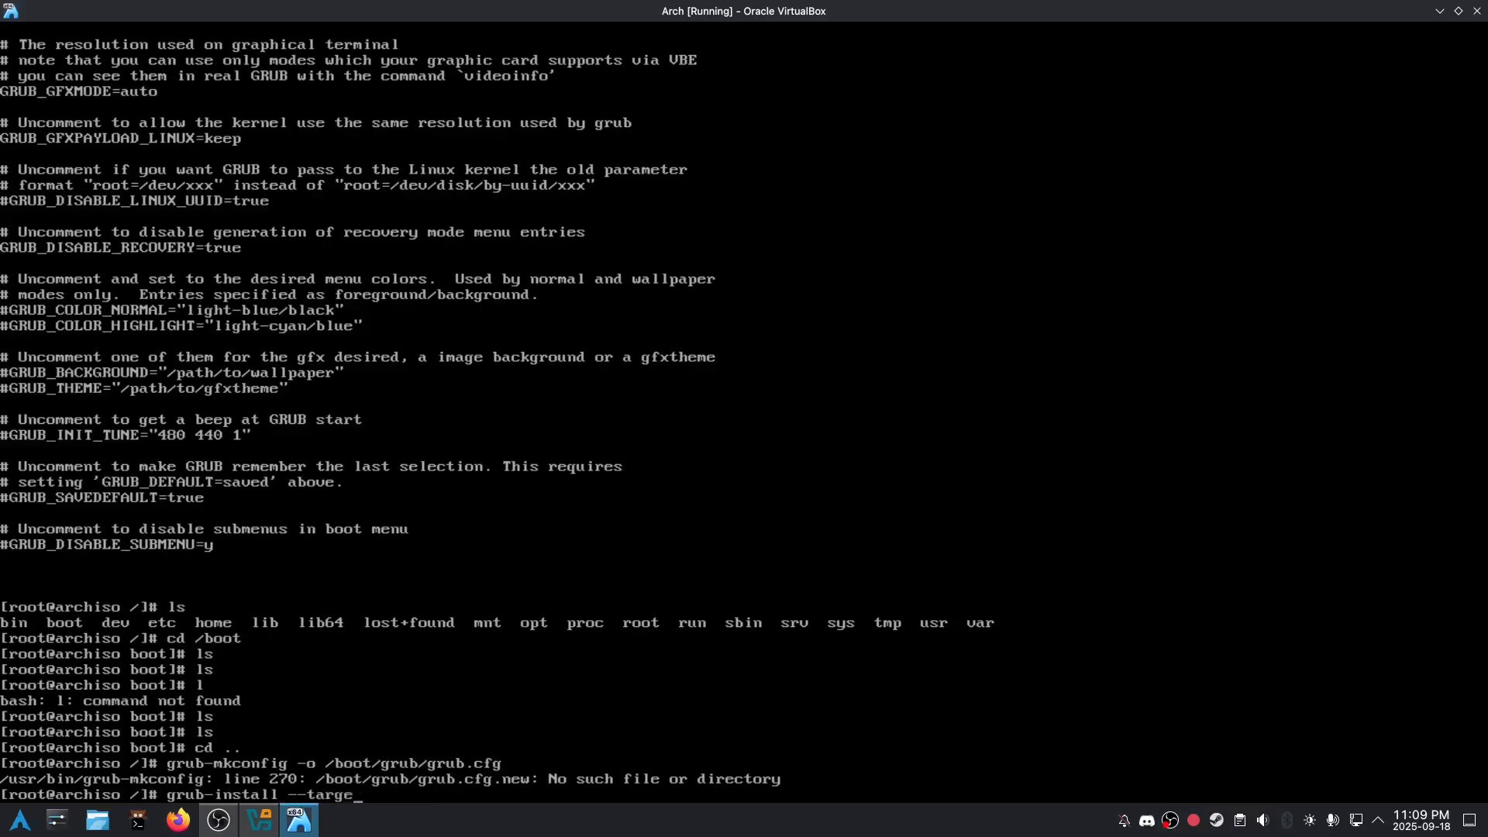
type("t=x86_64-e")
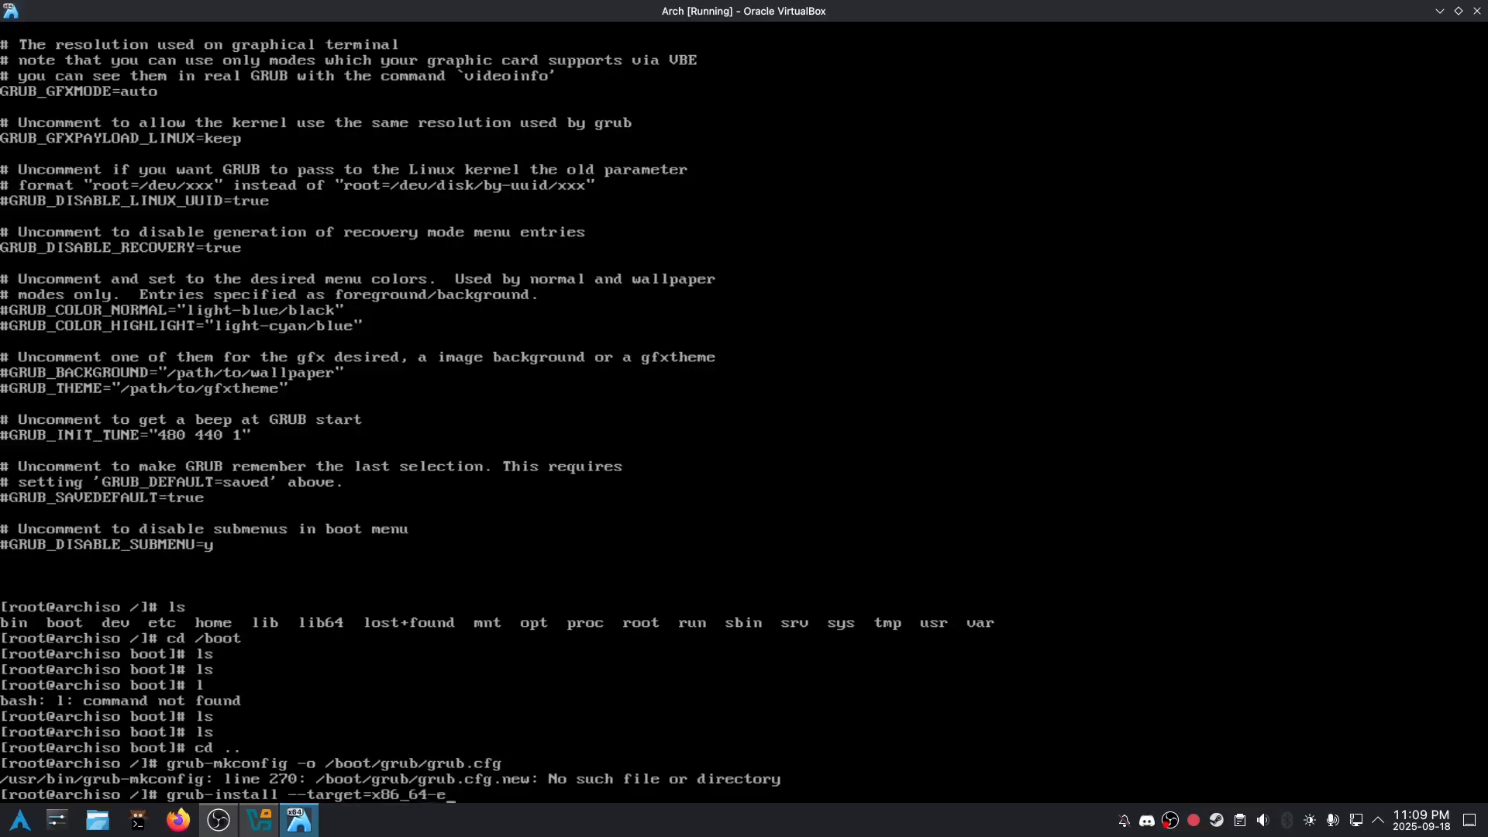
type("fi --efi-direc")
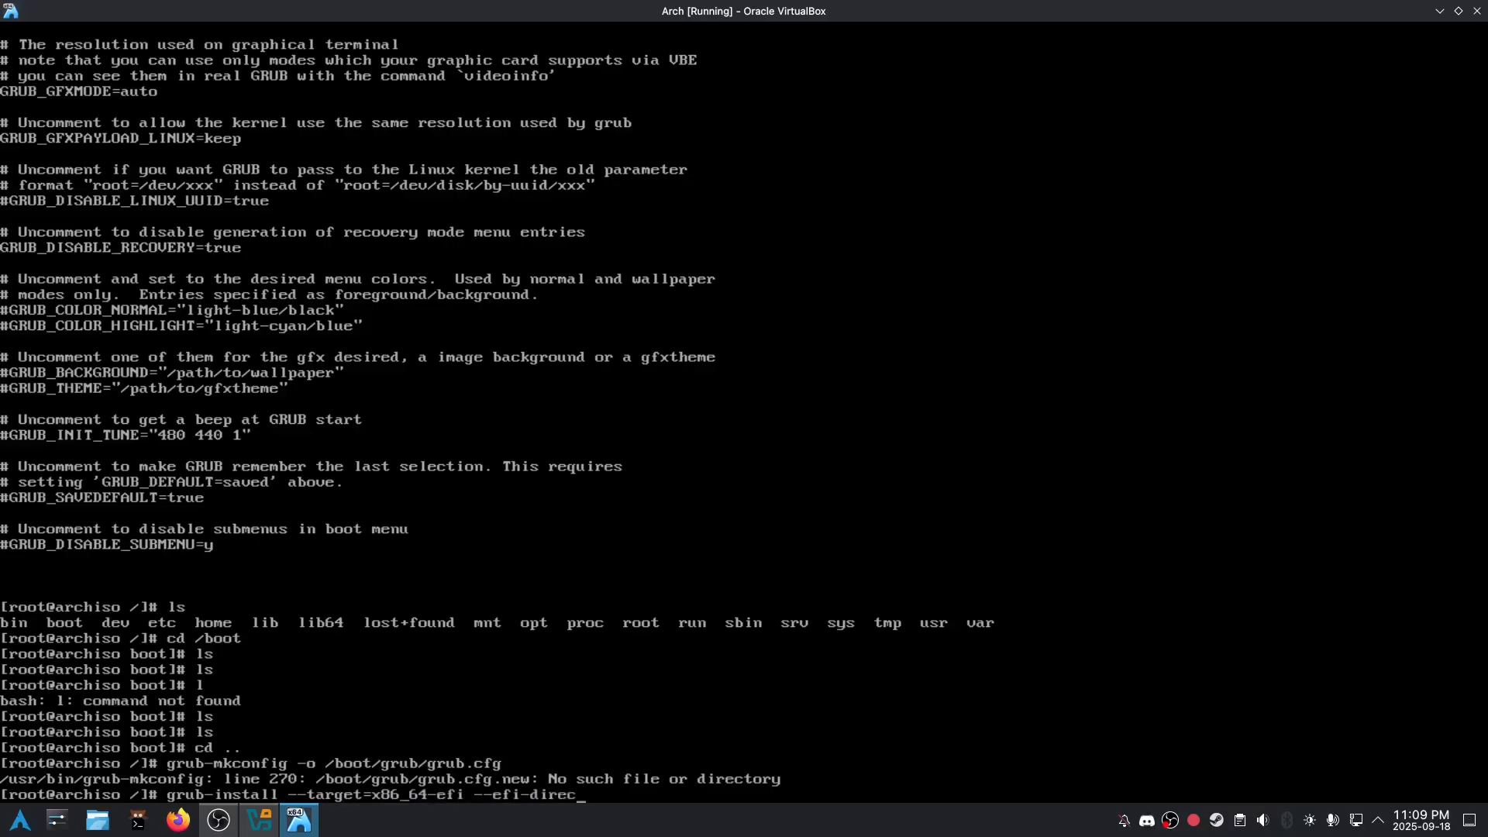
key("Return")
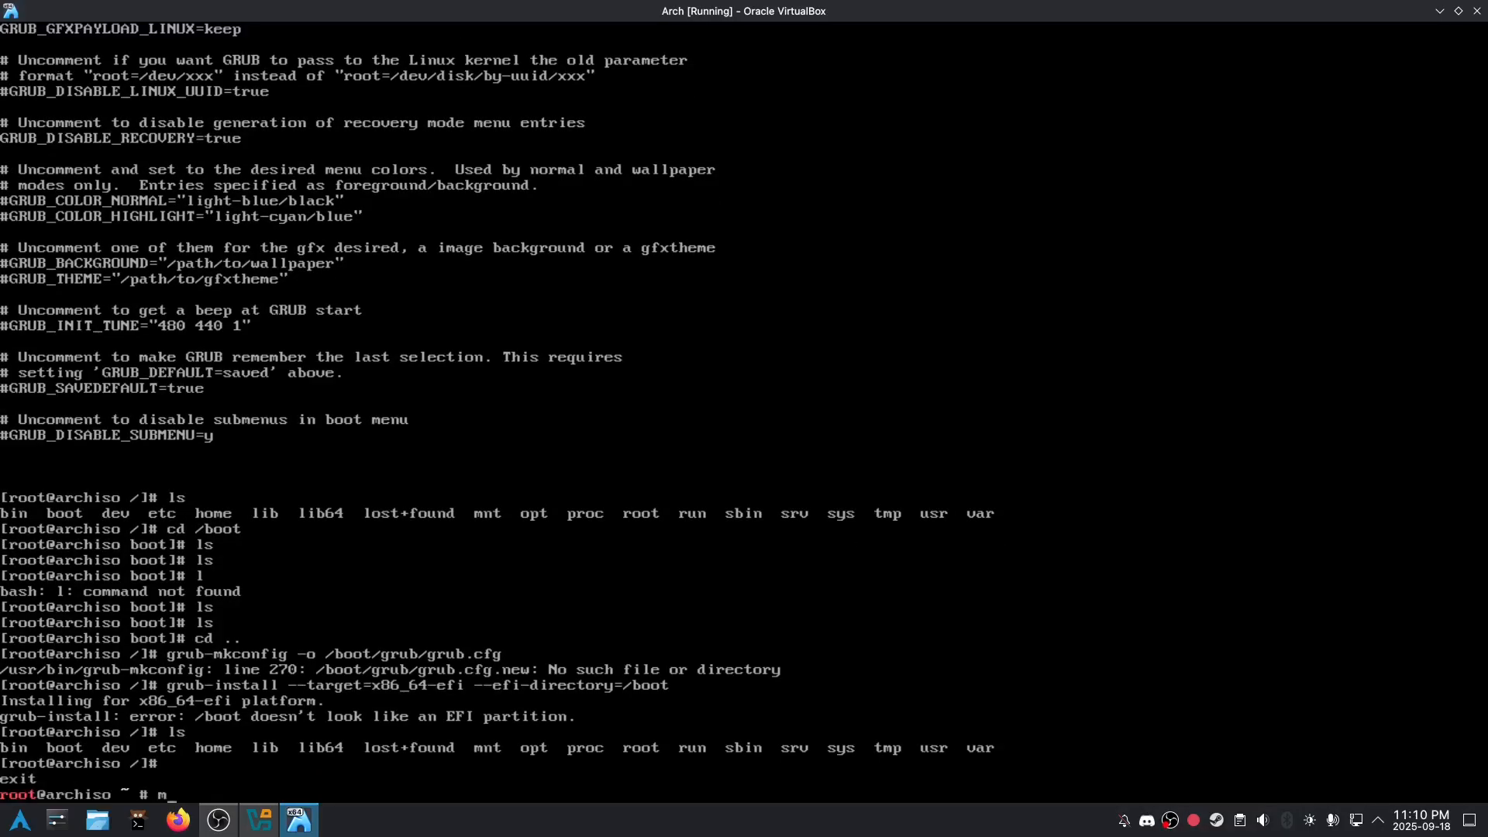
Begin the mount /dev/sda1 /mnt command, then power off the Arch VM
type("ount /dev/sda1 /mn")
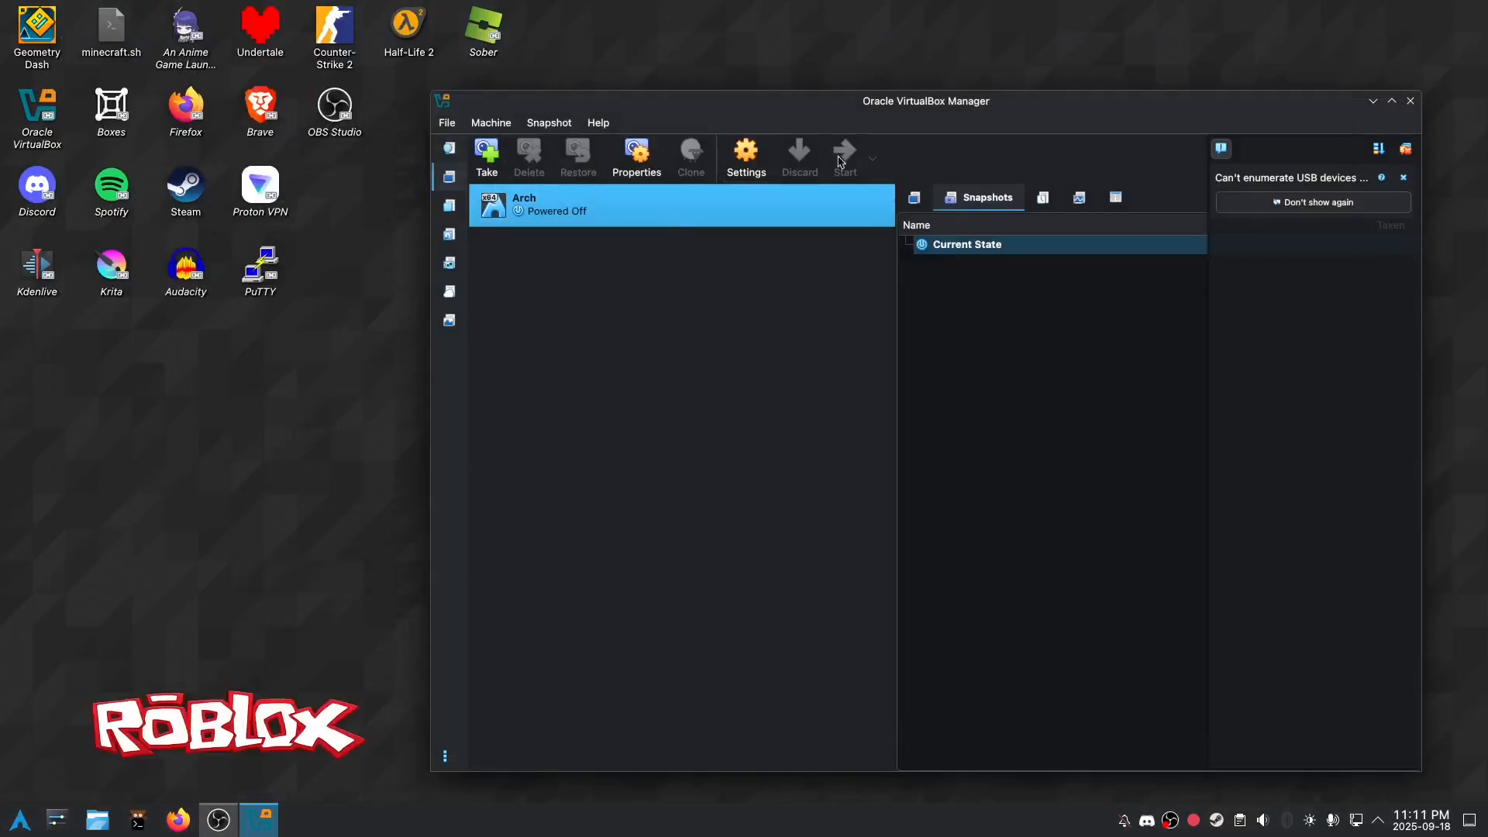
Start the Arch VM and bring up the Close dialog with 'Power off the machine' selected
left_click(843, 157)
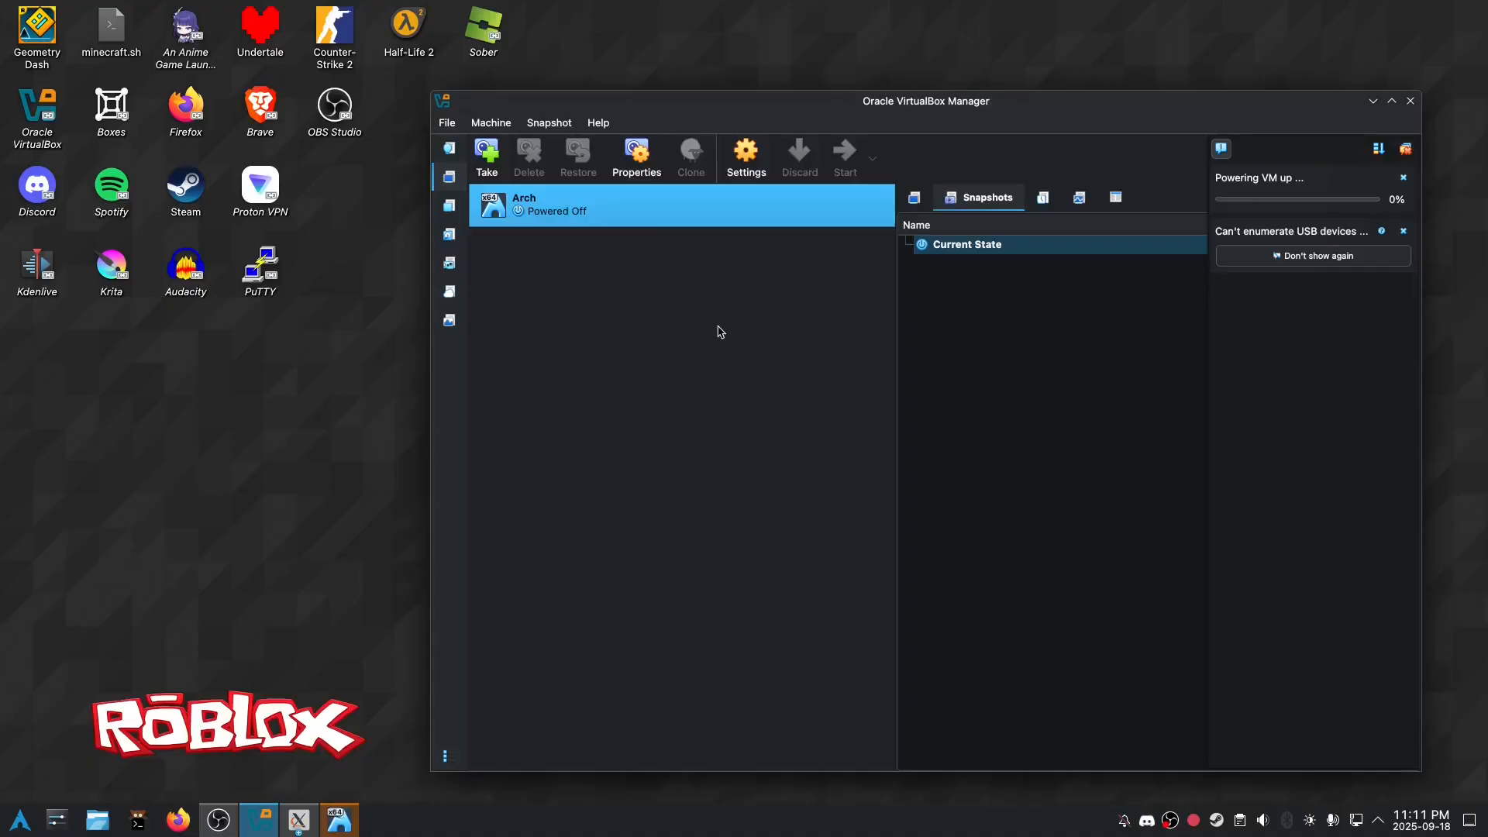
left_click(843, 157)
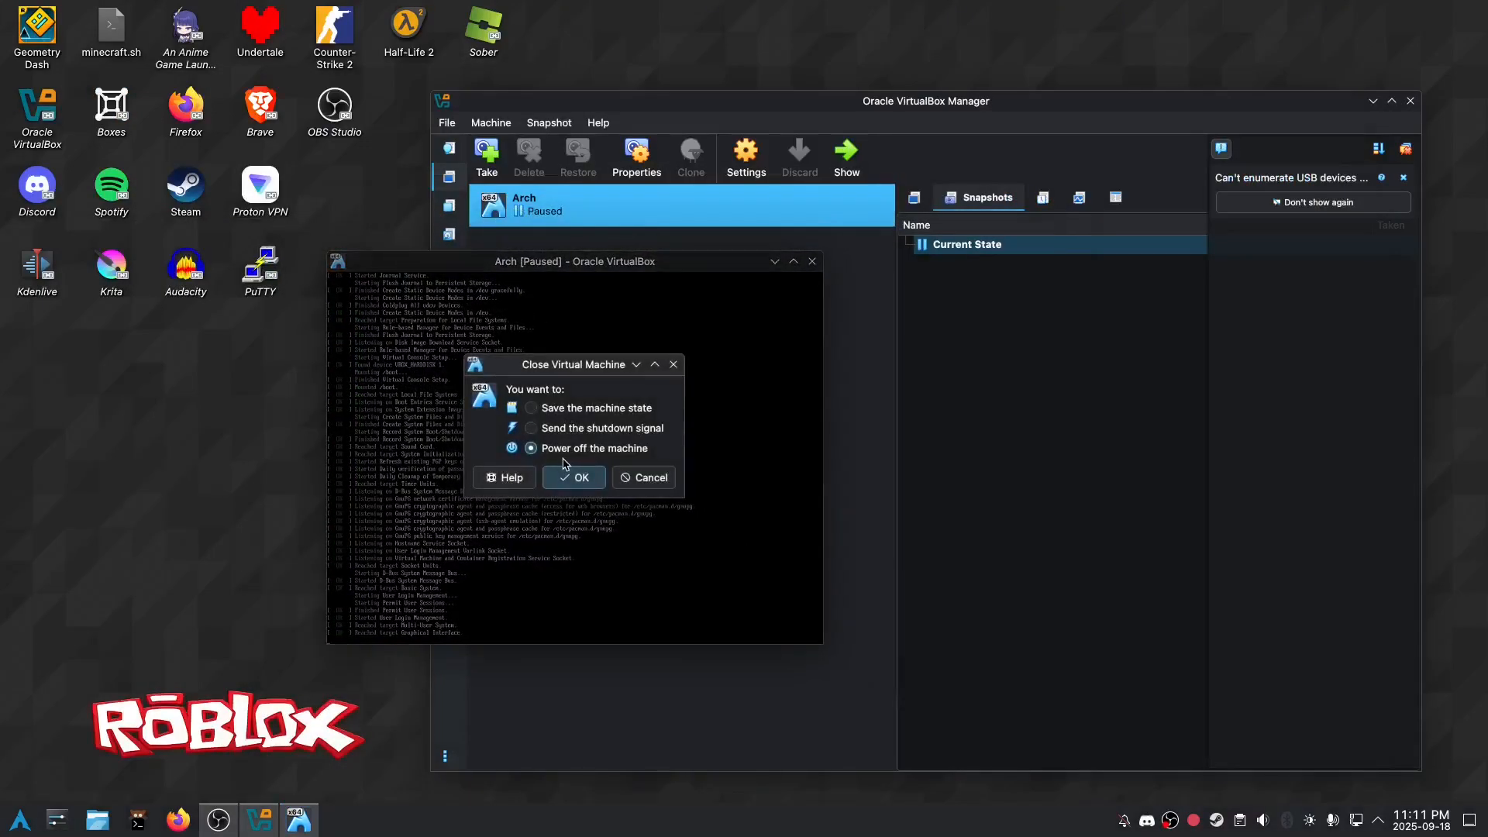
Confirm power off, restart, reboot into the linux-zen system and log in as root
left_click(574, 477)
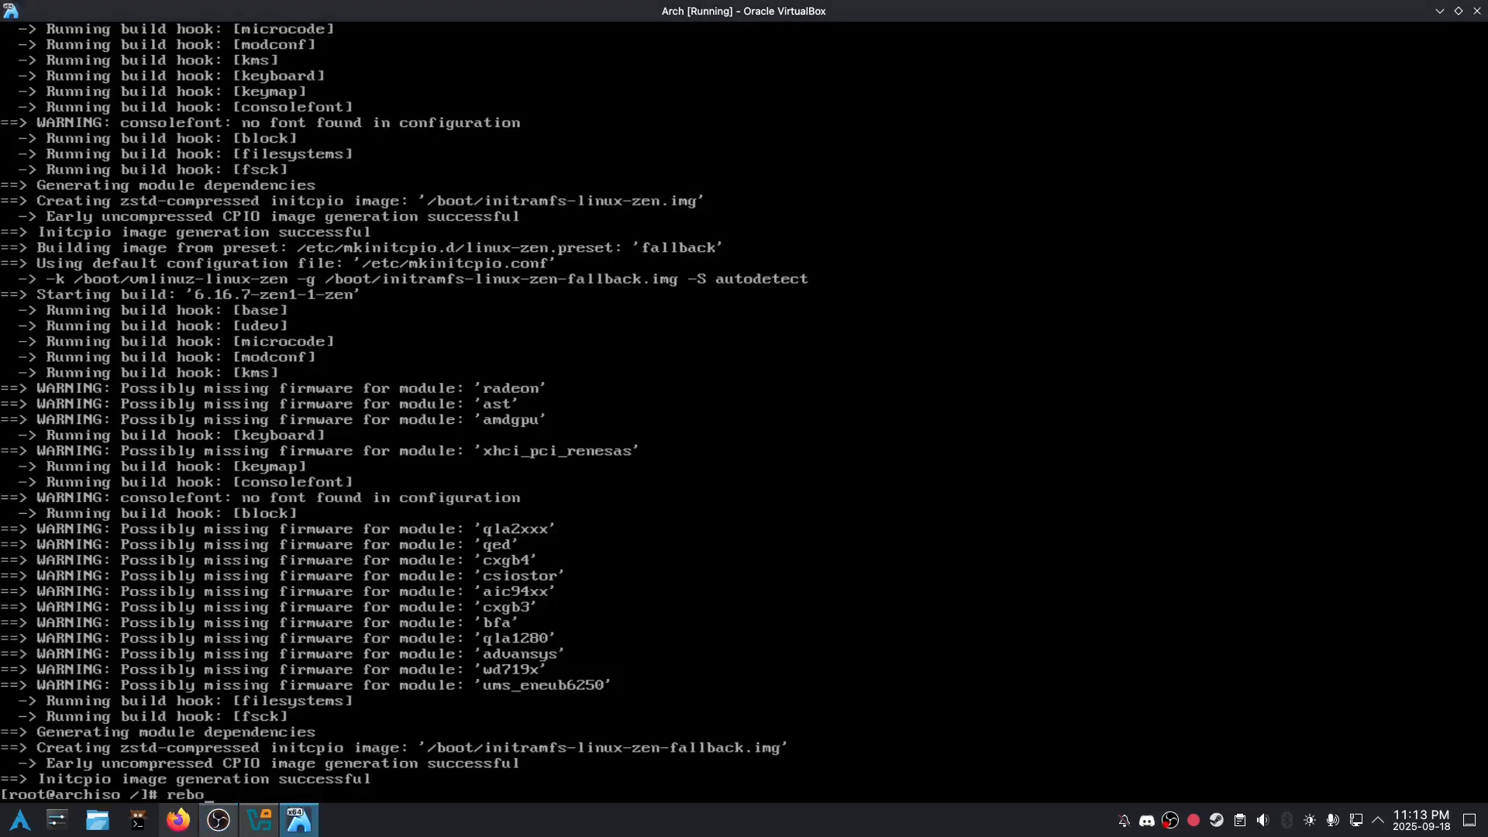
key("Return")
type("root")
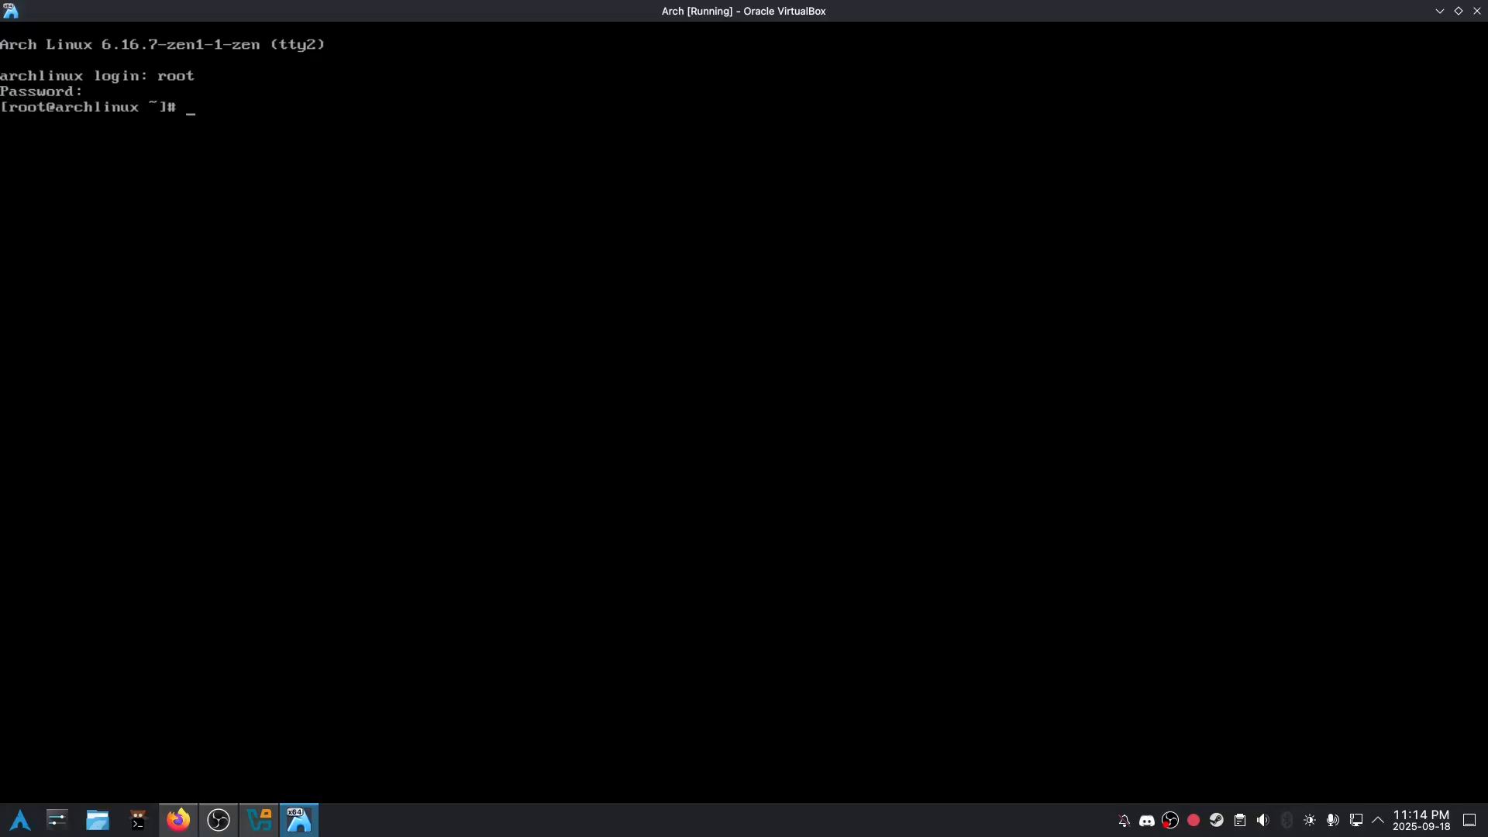
Run screenfetch and the lolcat dragon saying 'Day 441!', then run shutdown now
type("screenfetch")
type("cowsay -f")
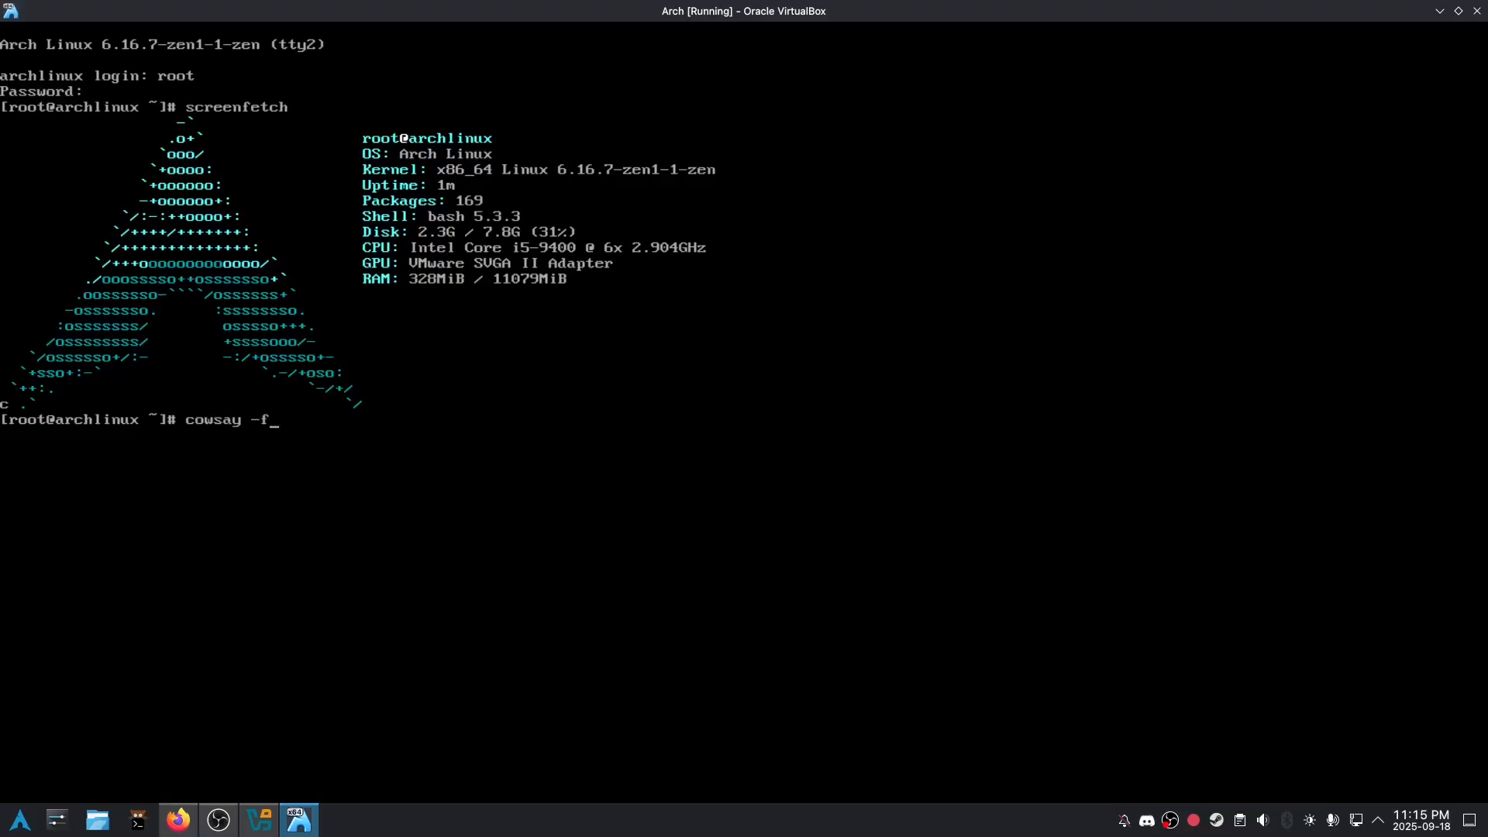
type("dragon Day 441! | lolcat")
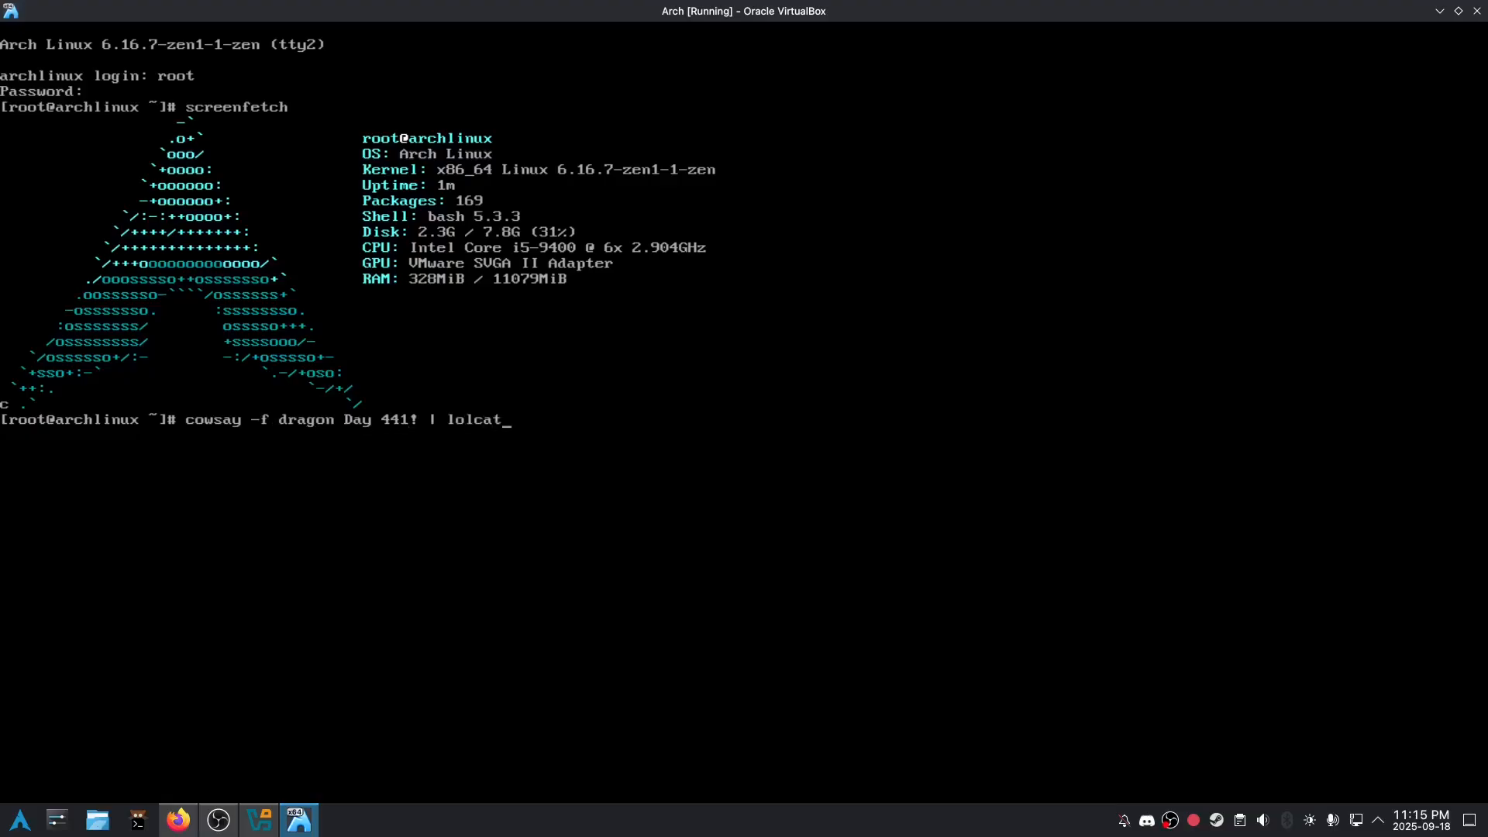
key("Return")
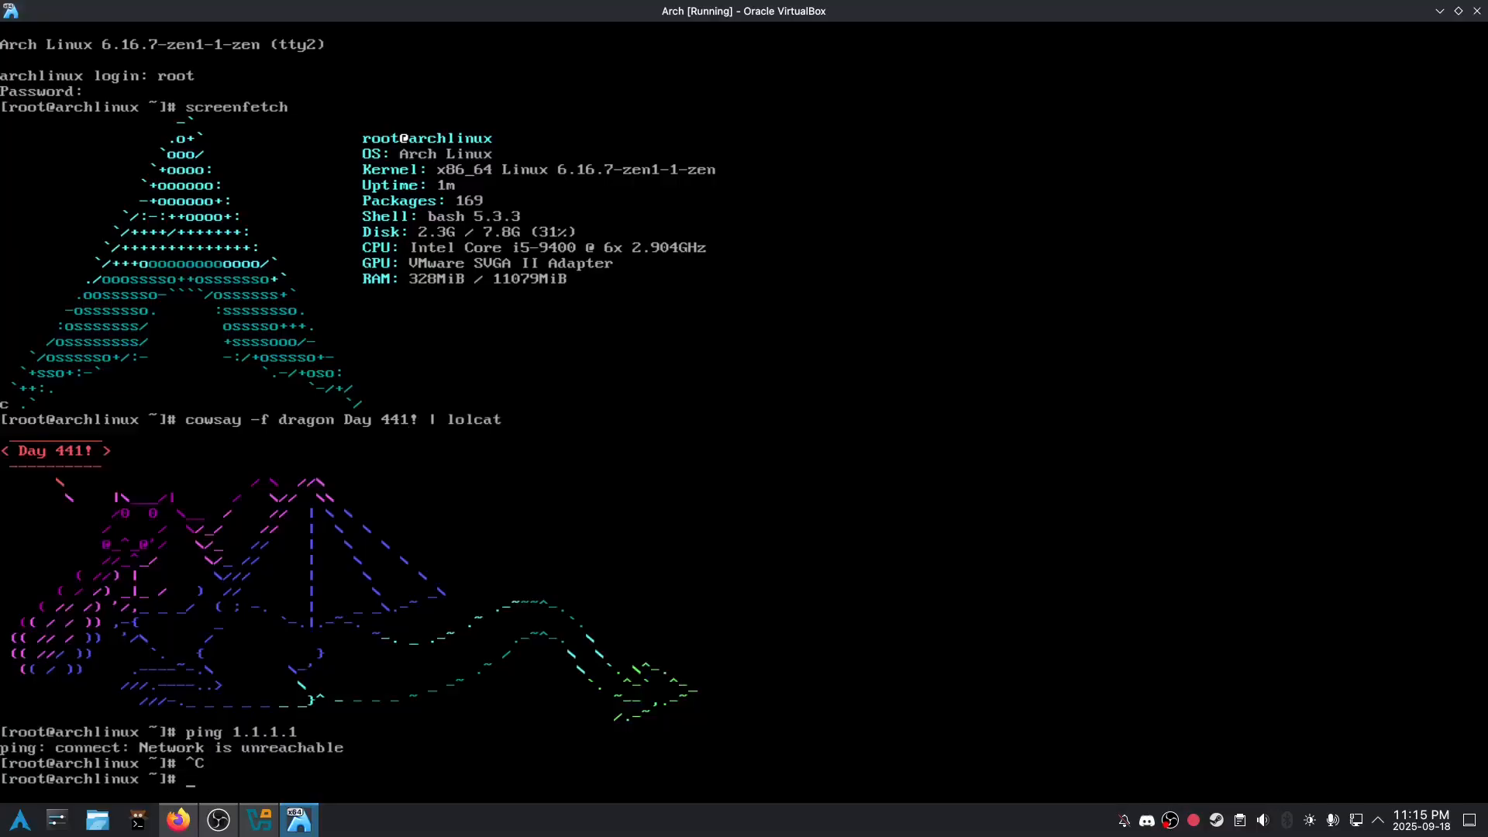
type("shutdown now")
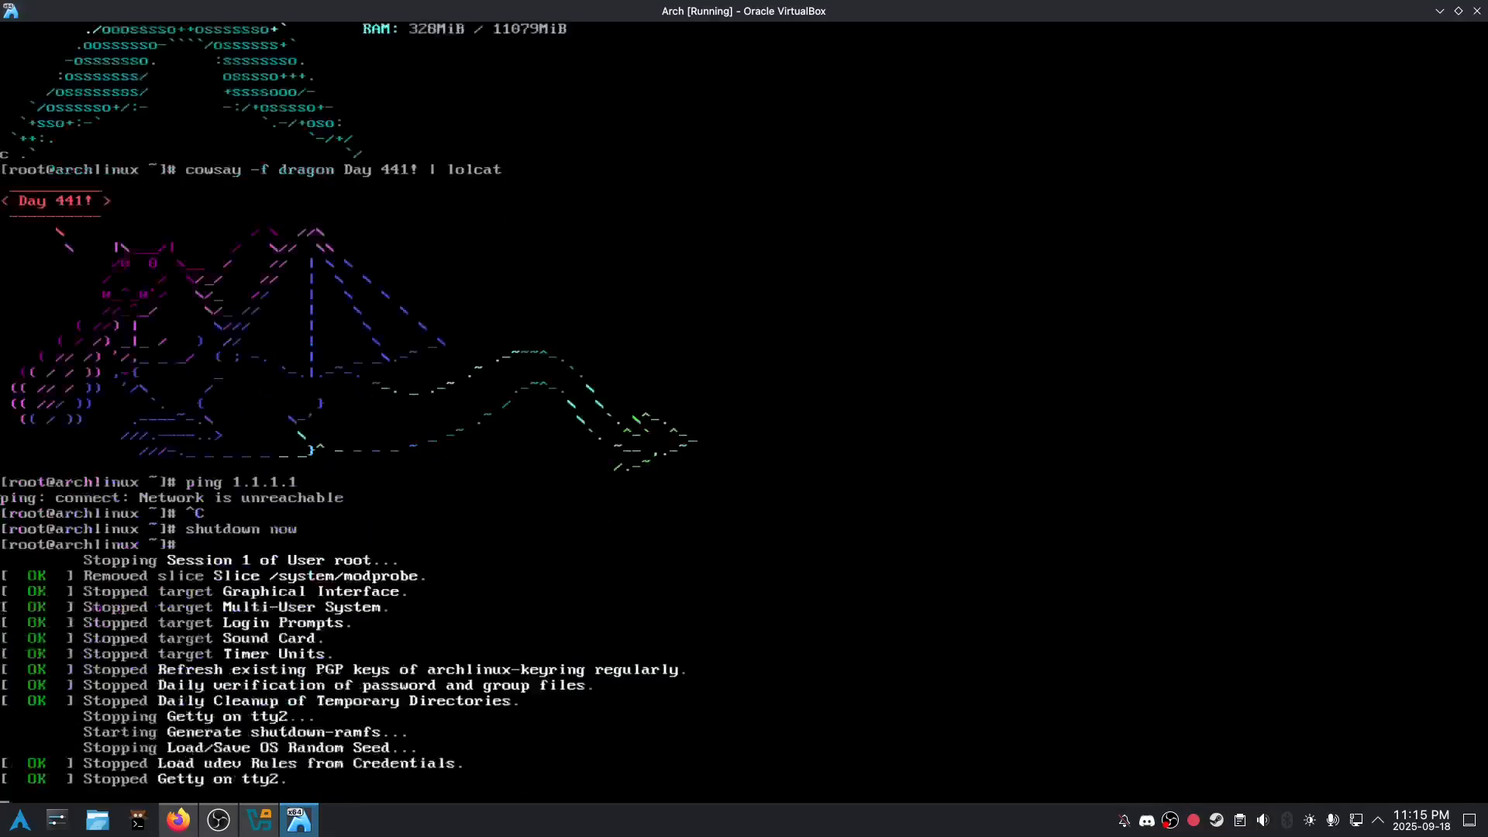